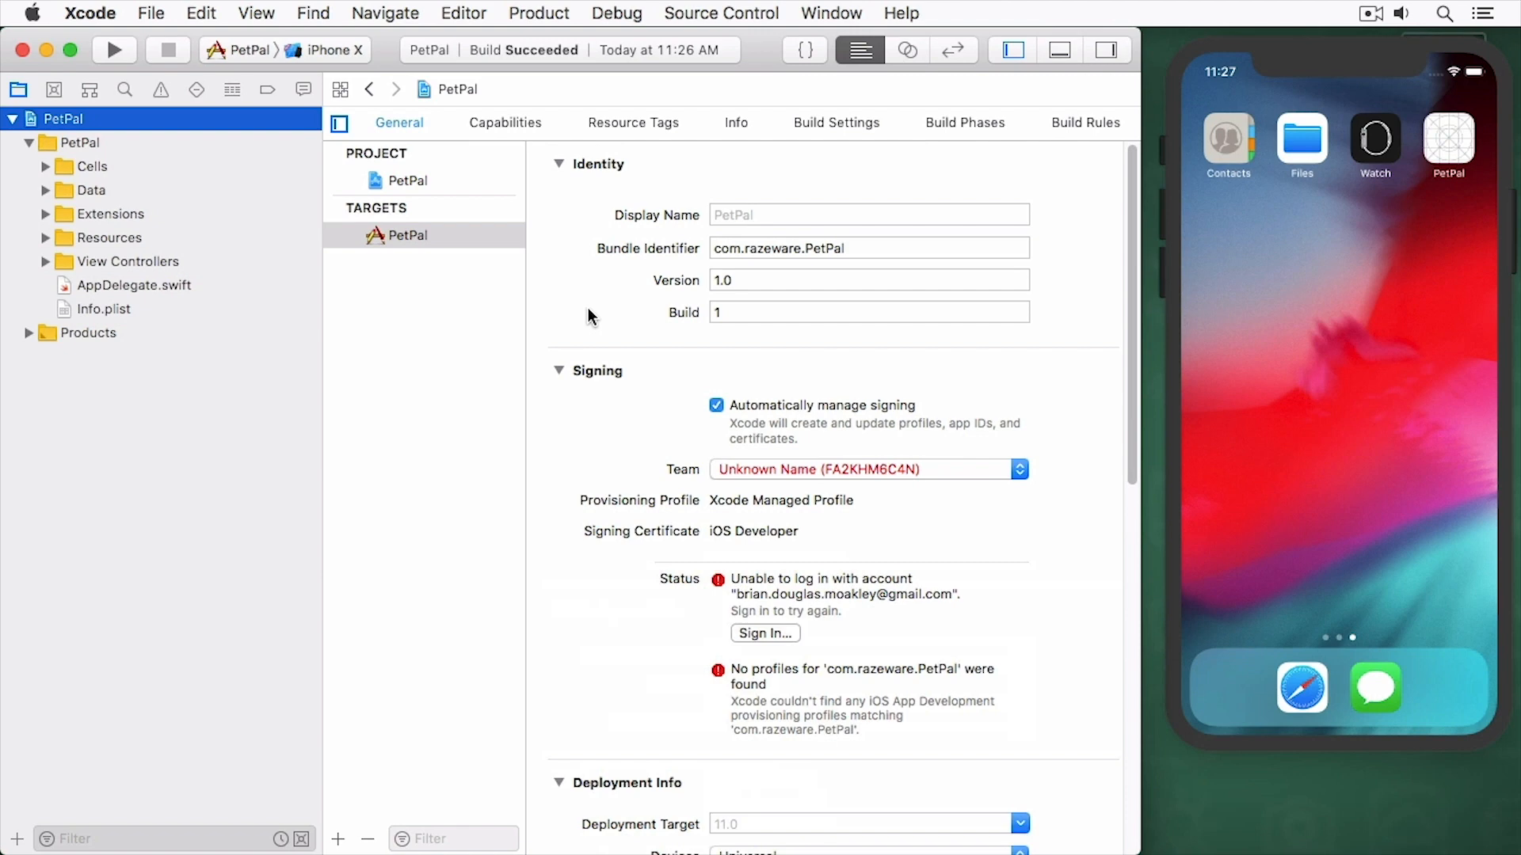
mouse_move(160, 301)
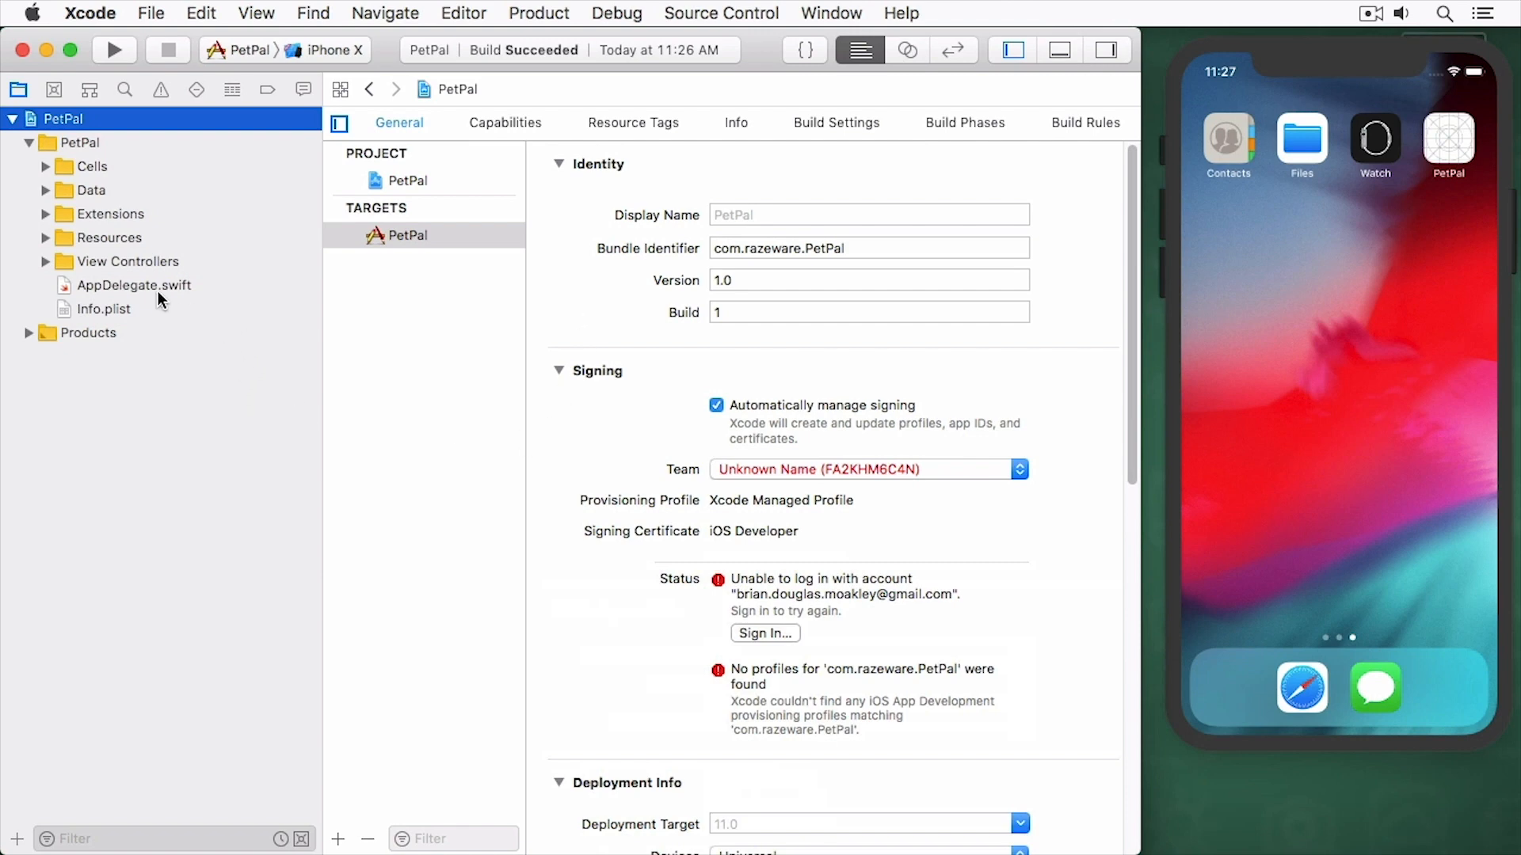
- Open AppDelegate.swift from the PetPal Project navigator
click(134, 284)
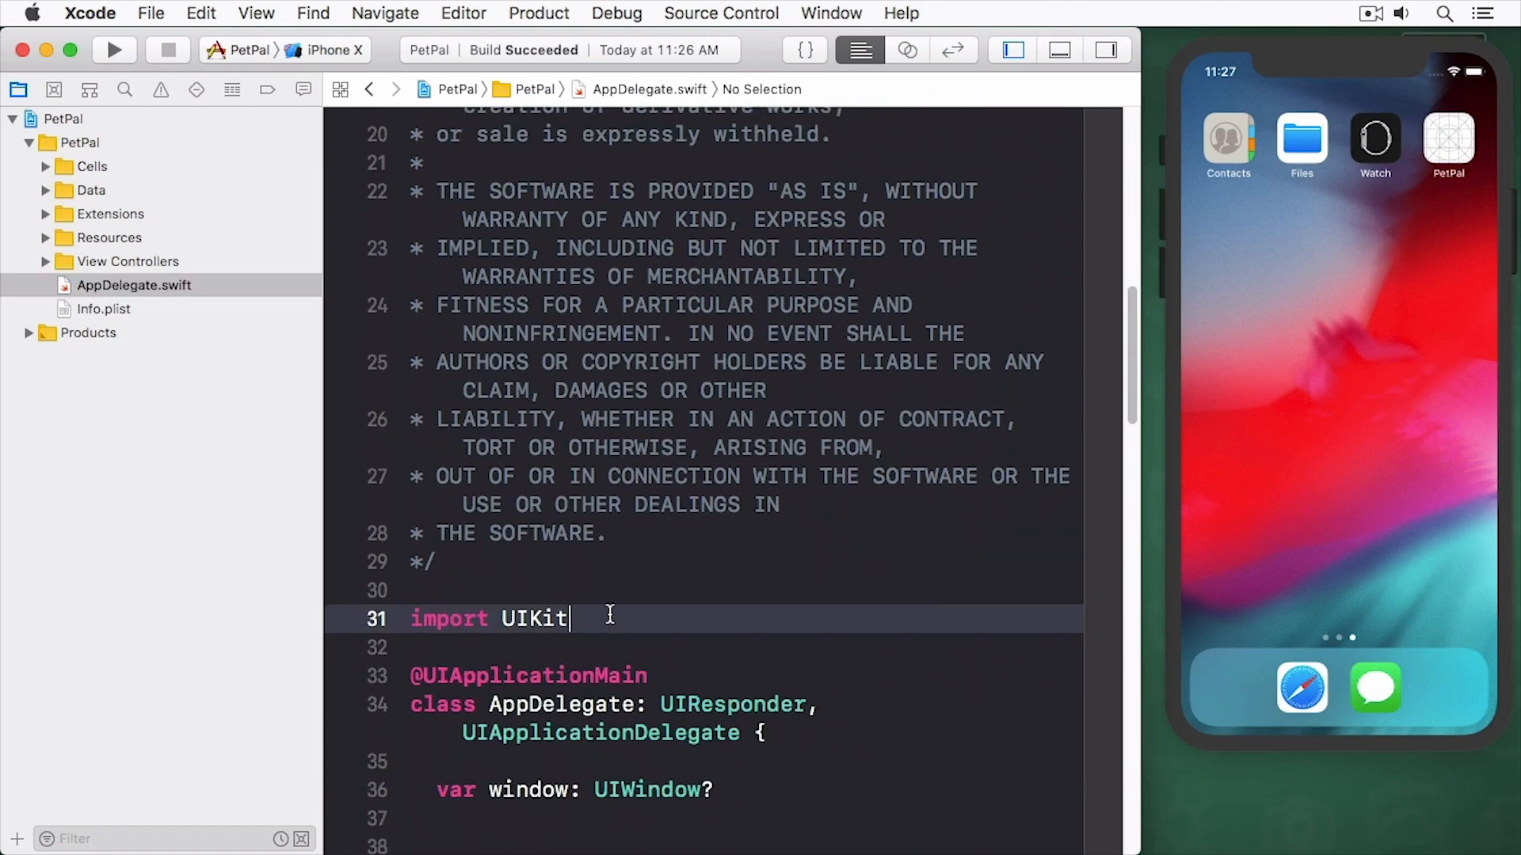
- Import CoreData and add a lazy PetPal persistentContainer that loads stores, printing descriptions and fatal errors
text(import CoreData)
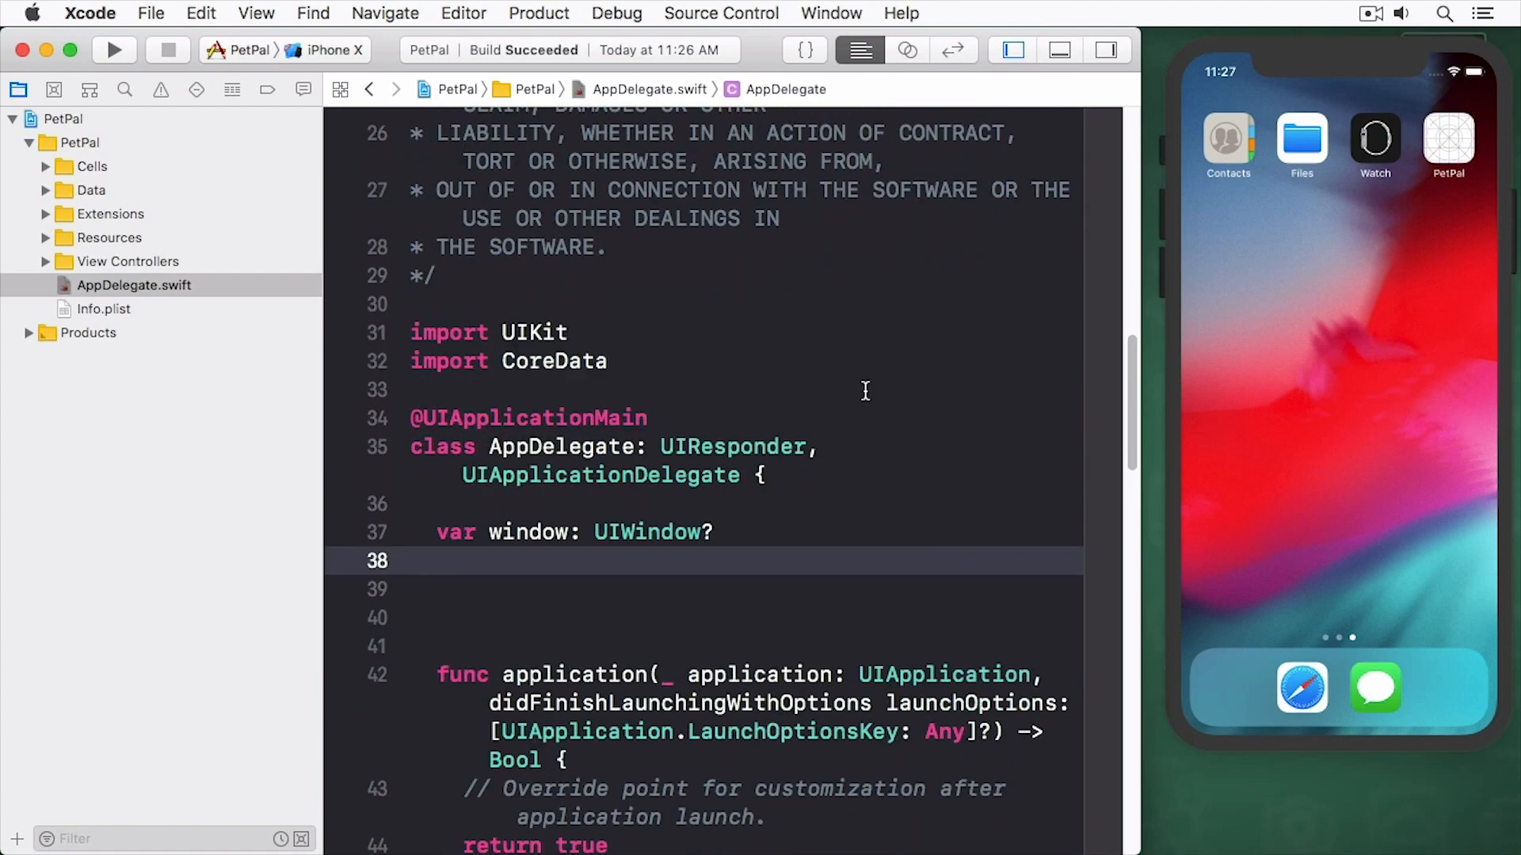
text(lazy var)
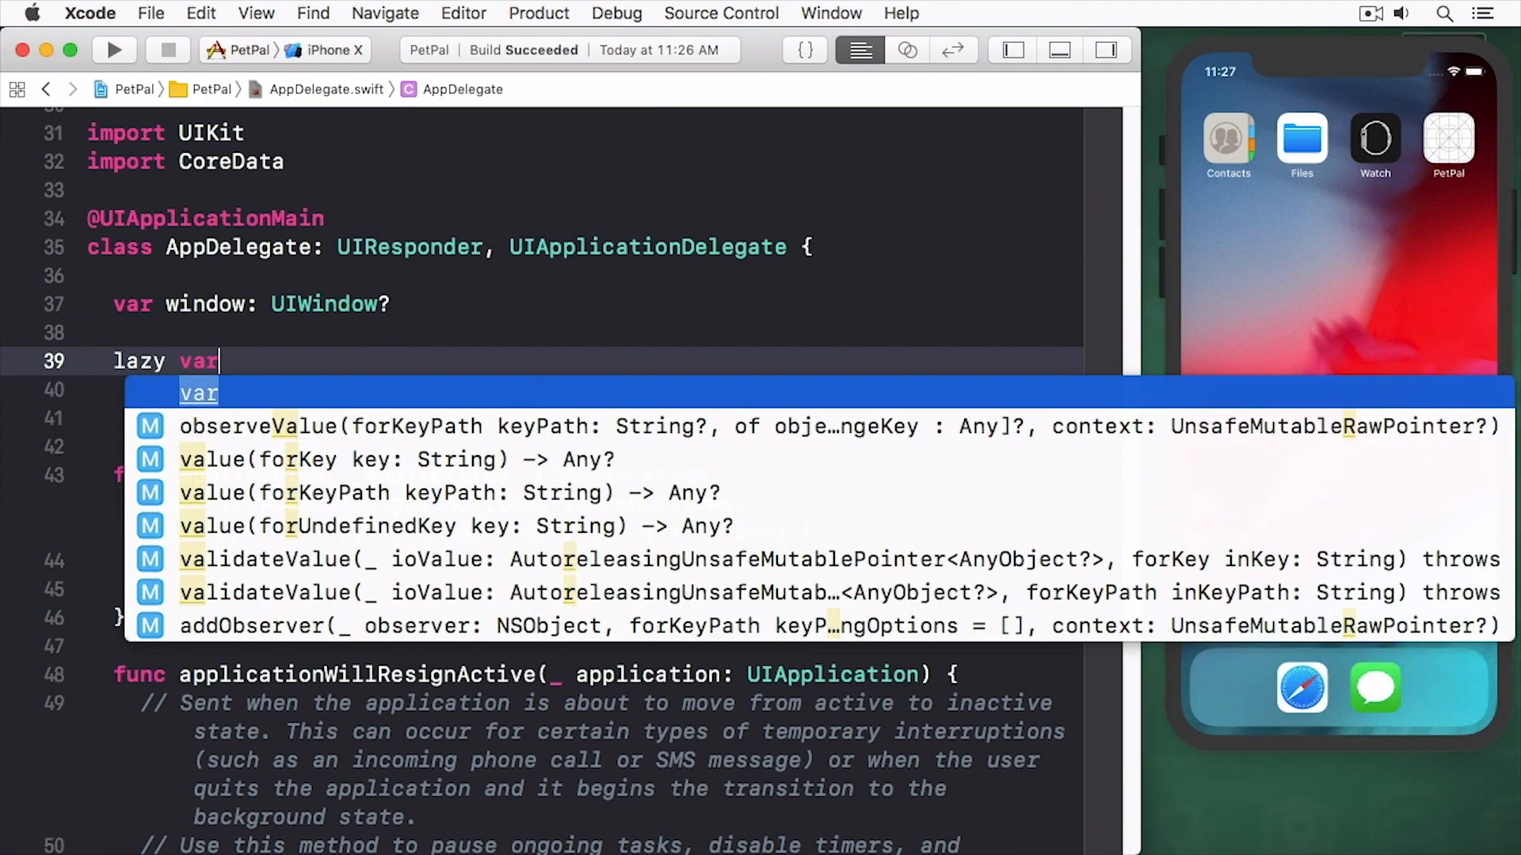
text(persistentC)
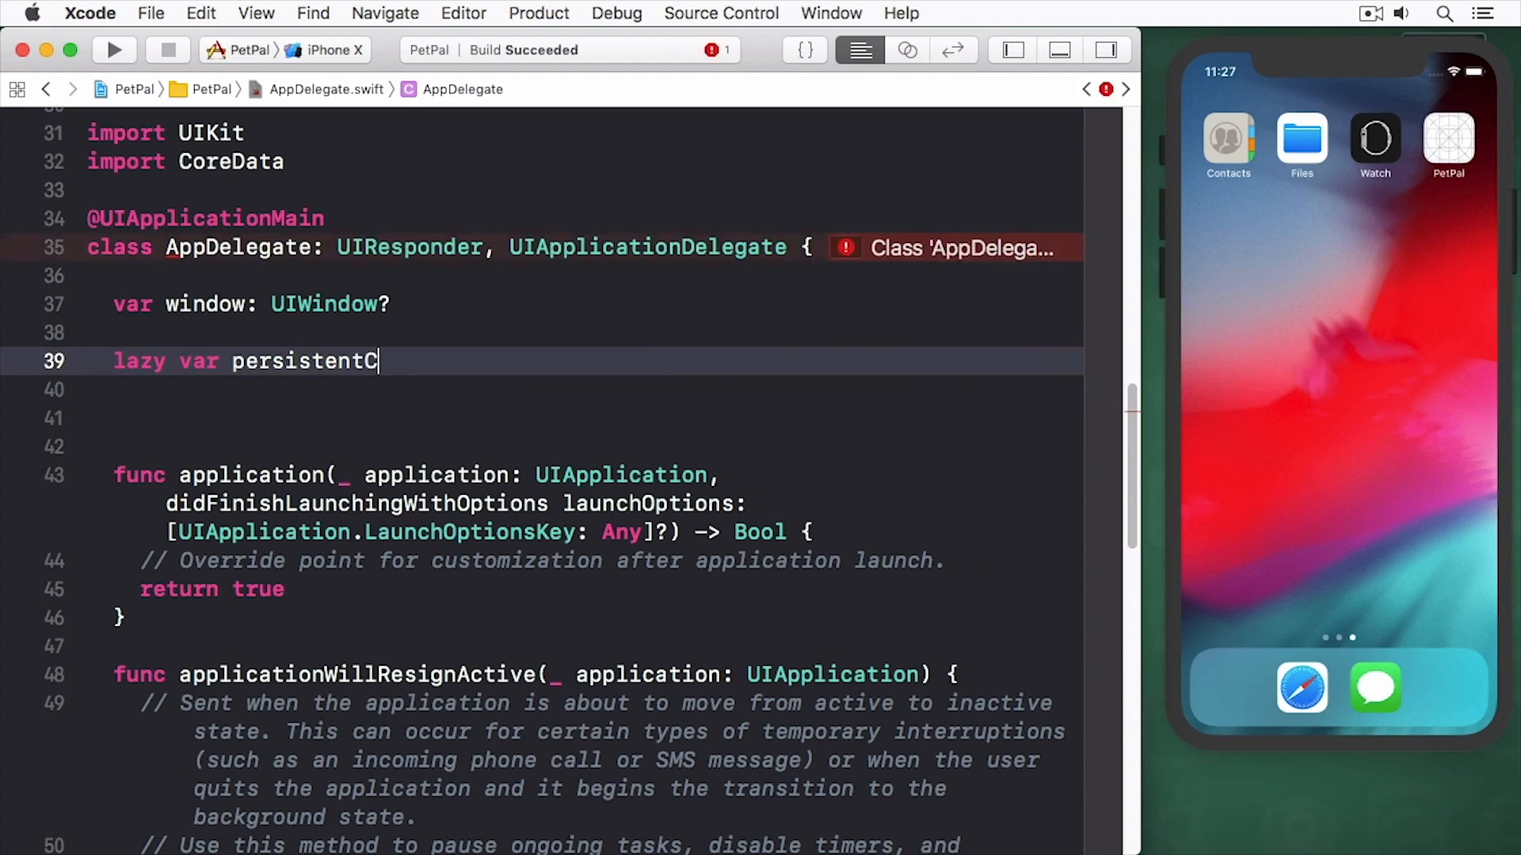
text(ontainer: NSPersistentContainer =)
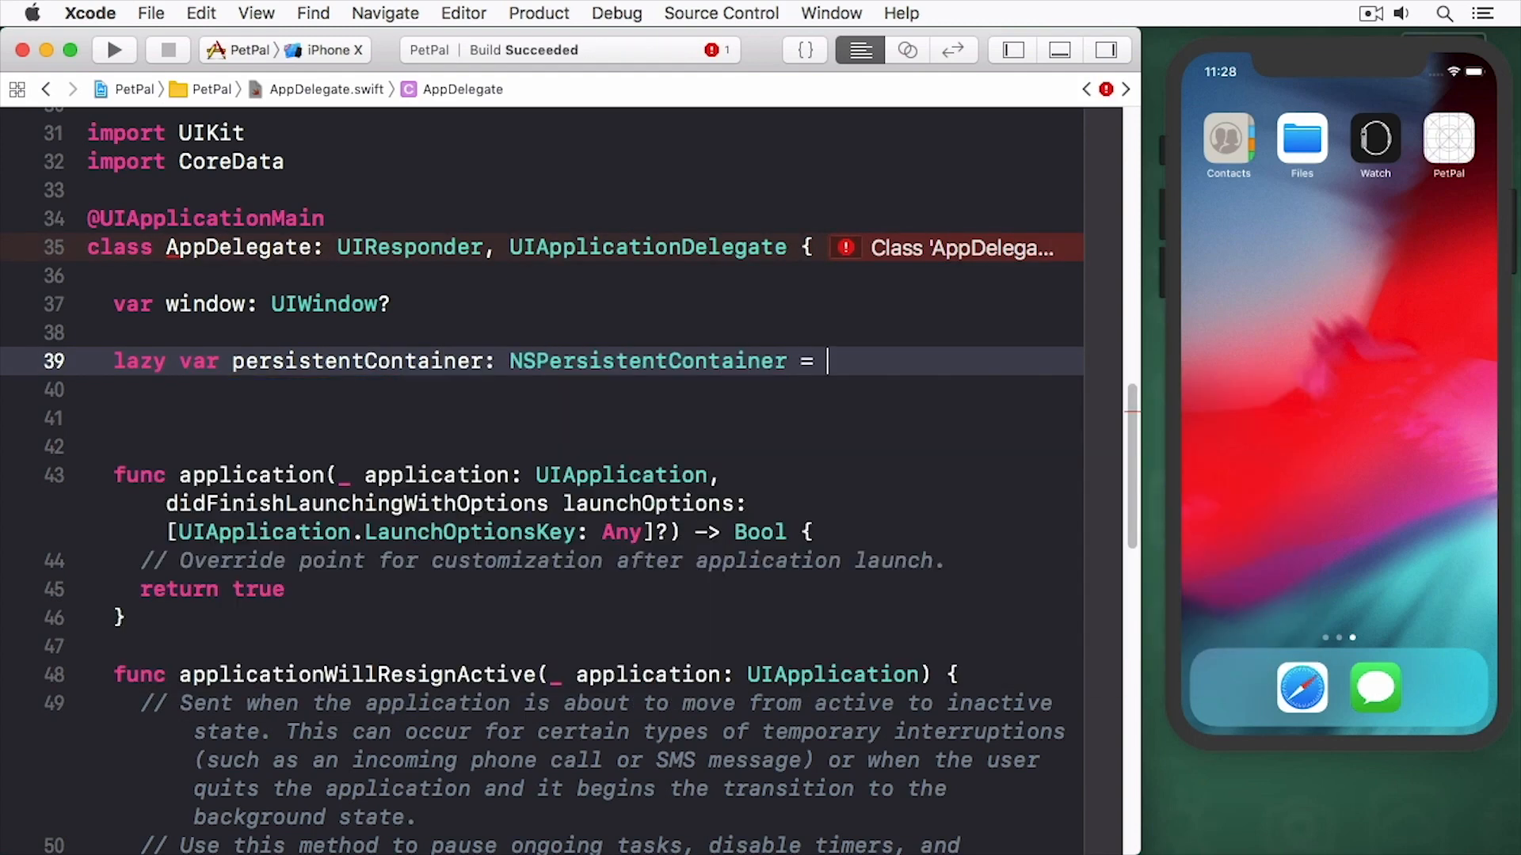
text(let container = NSPersistentContainer(name: "PetPal)
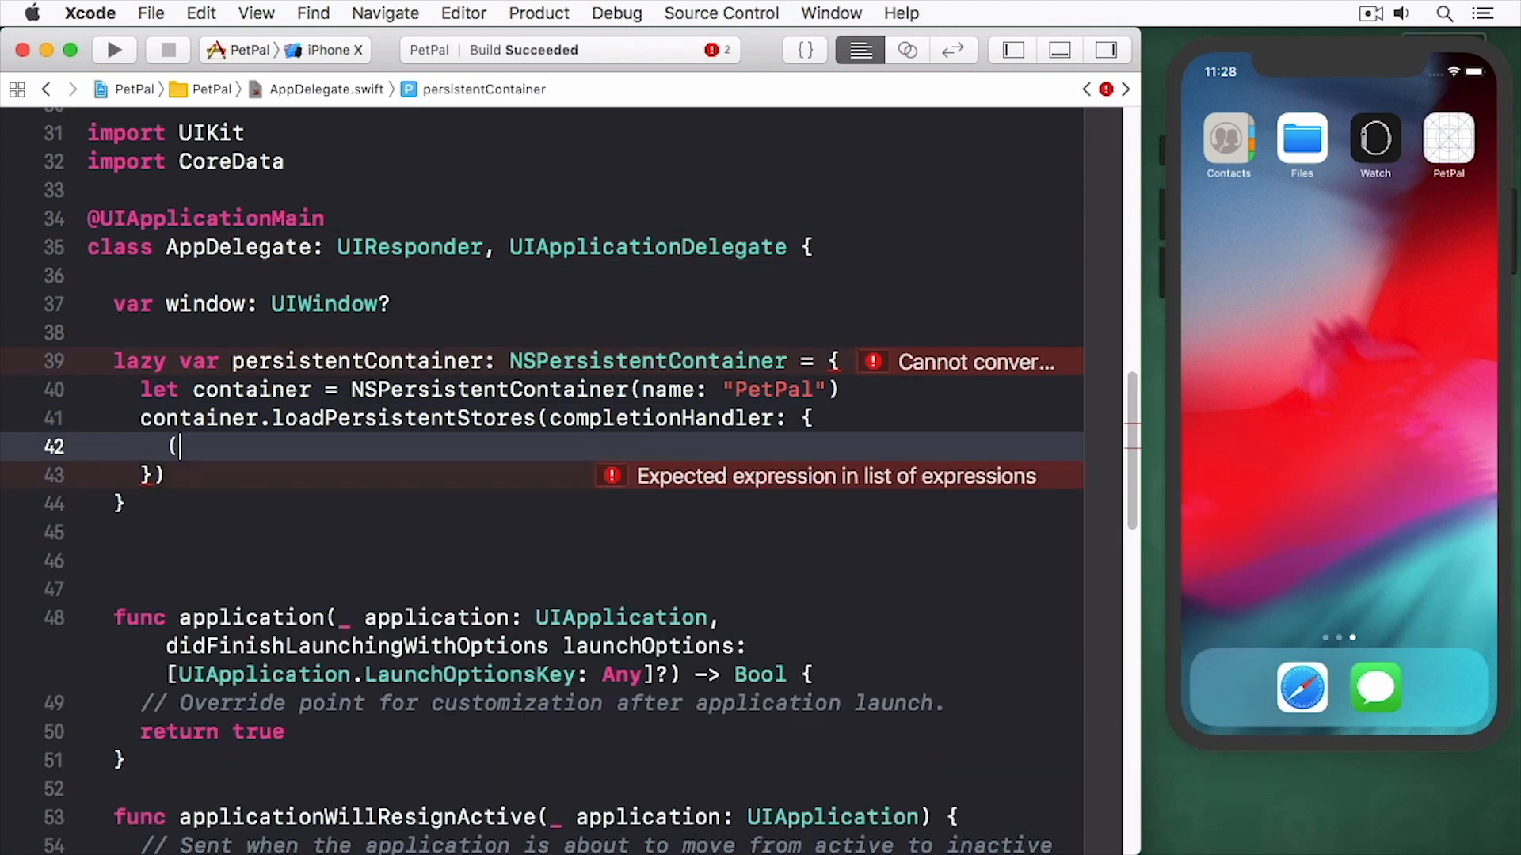
text(storeDescription, error) in)
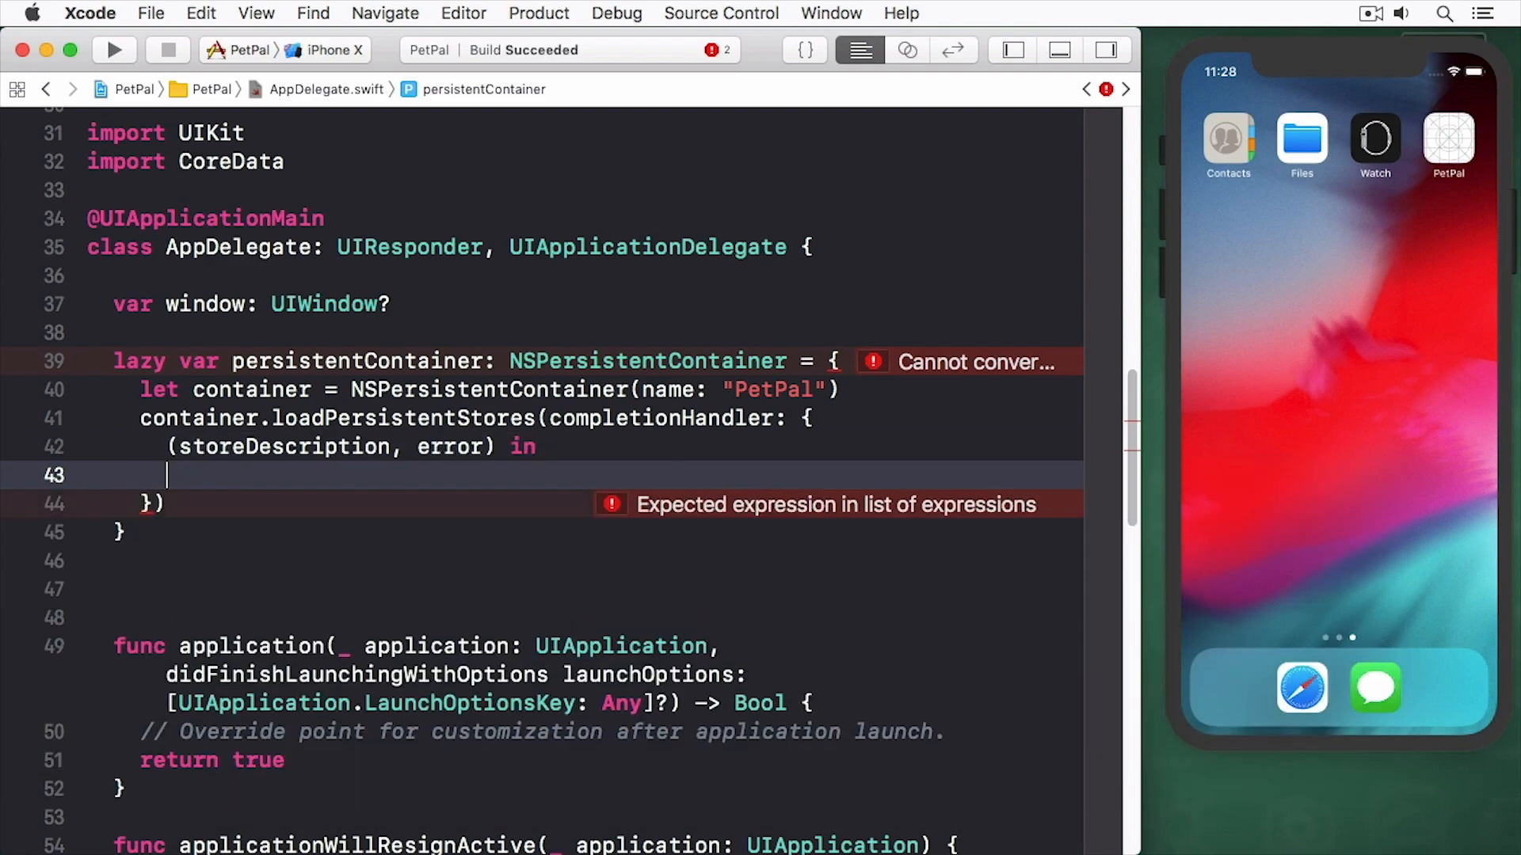
text(print(storeDescription))
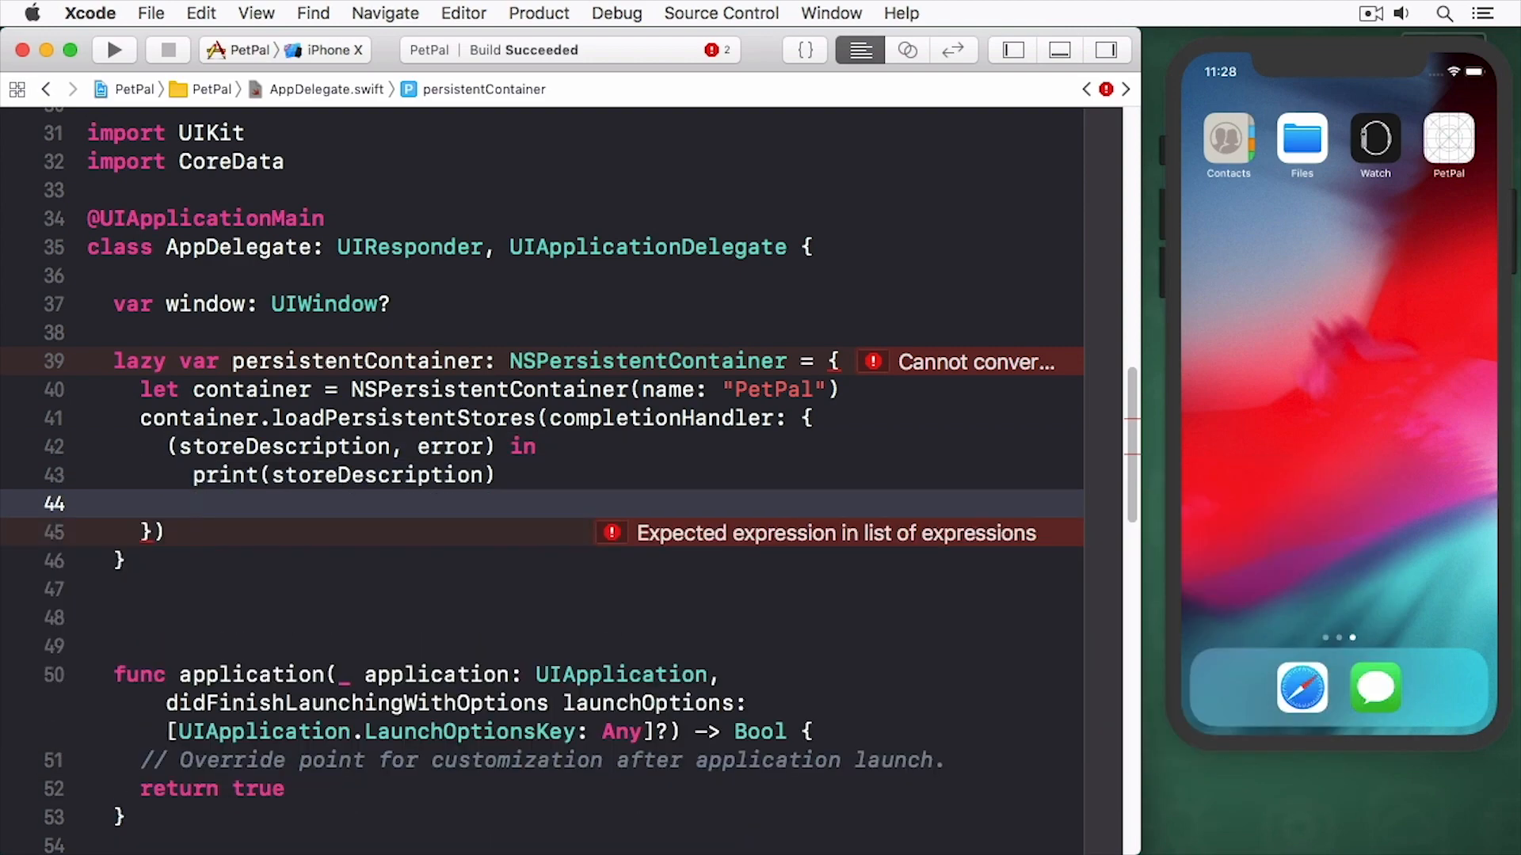
text(if let error = error as NSError? {)
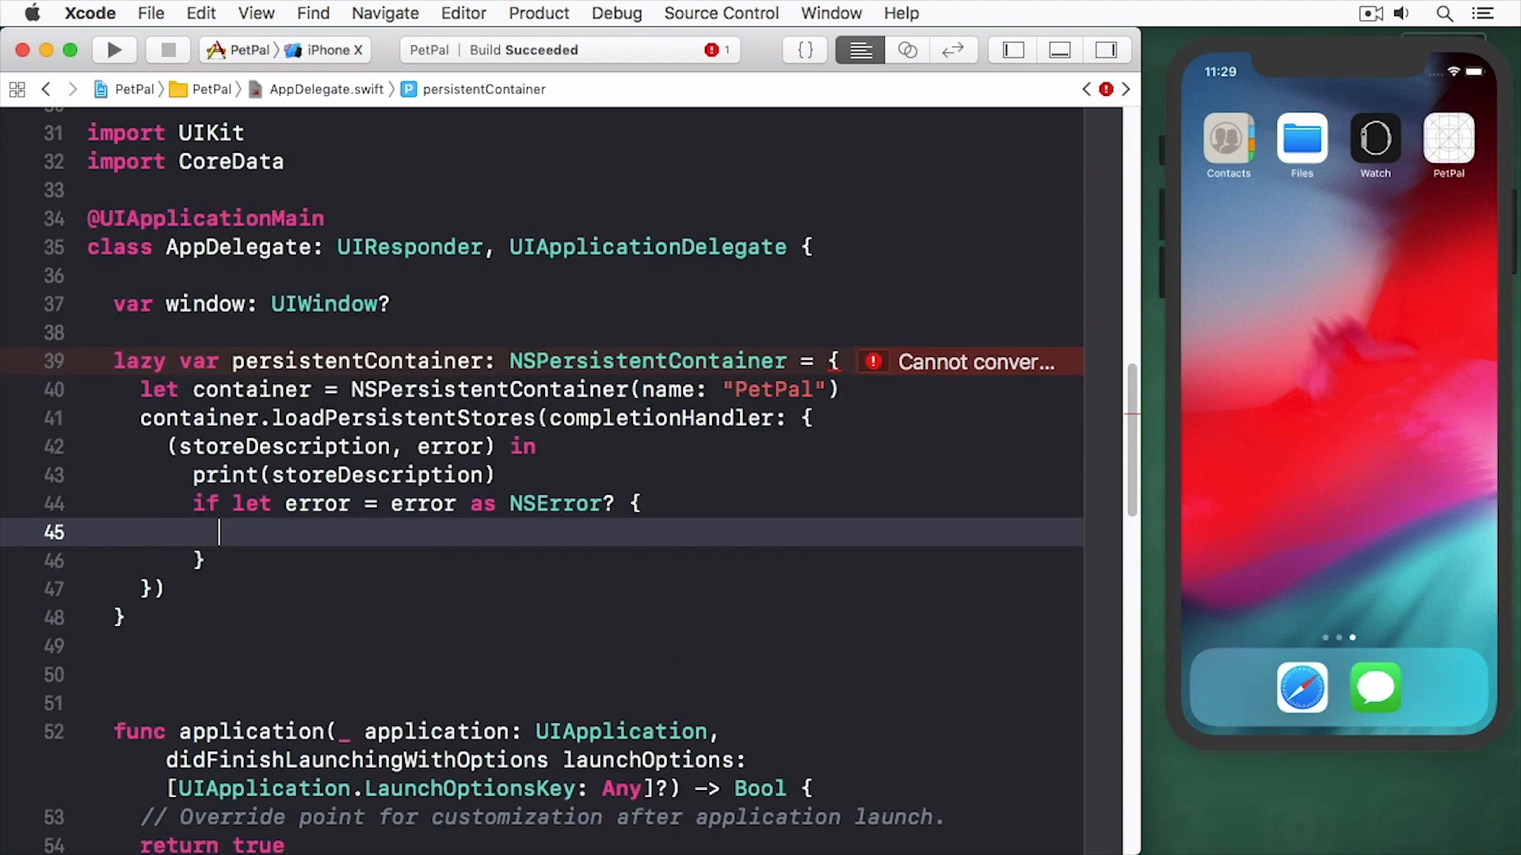
text(fatalError("Unresolved error \(error), \(error.userInf)
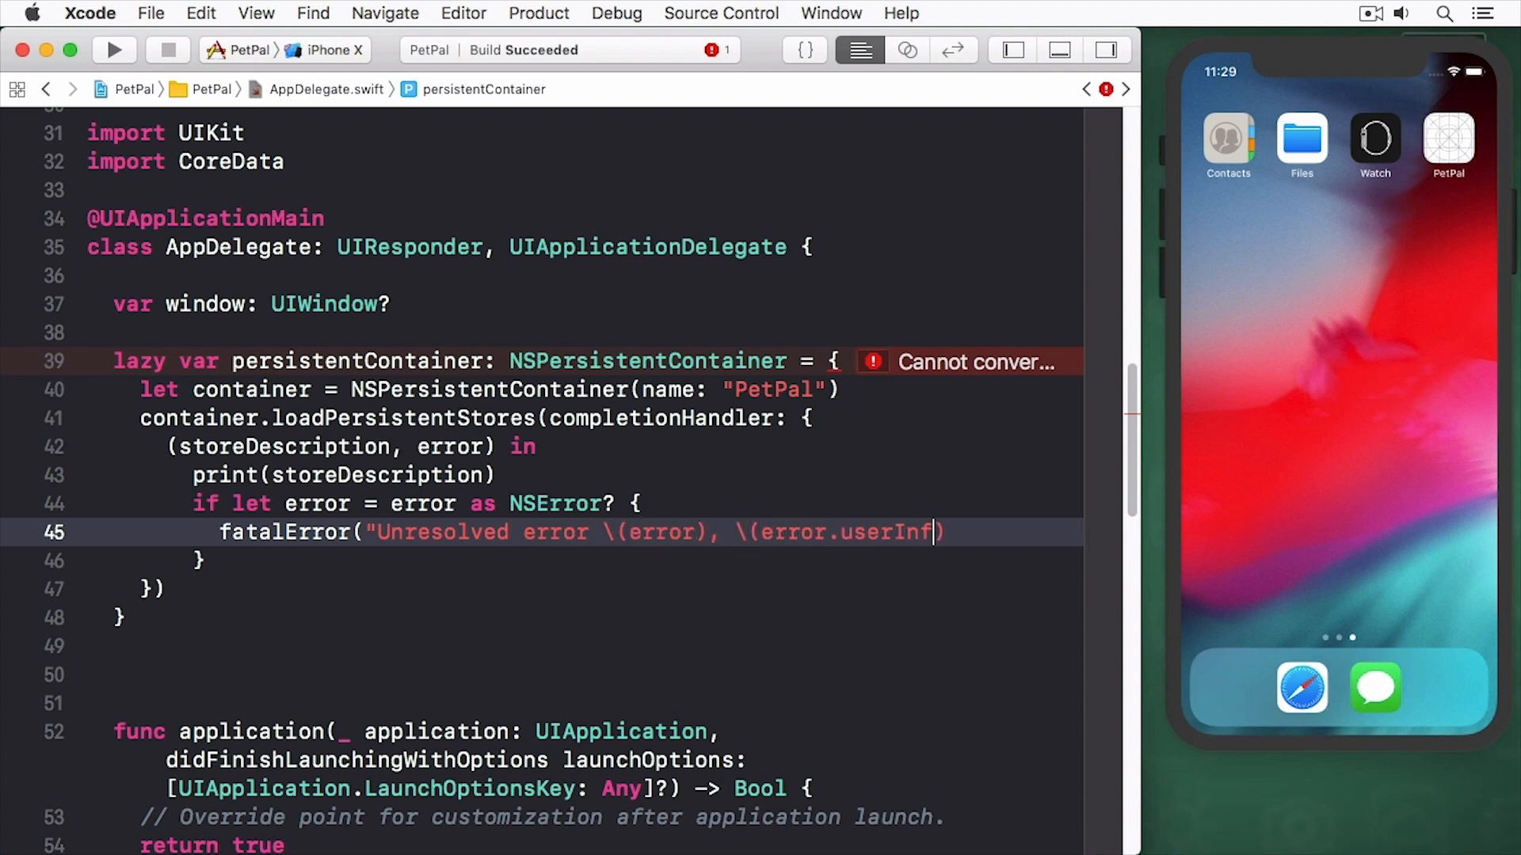
text(o)"))
text(return container)
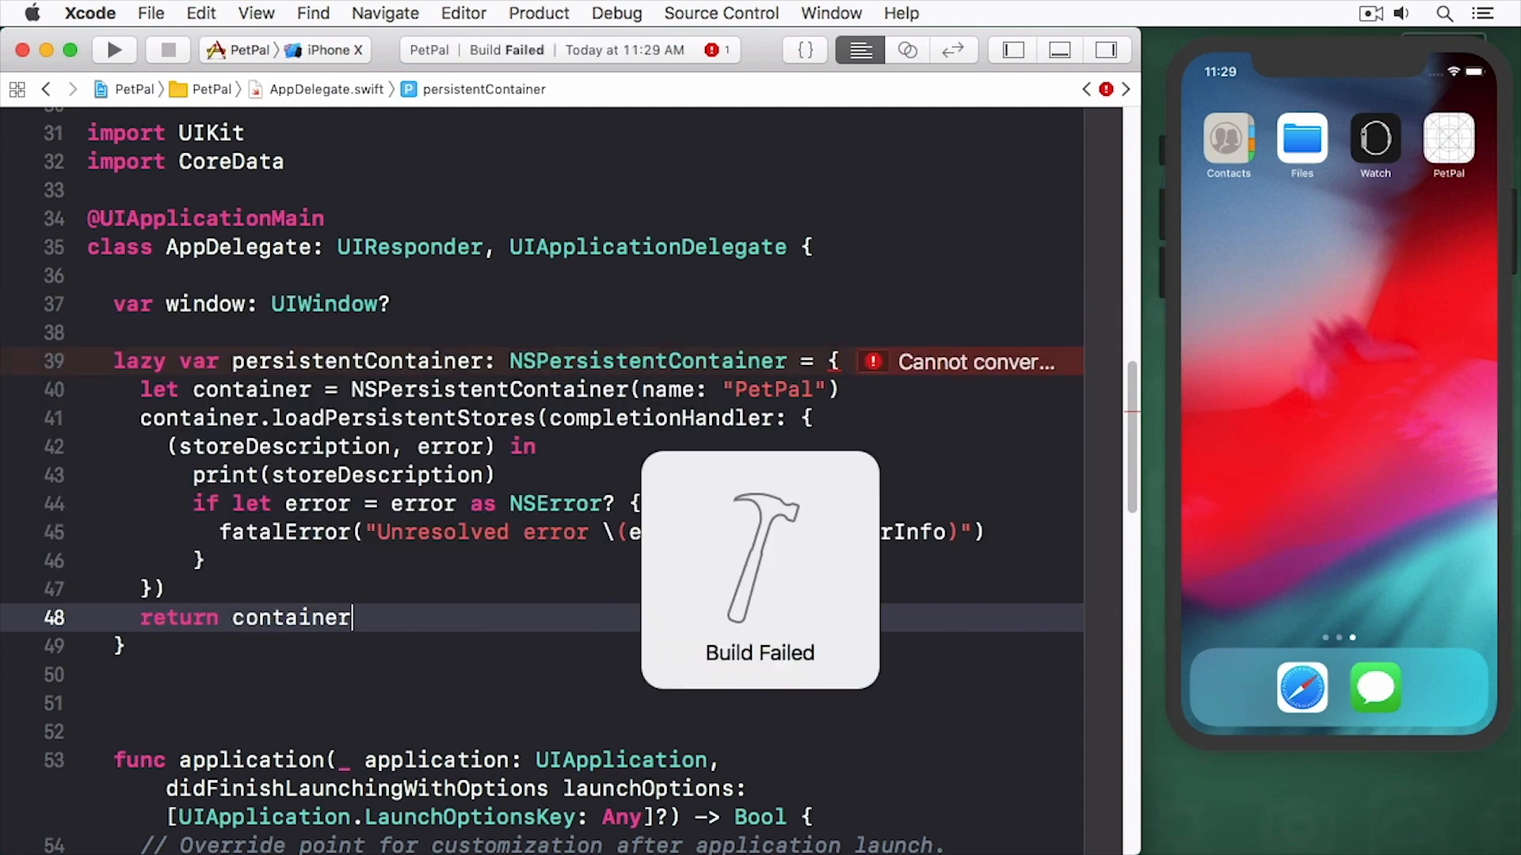
- Invoke the container closure with () and add saveContext() using persistentContainer.viewContext
text(())
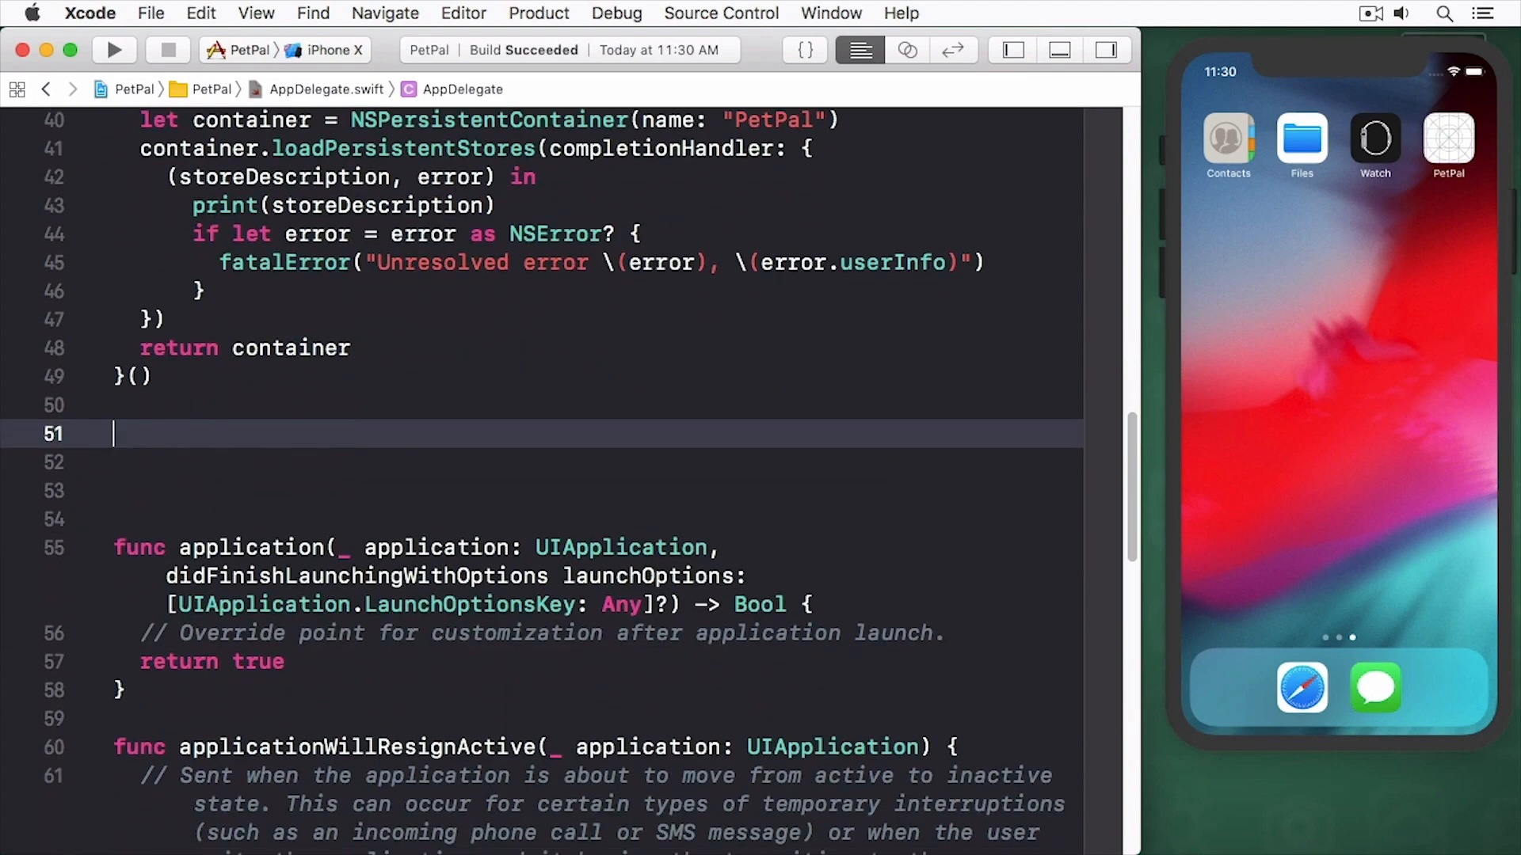
text(func saveContext() {)
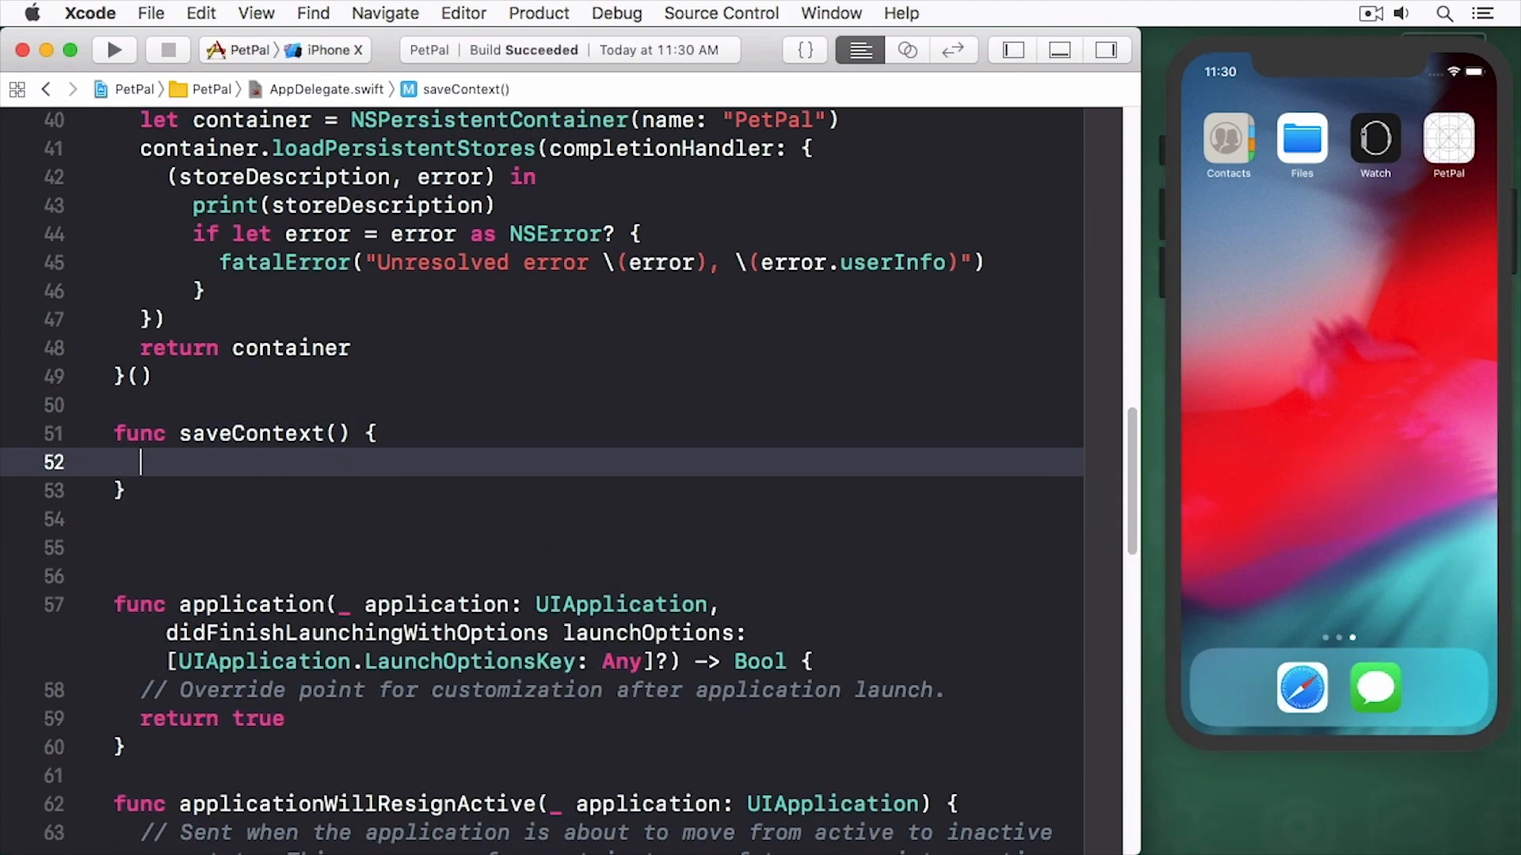
text(let context = persistentContainer.)
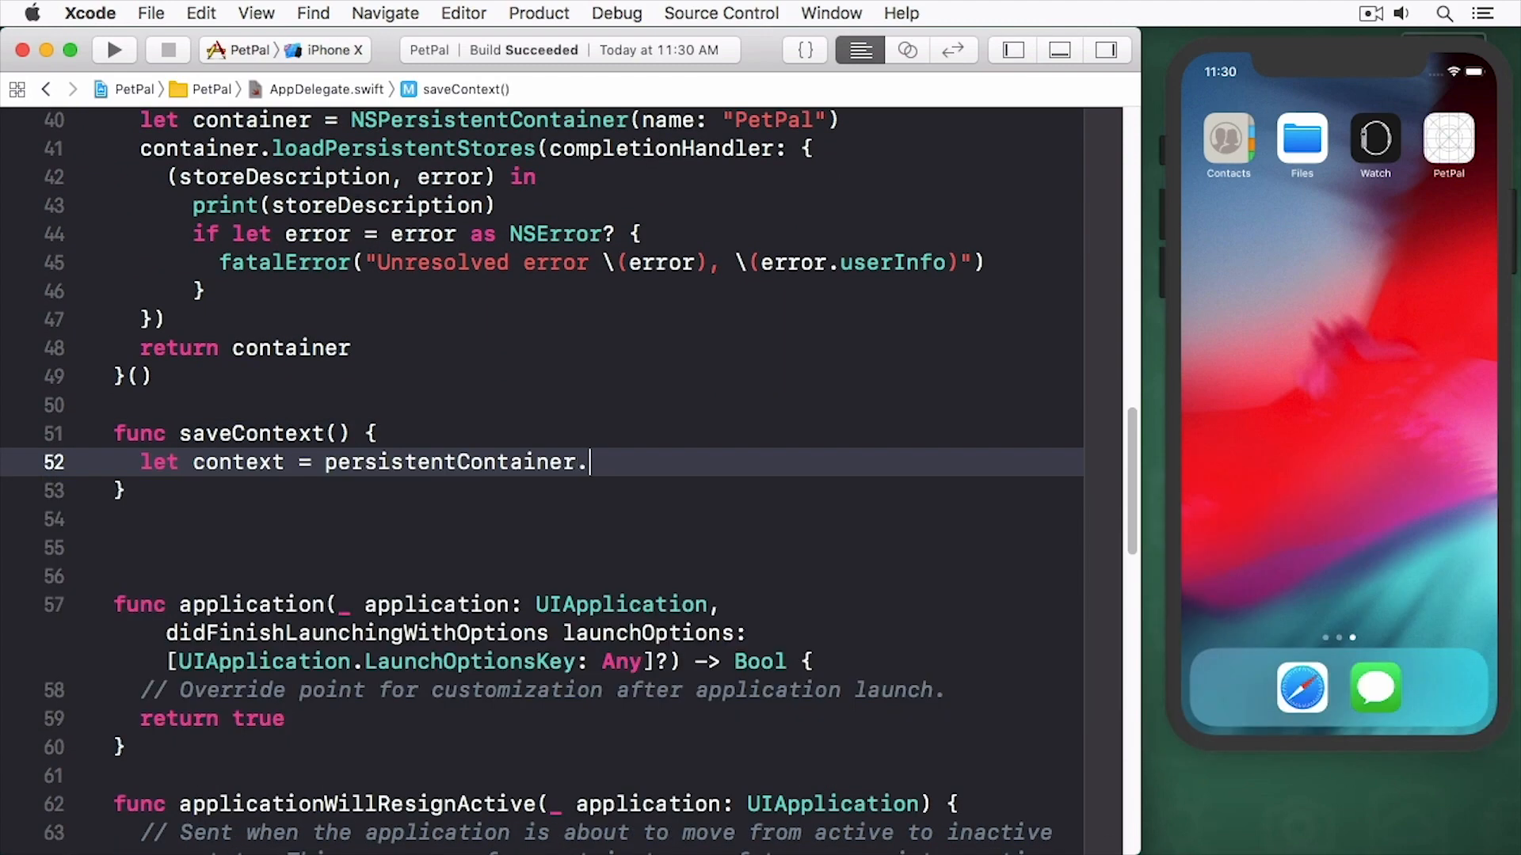
text(viewContext)
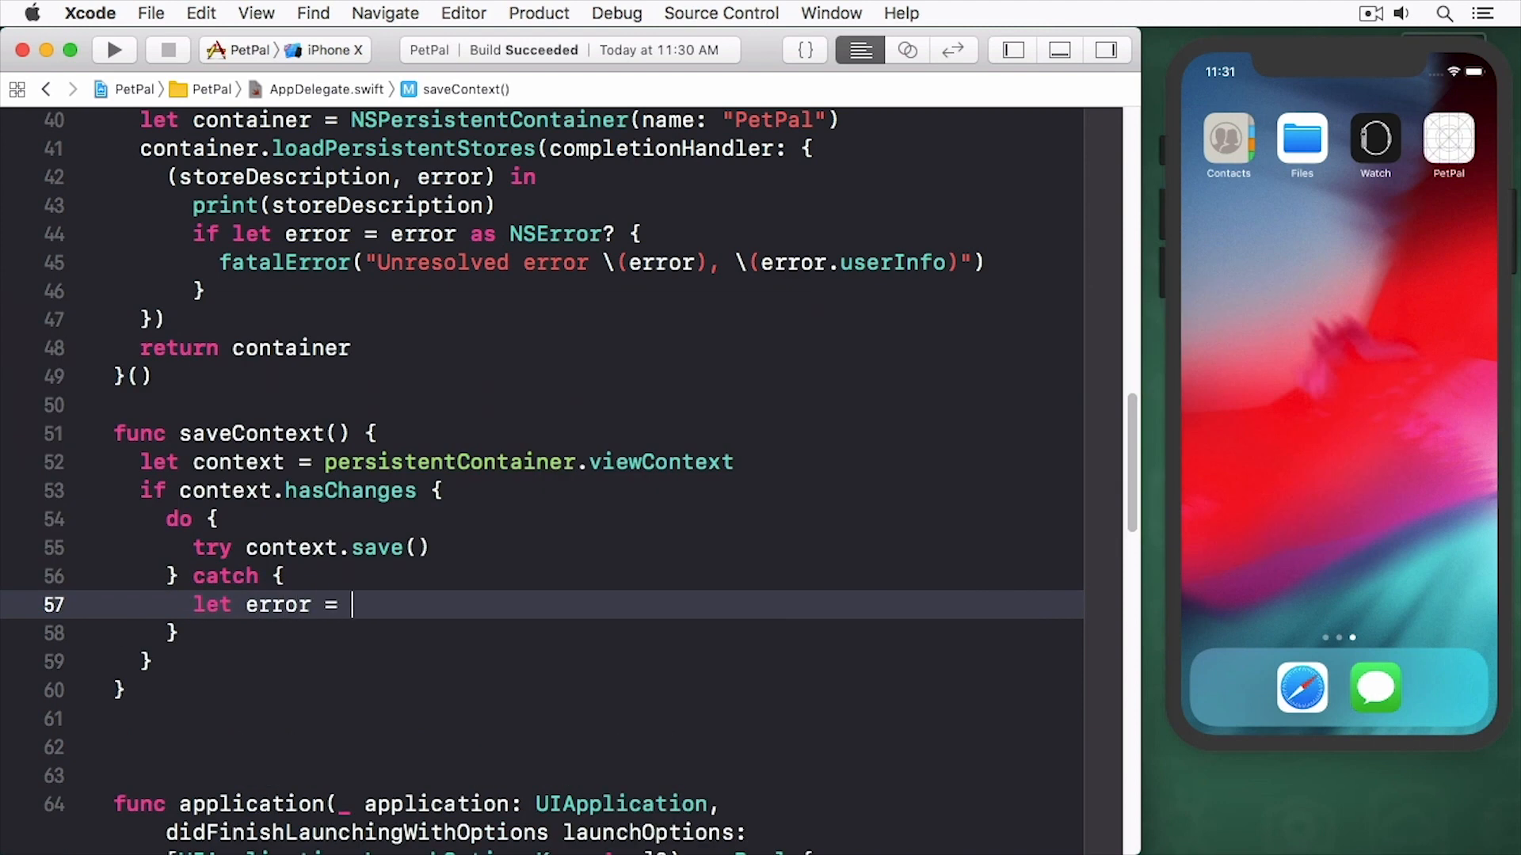
text(fatal)
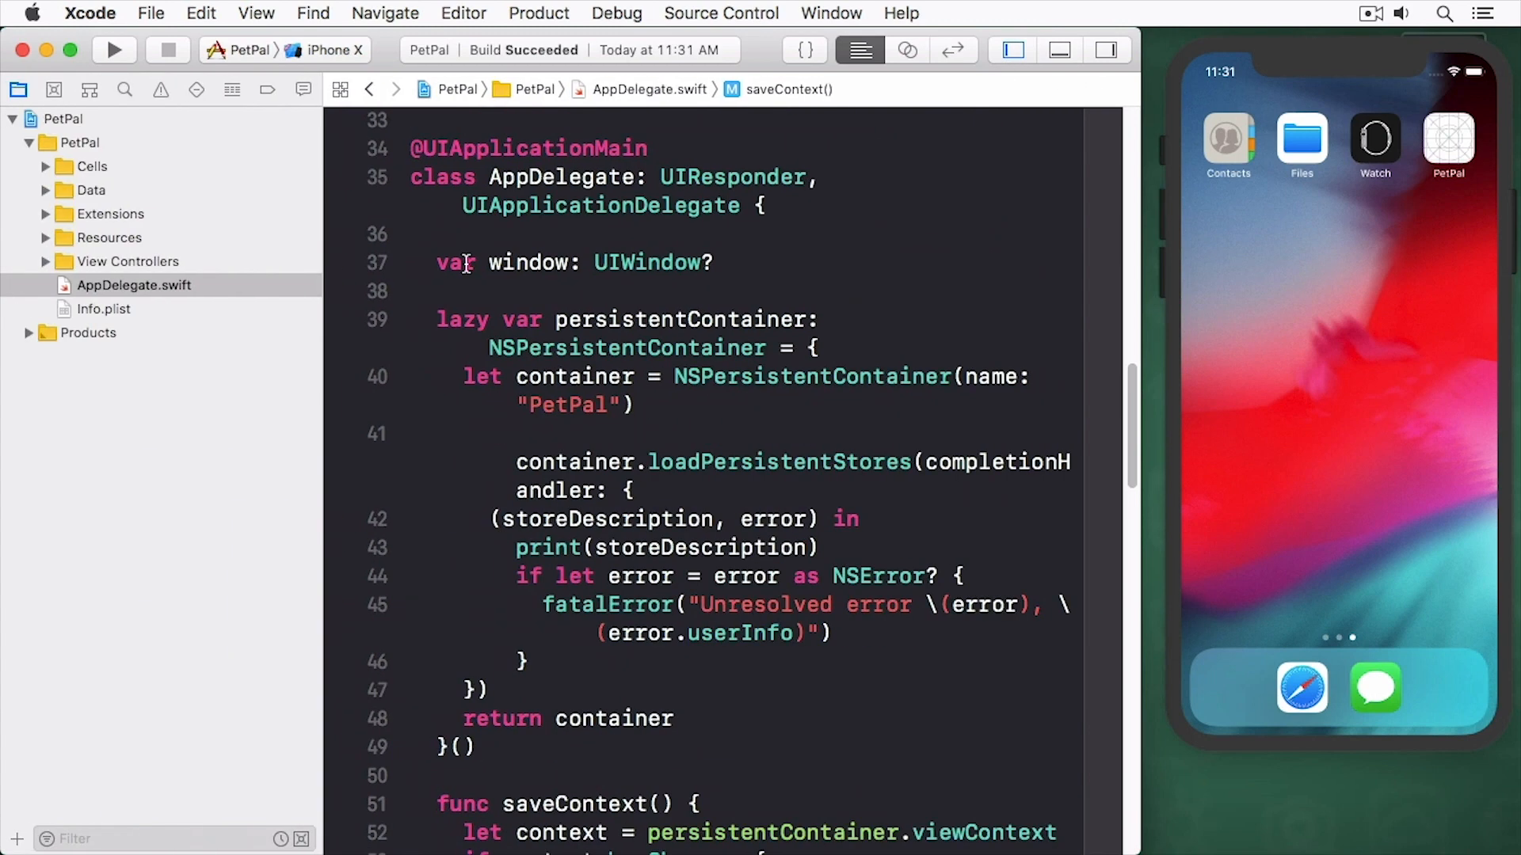
- Expand the View Controllers group, open MainViewController.swift and scroll to its properties
click(44, 260)
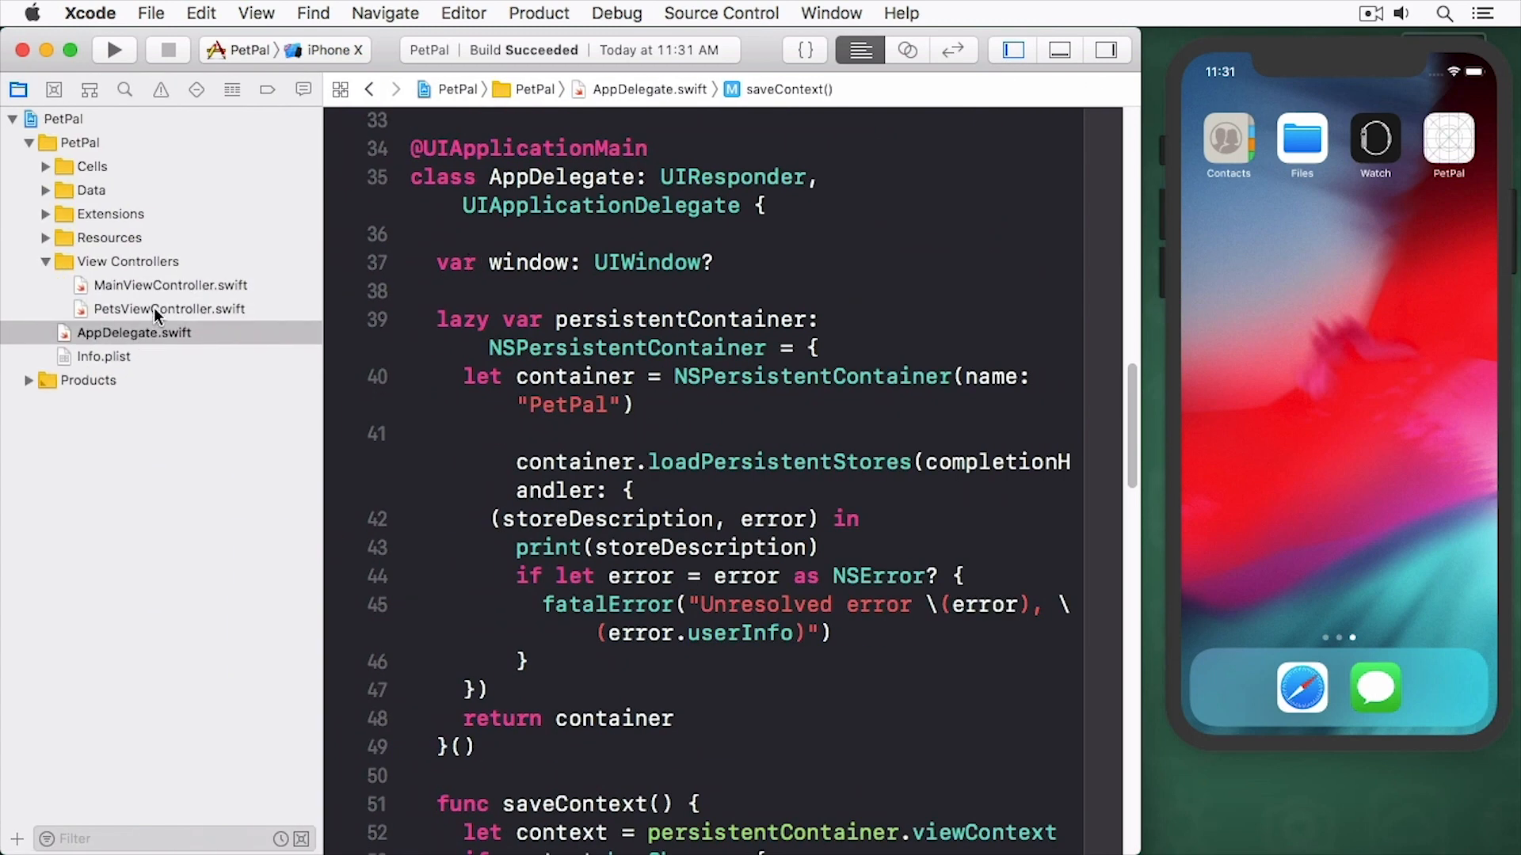
click(171, 286)
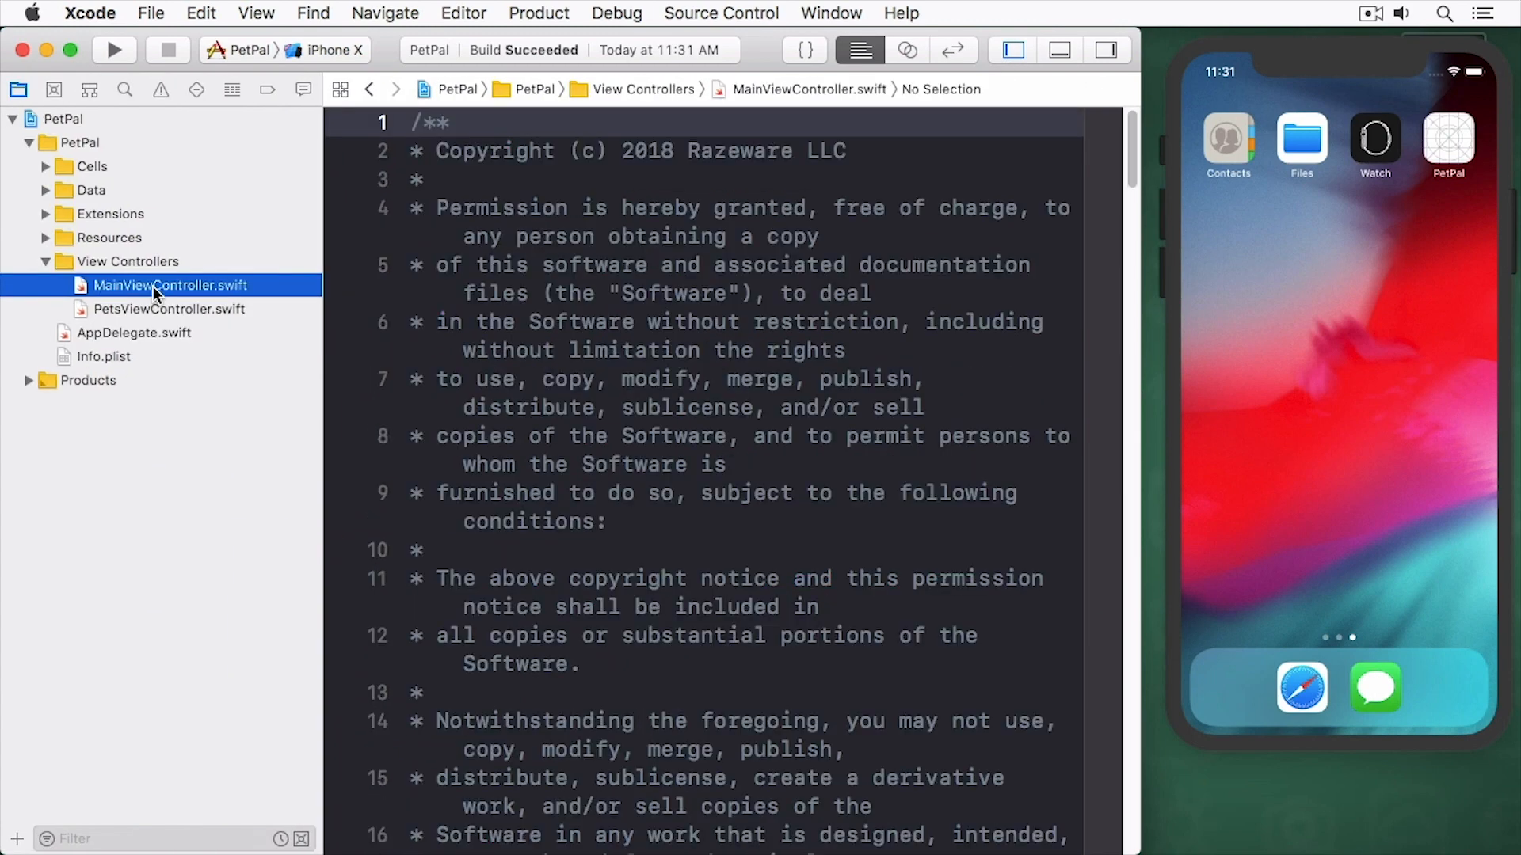
scroll(down, 3)
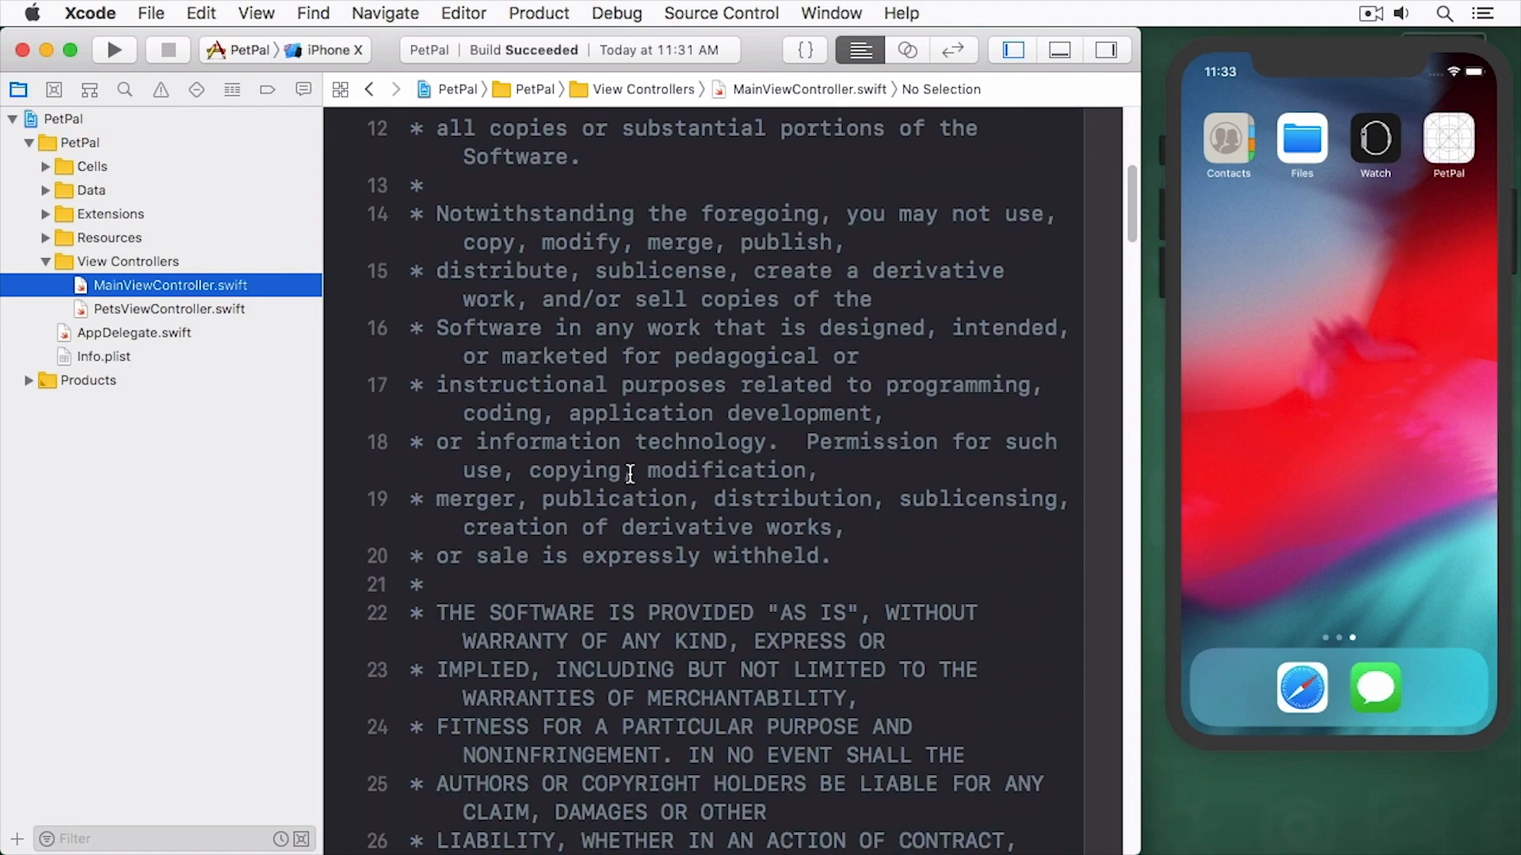
scroll(down, 3)
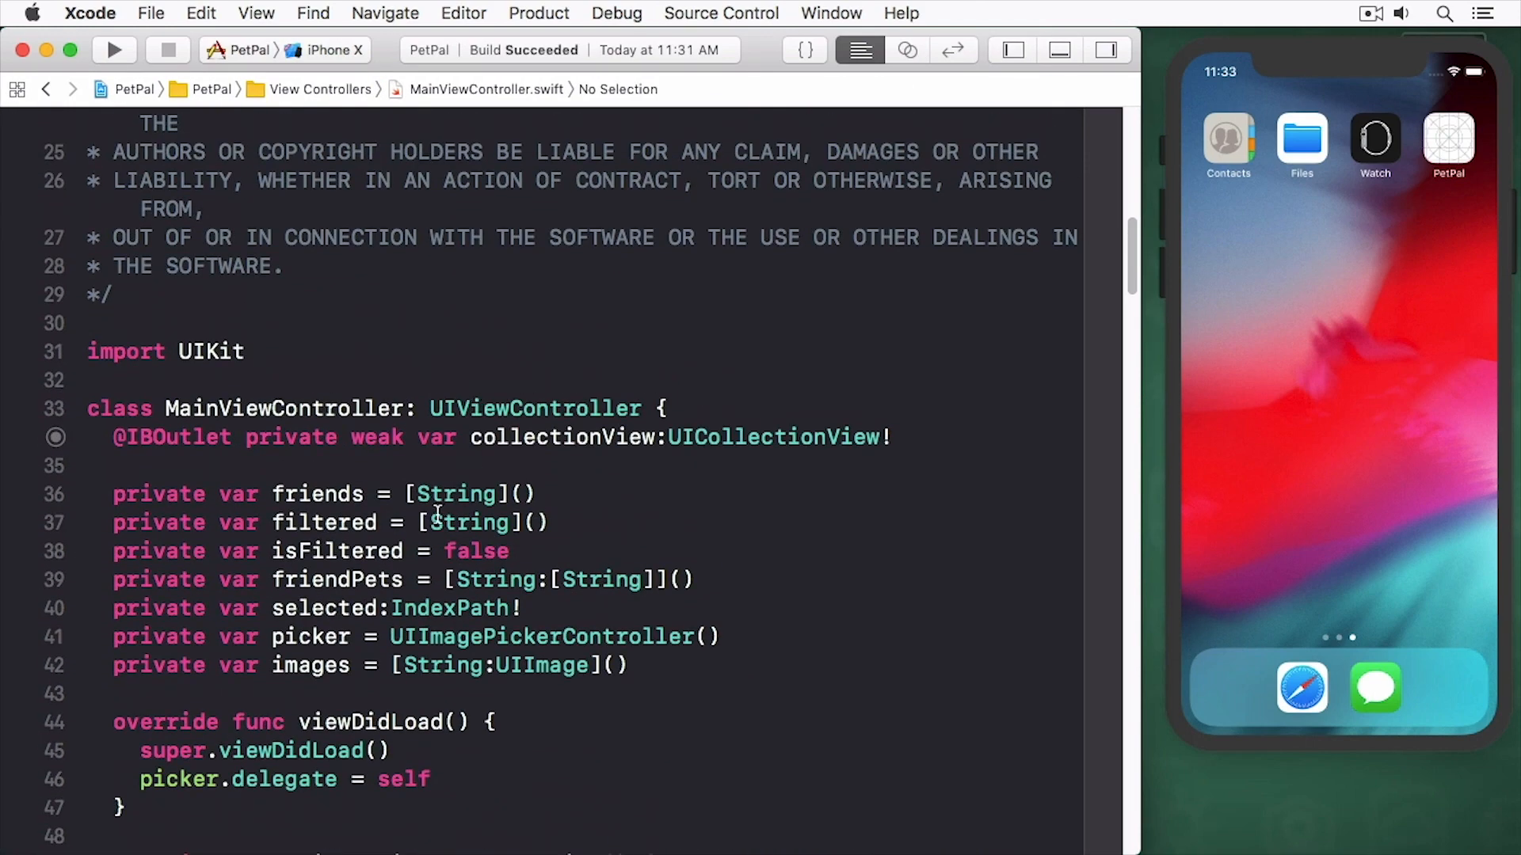
- Retype the arrays as [Friend] and add appDelegate and viewContext context properties
text(Friend)
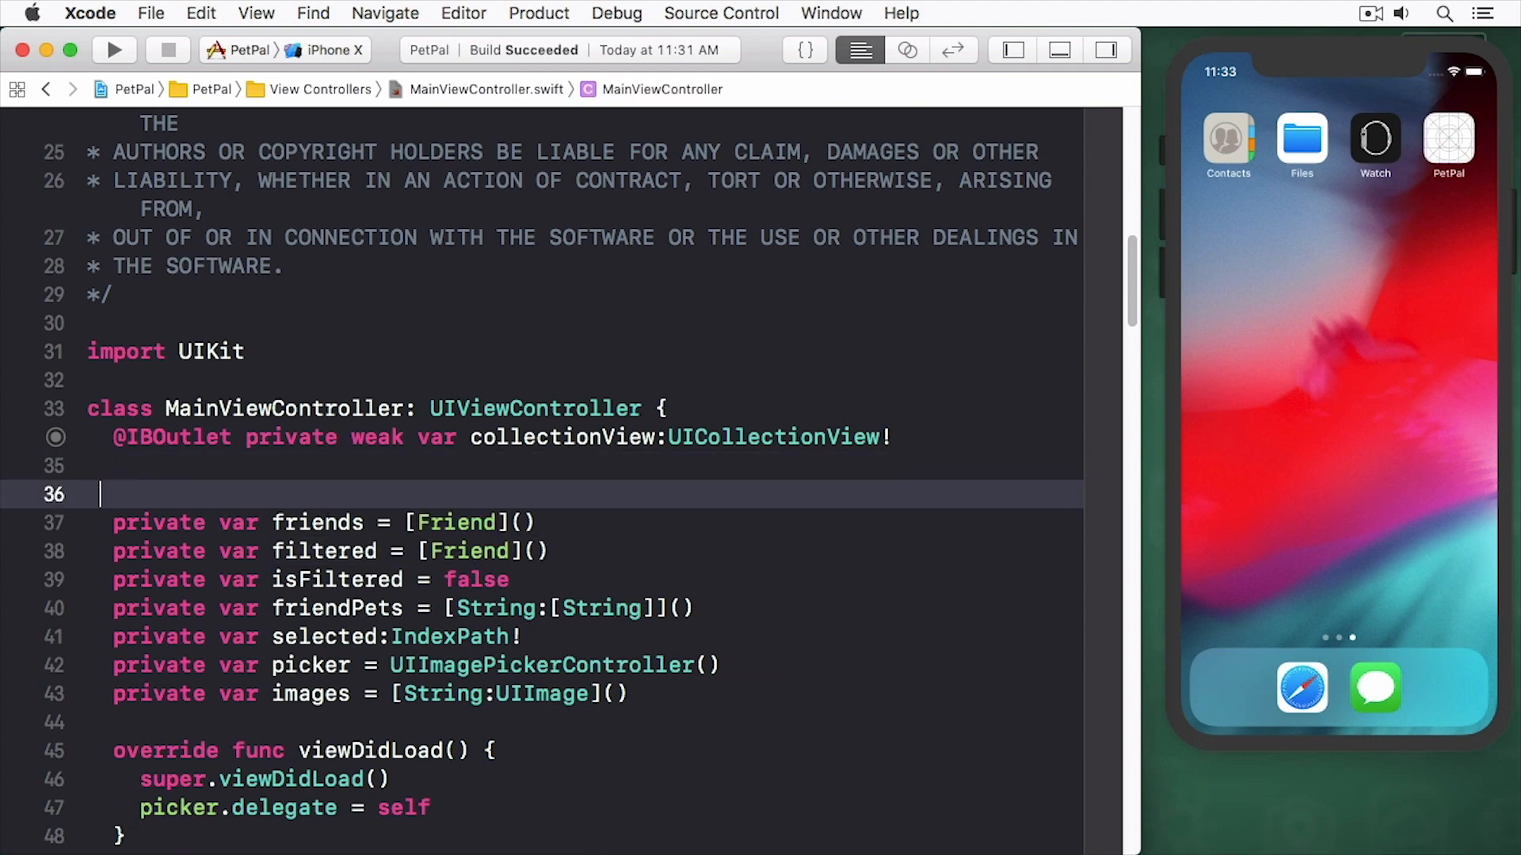
text(private let appDelegate = UIApplication.shared.delegate as! AppDelegate)
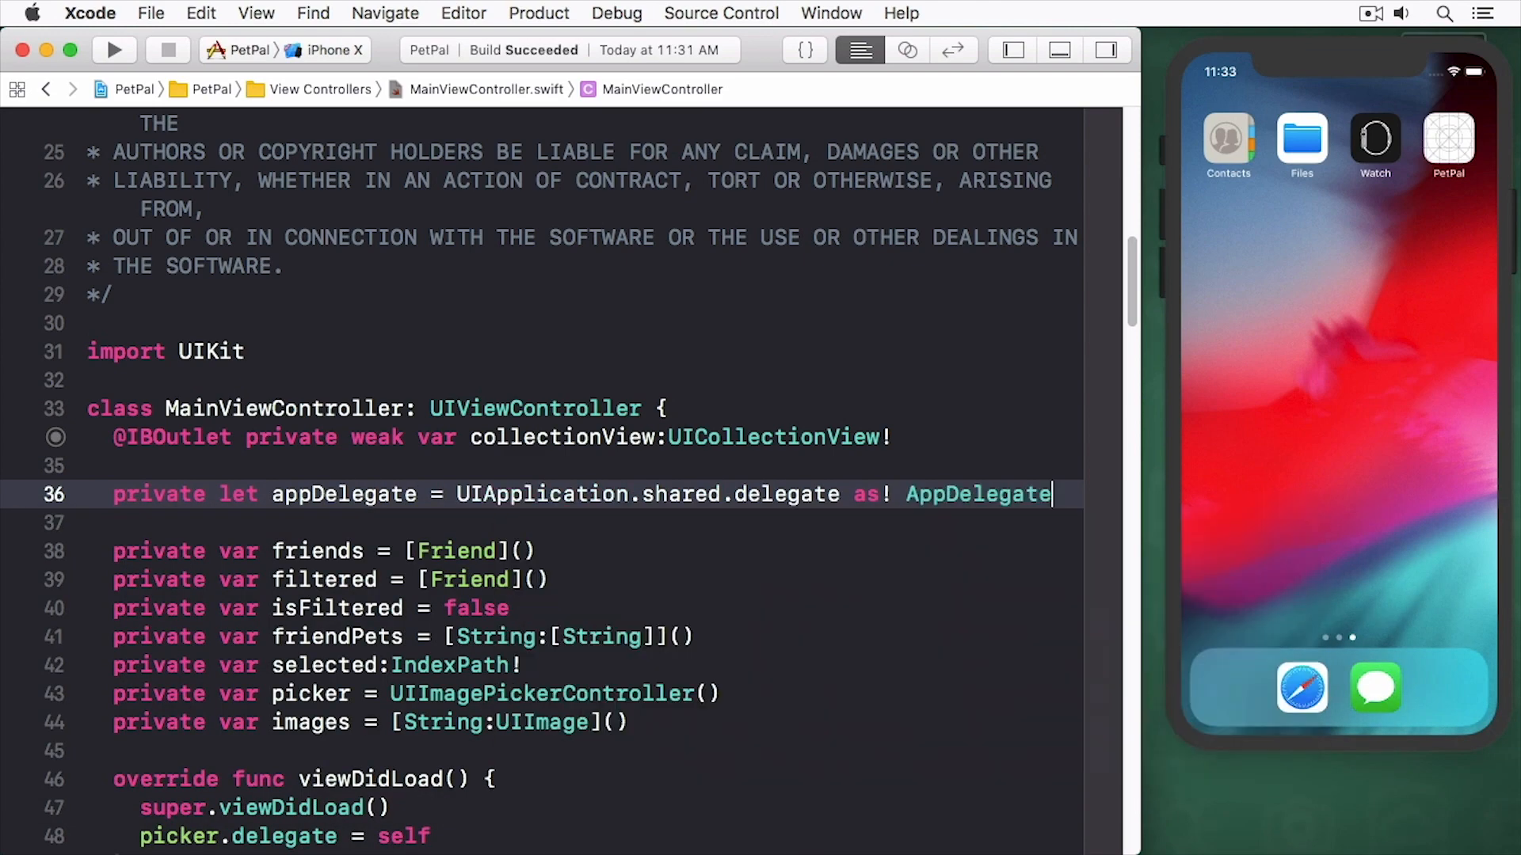
text(private let context =)
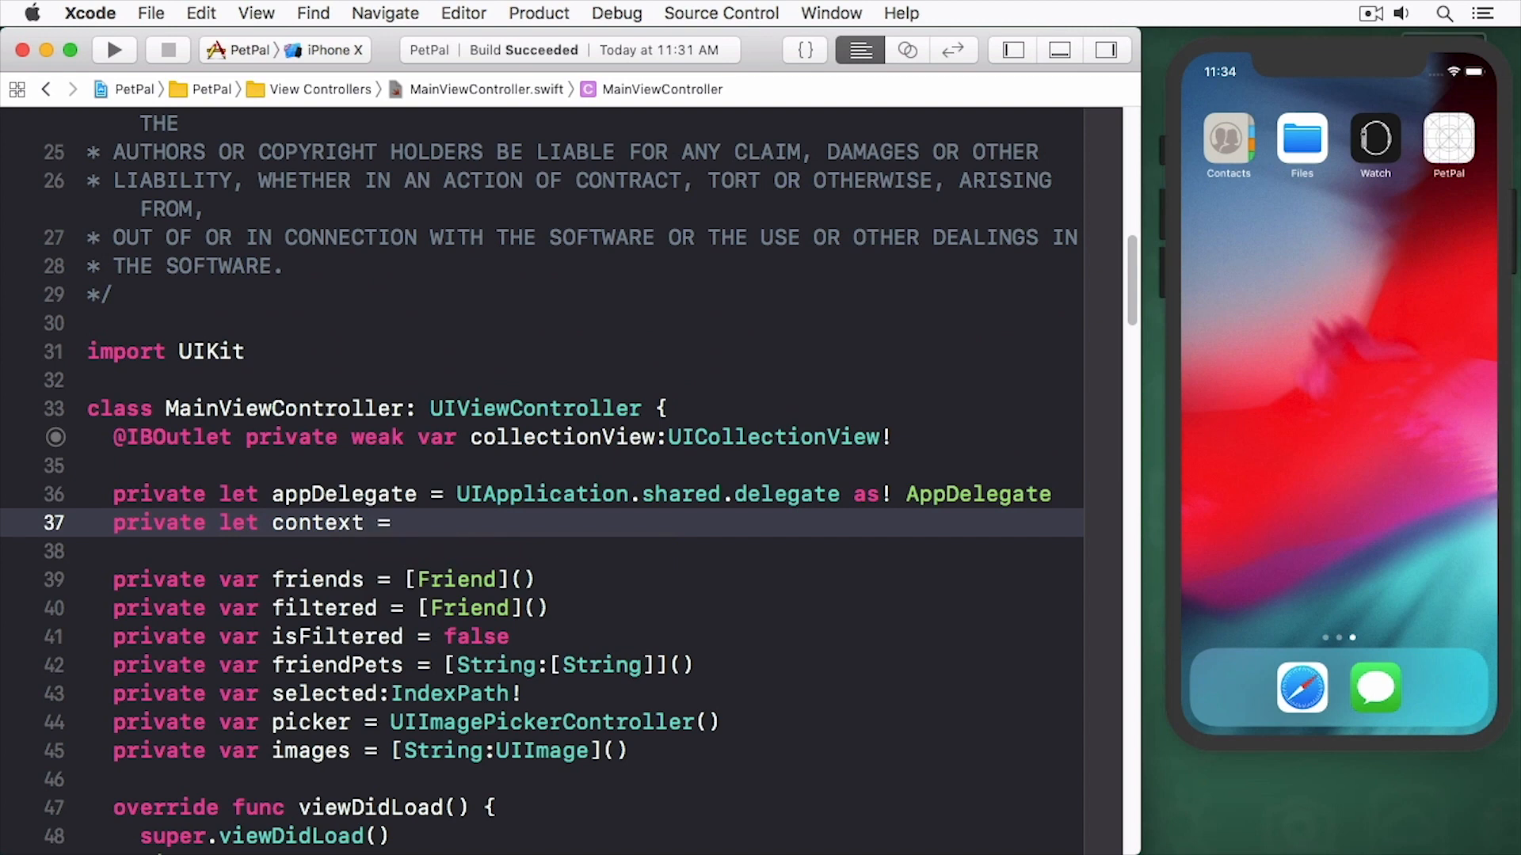
text(UIApplication.shared.delegate as! AppDelegate))
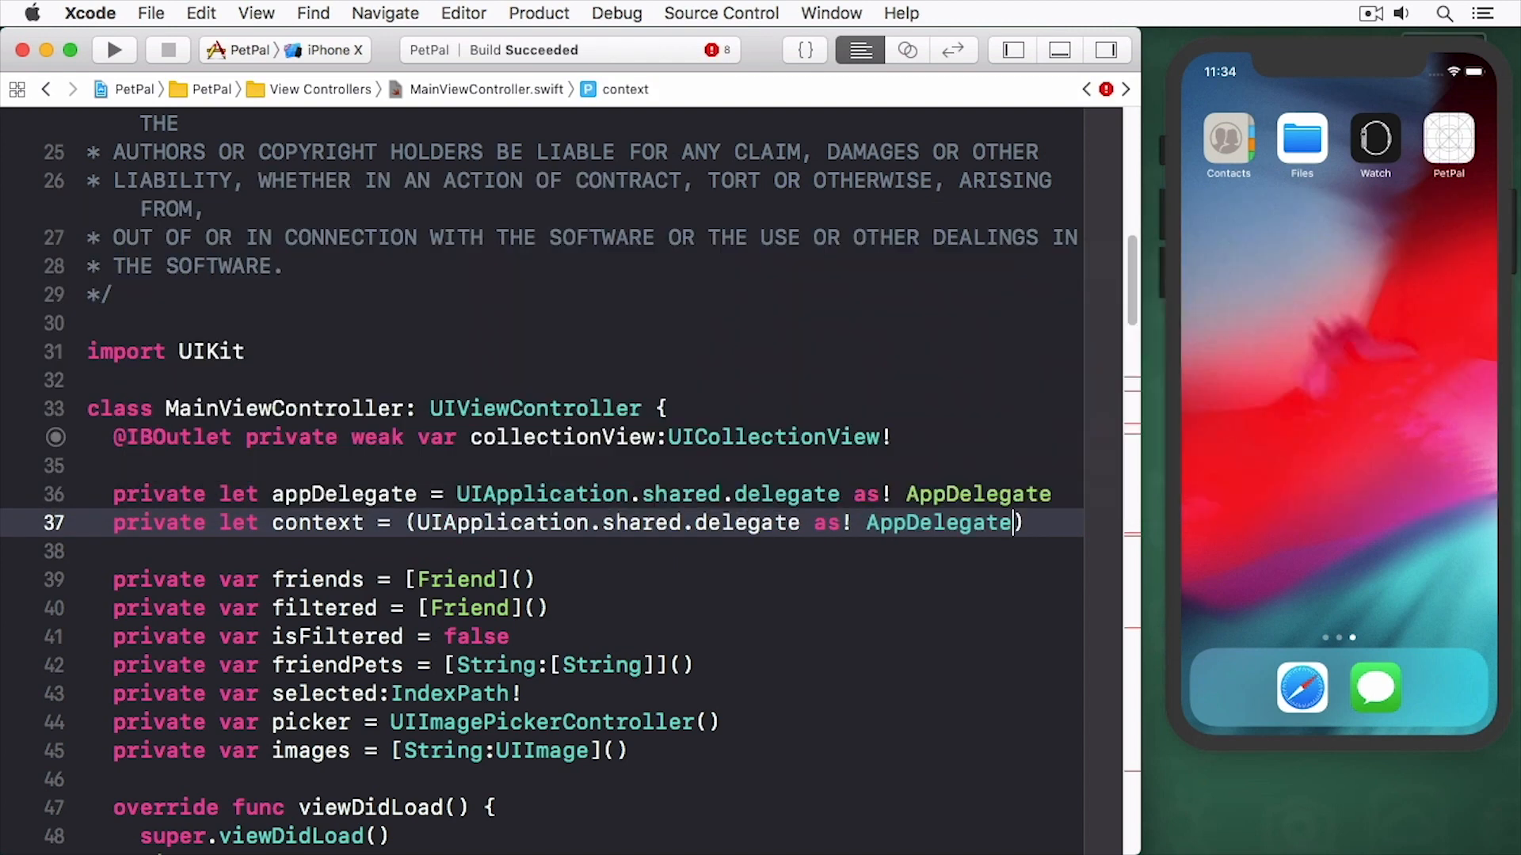
text(.persistentContainer)
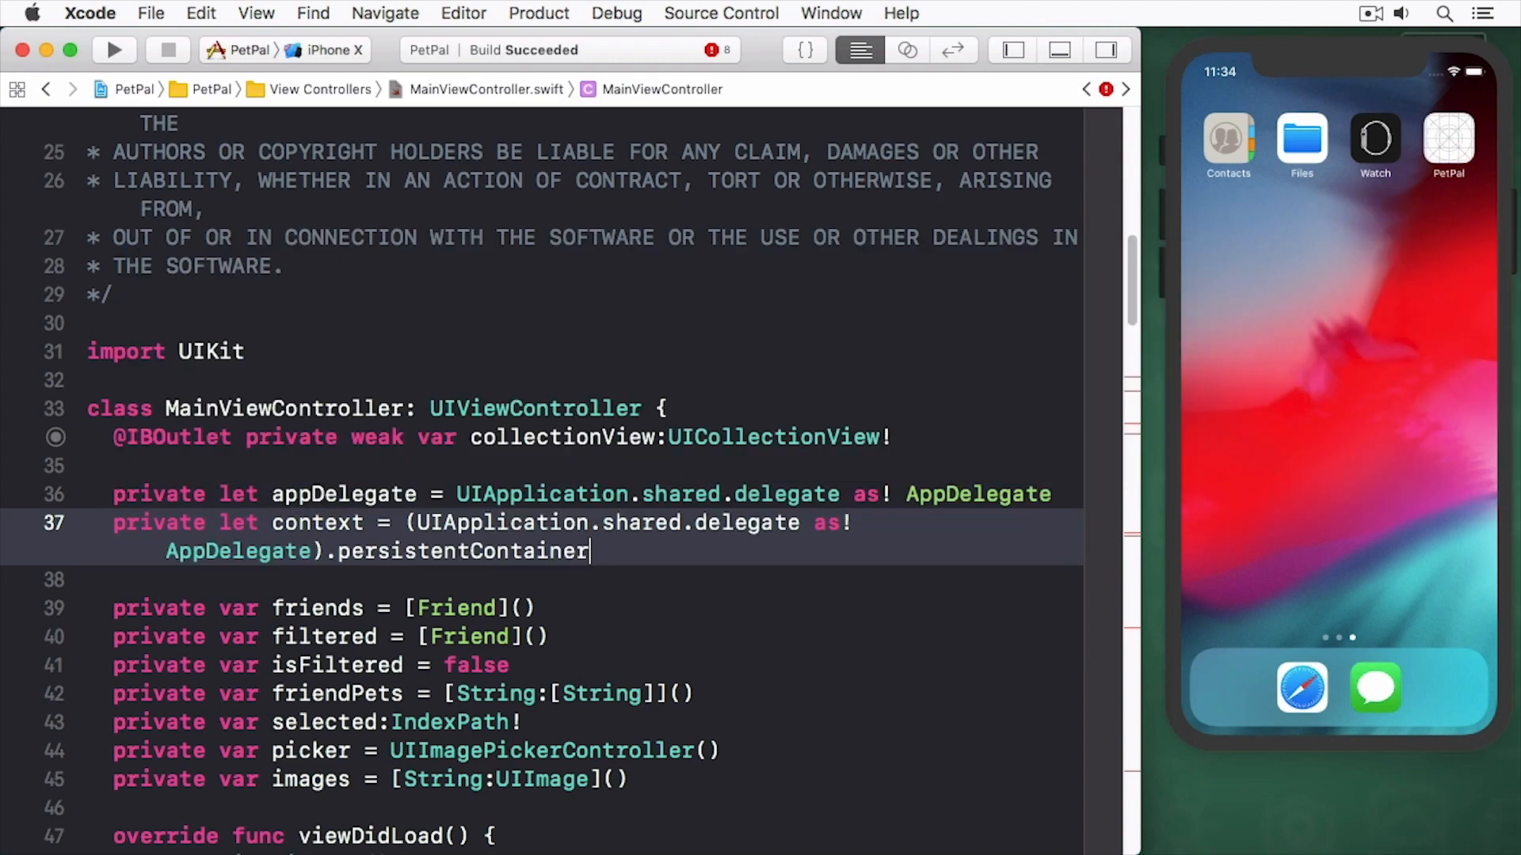
text(.viewContext)
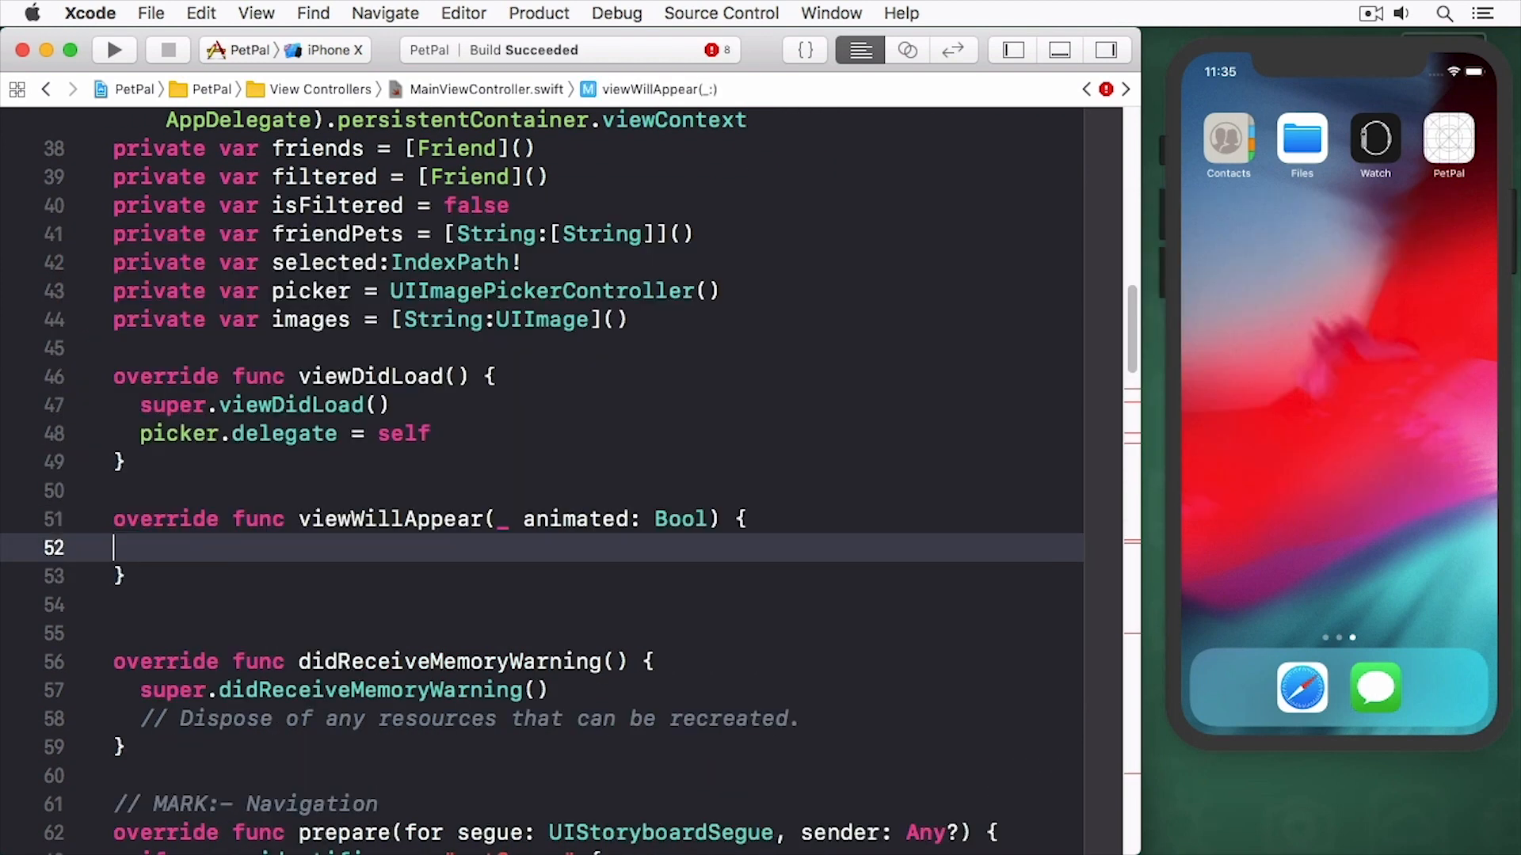
- Fetch Friend objects into friends in viewWillAppear, printing 'Could not fetch' with error userInfo
text(super.viewWillAppear(animated)
text(do {)
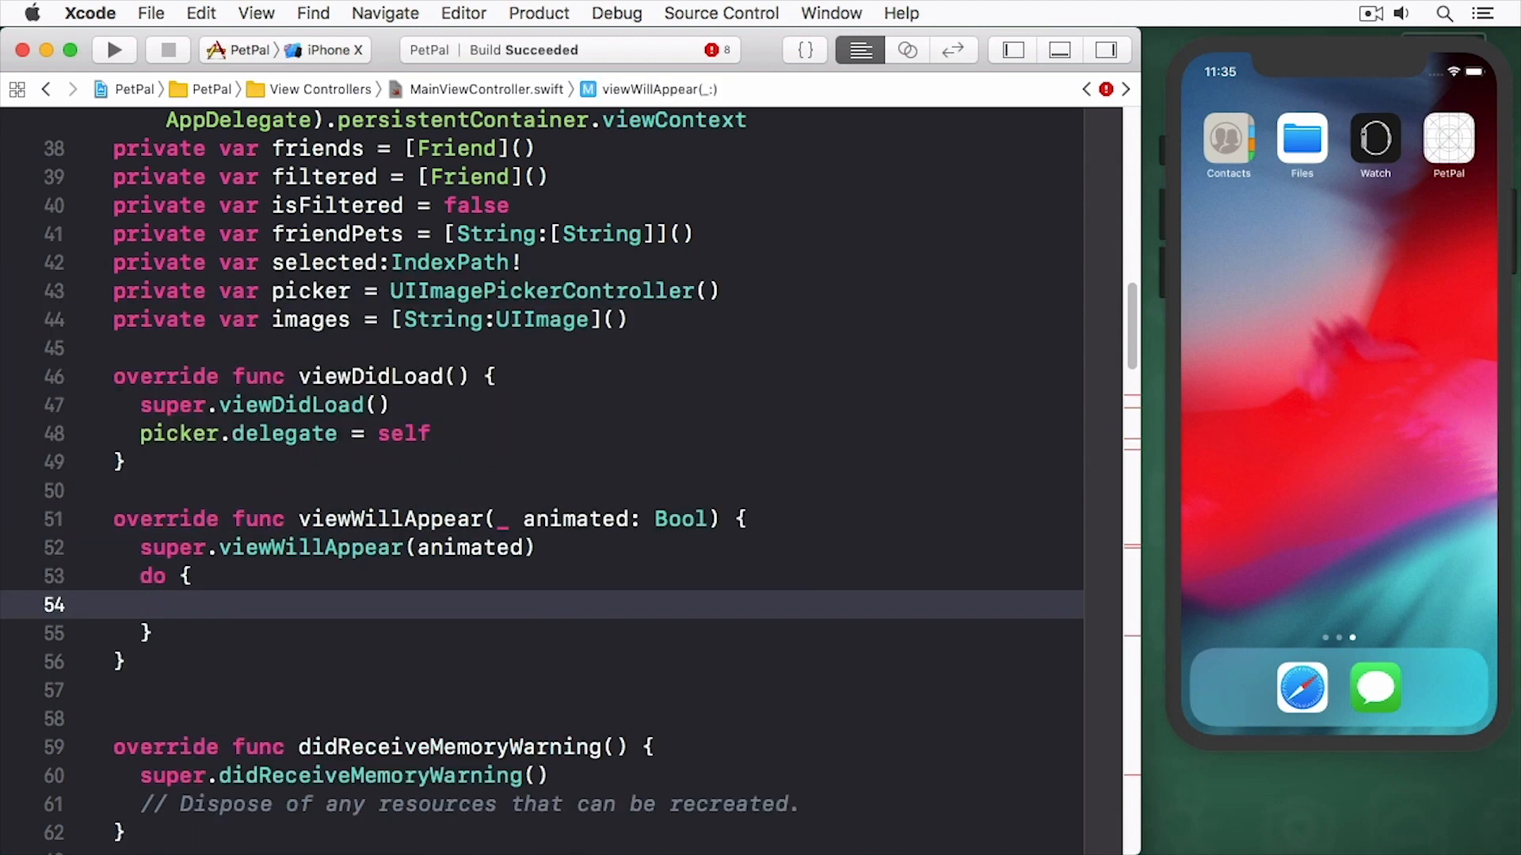
text(friends = try context.fetch(request: NSFetchRequest<NSFetchRequestResult>)
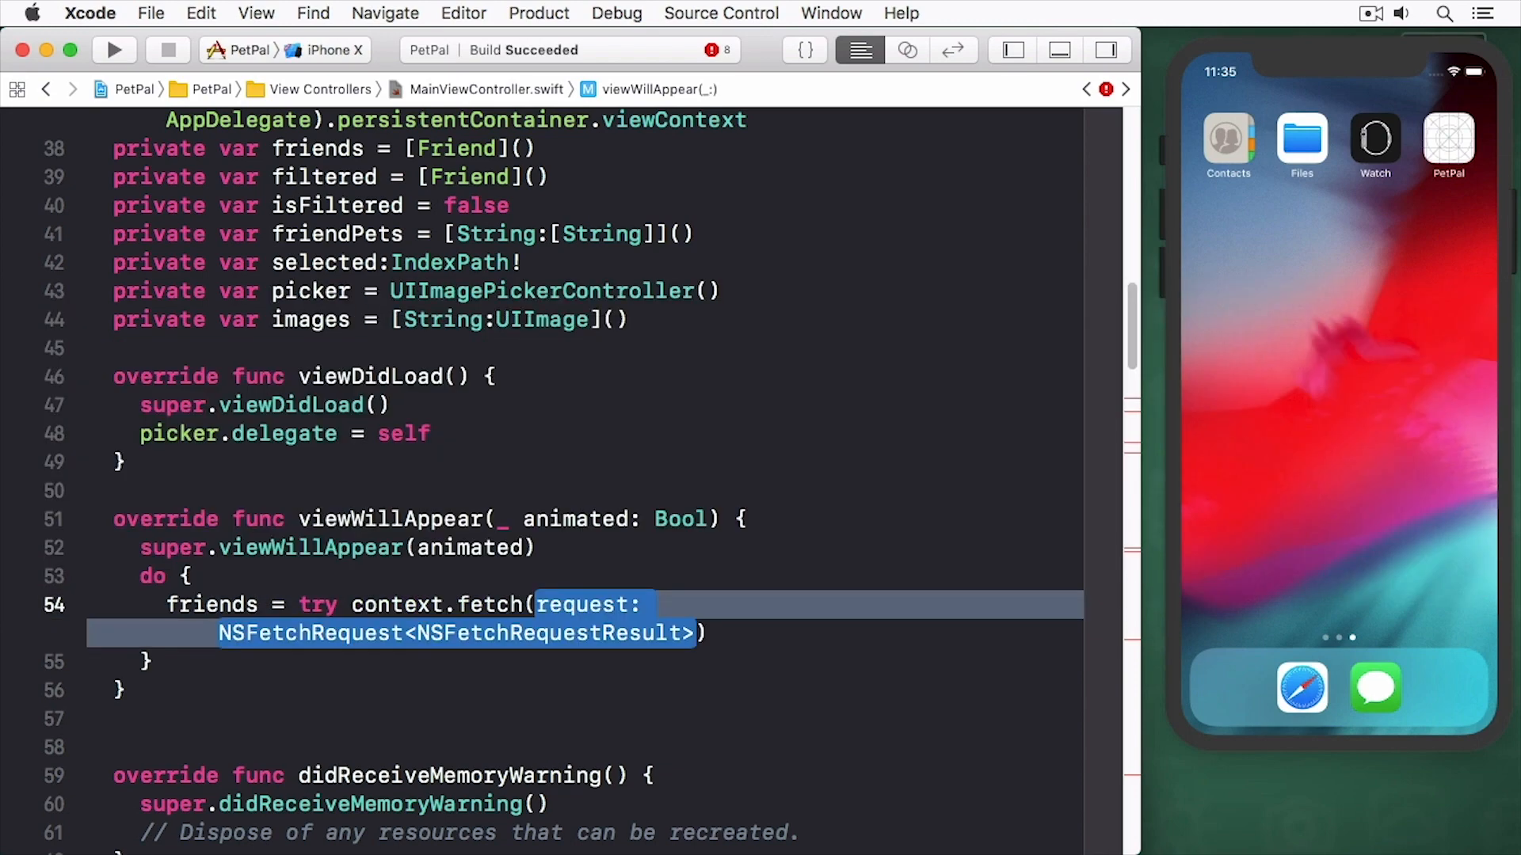
text(Friend.fetchRequest())
click(586, 662)
text( catch let)
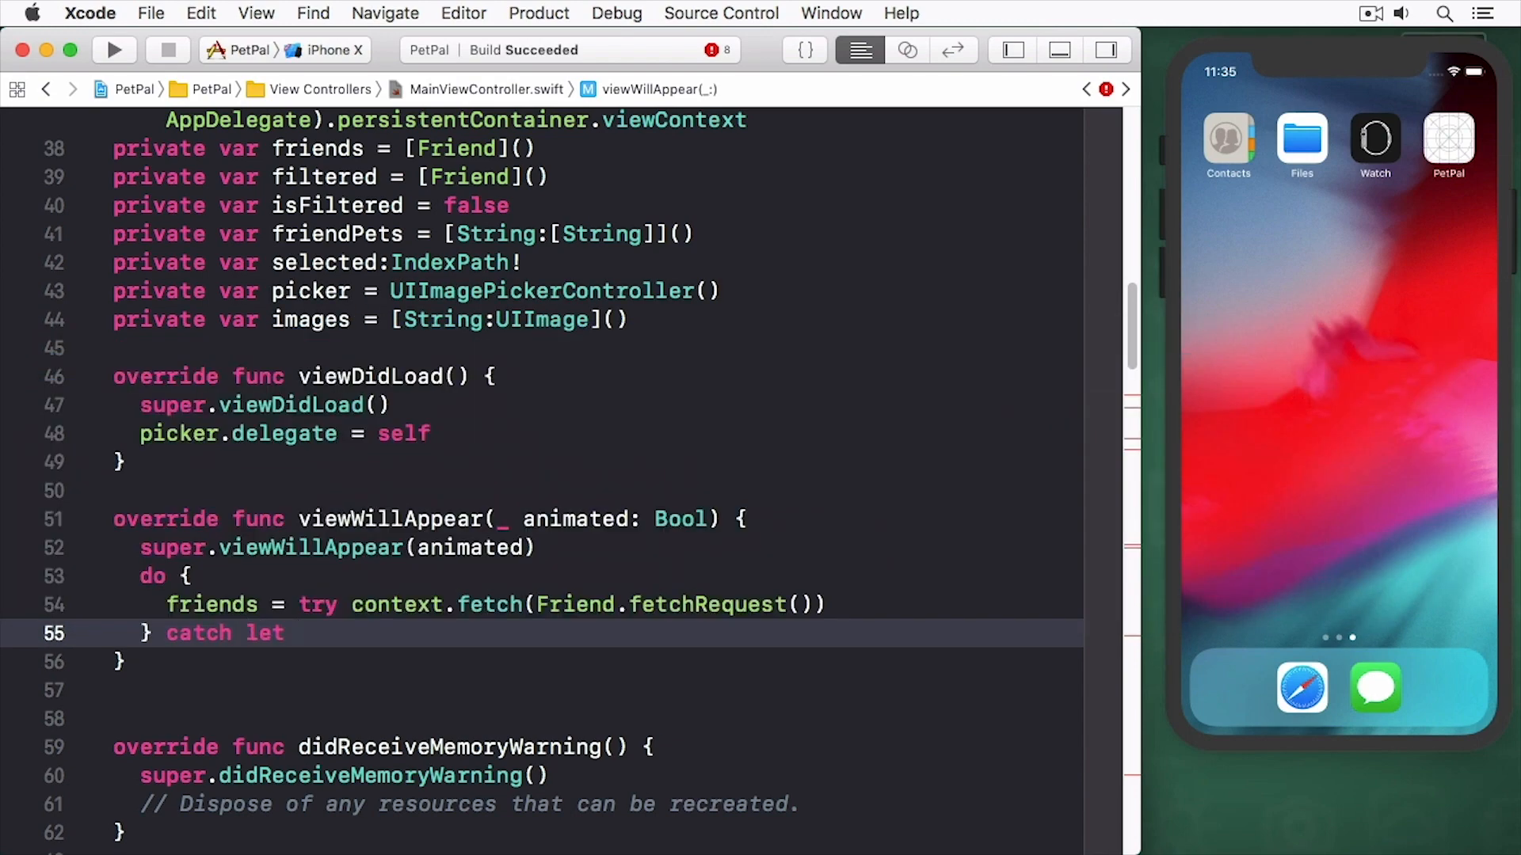
text(error as NSError {)
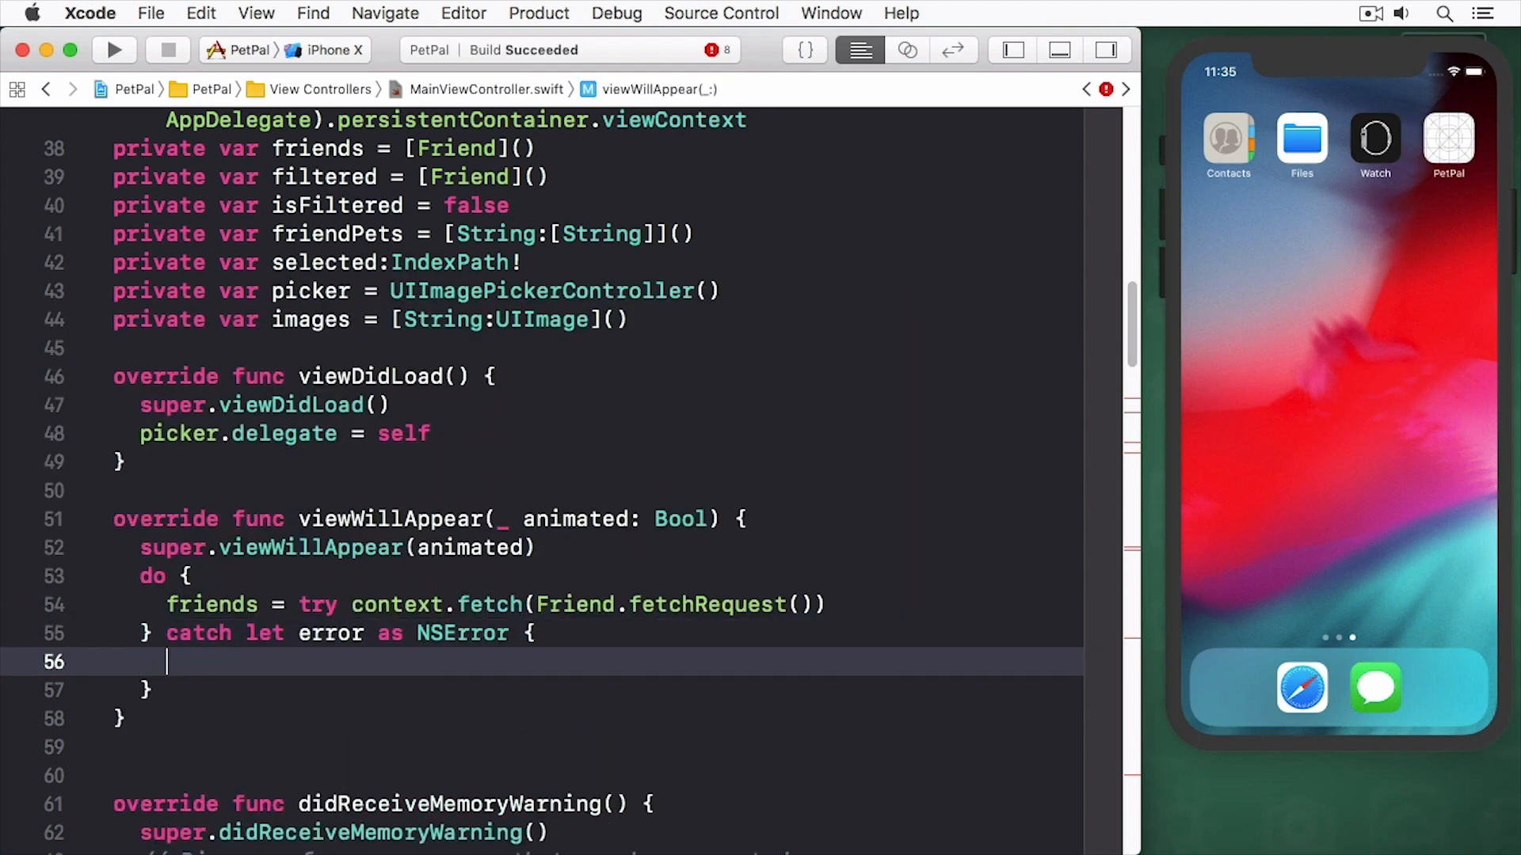
text(print("Could not fetch))
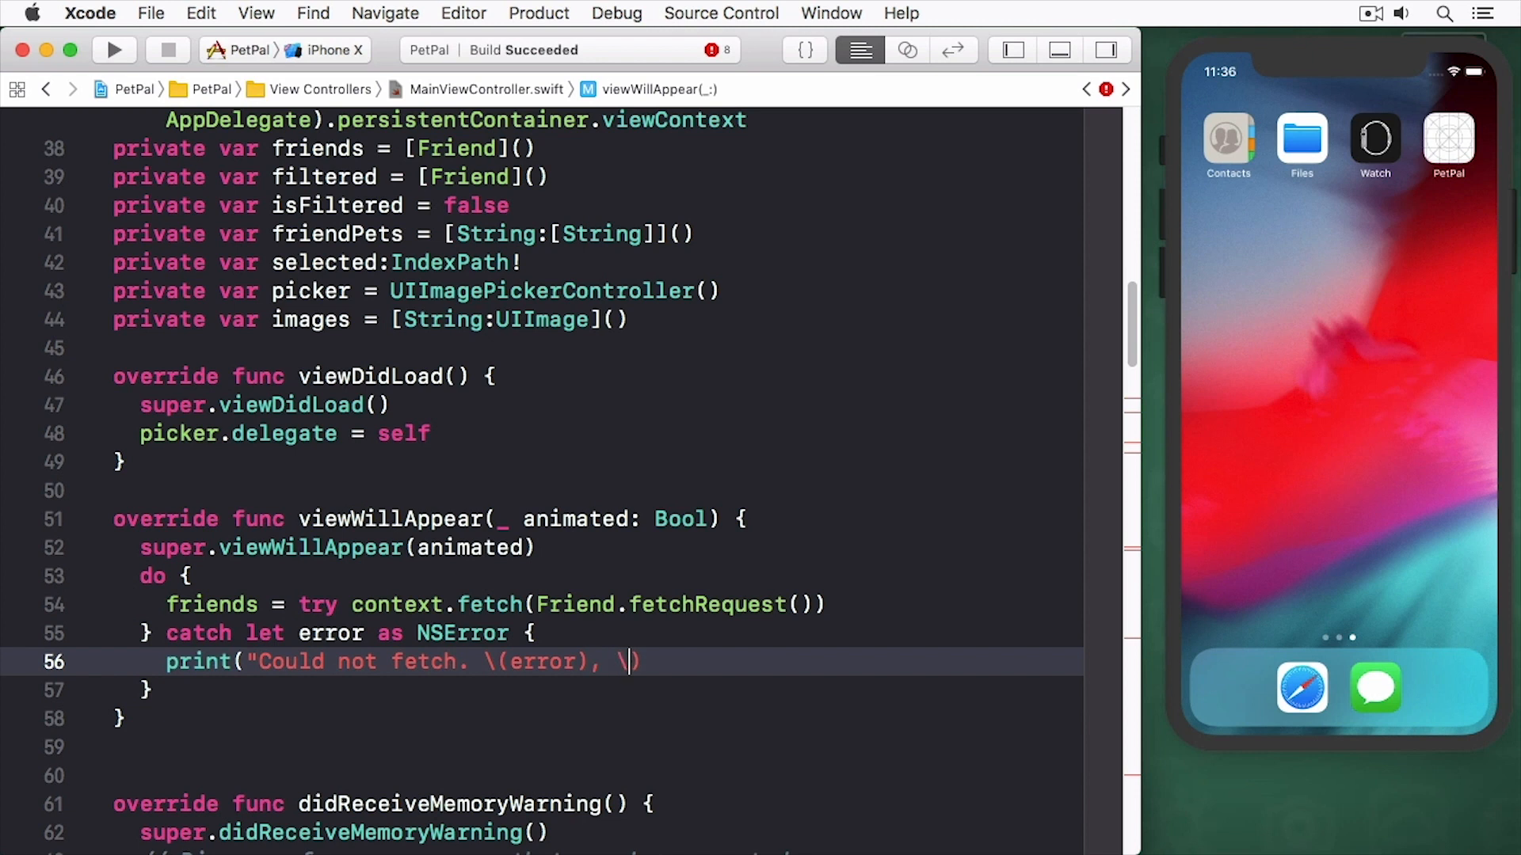
text(error.userInfo)")
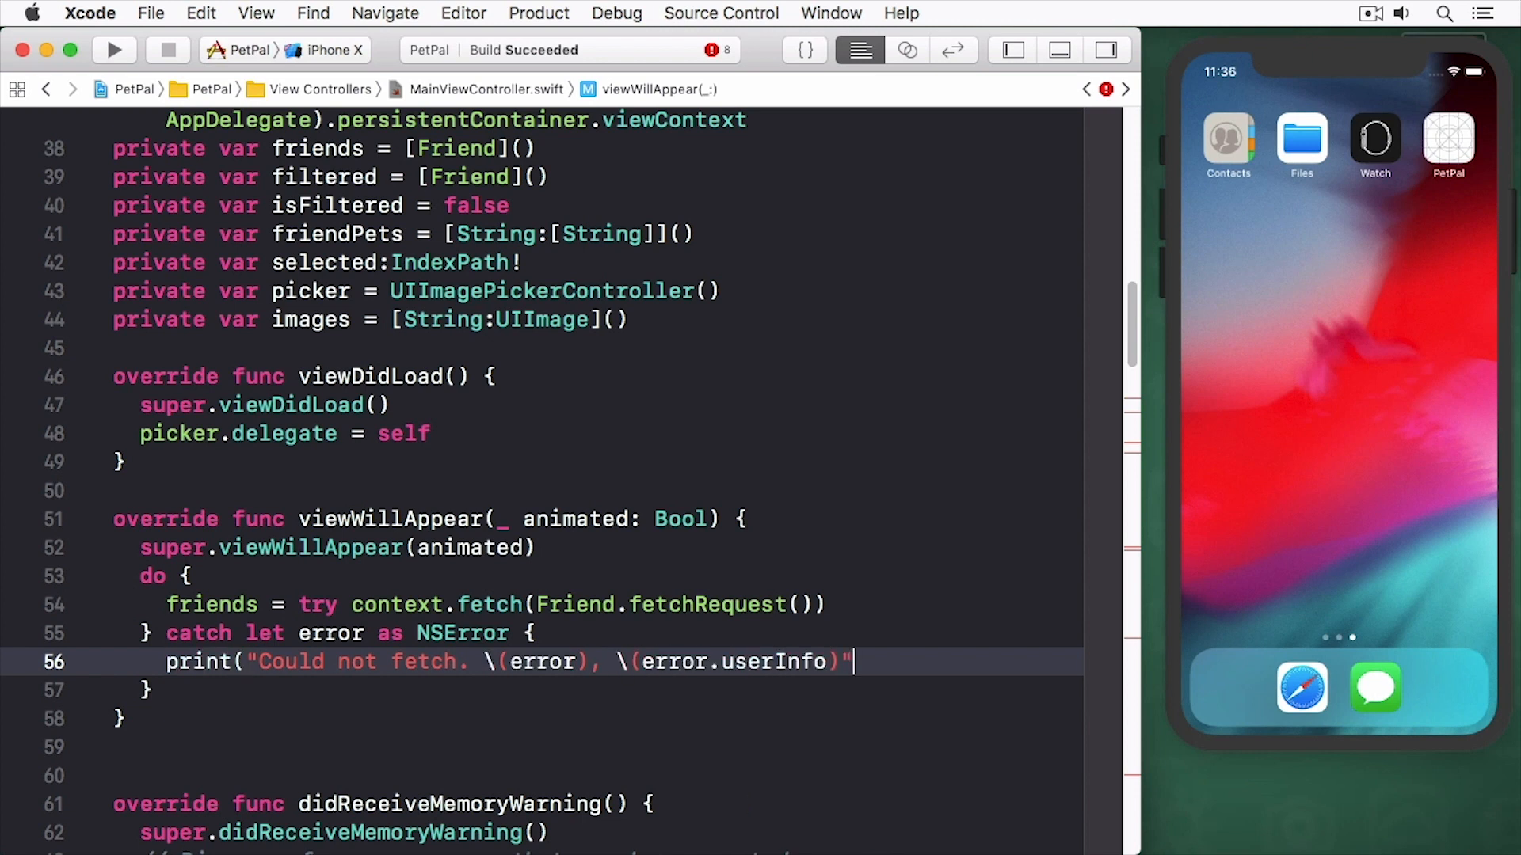
text())
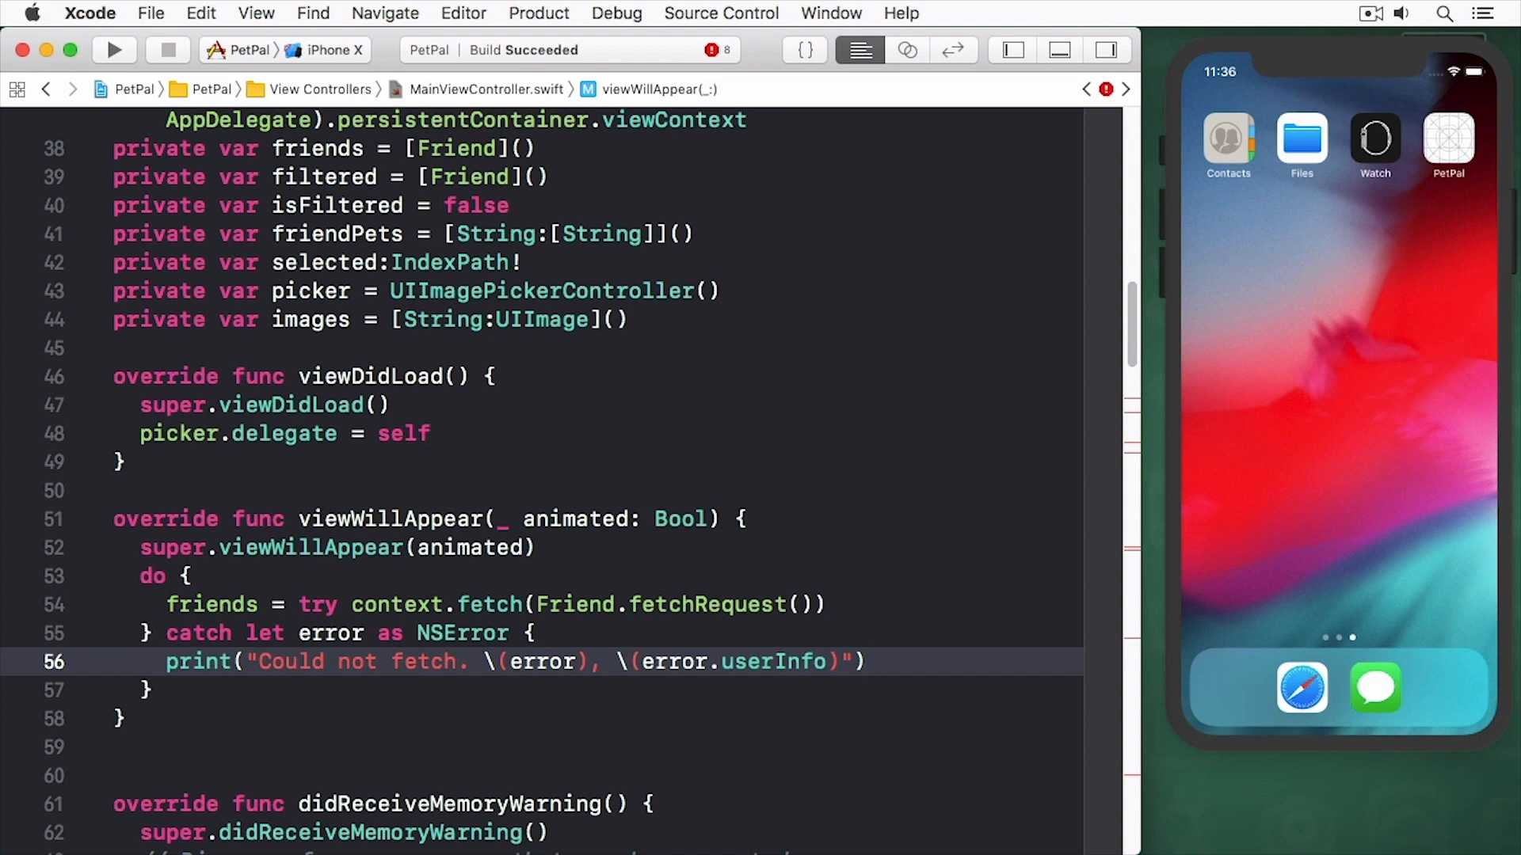
click(863, 662)
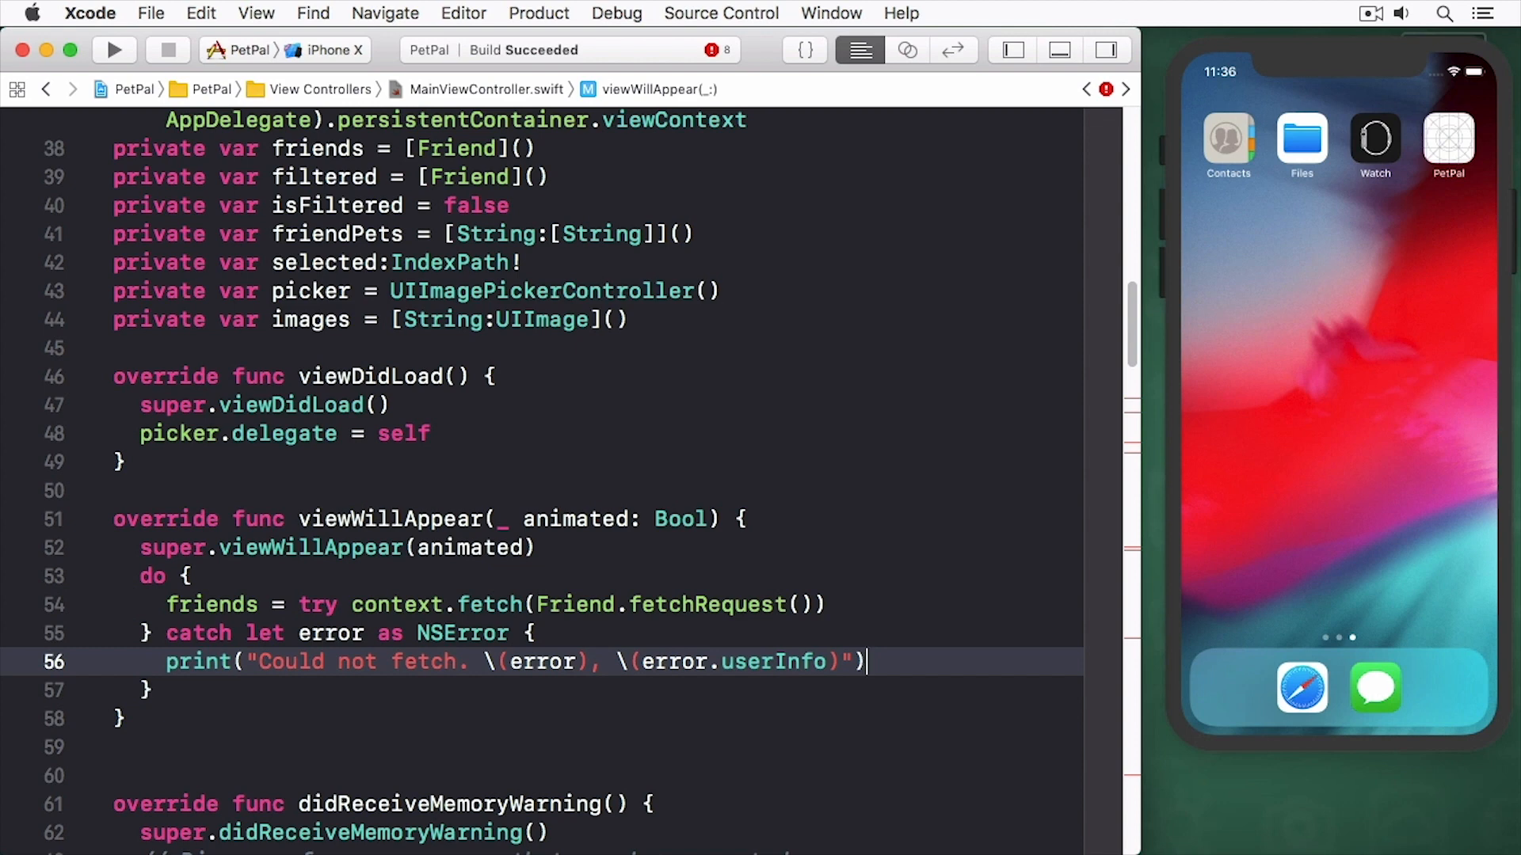
scroll(down, 3)
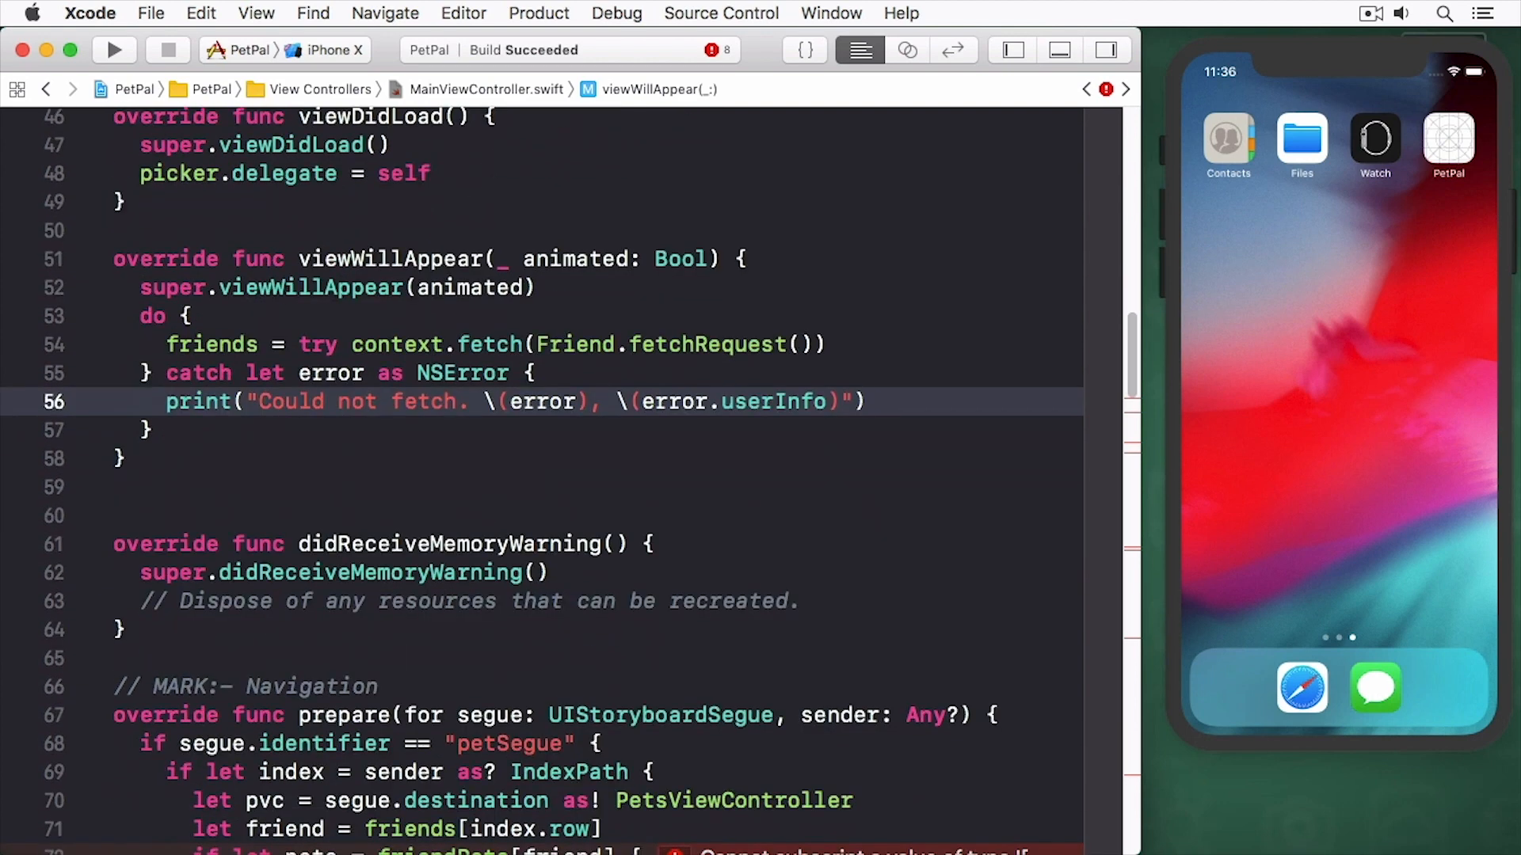
- Key friendPets by friend.name! in prepare(for:sender:) and jump to addFriend()
scroll(down, 3)
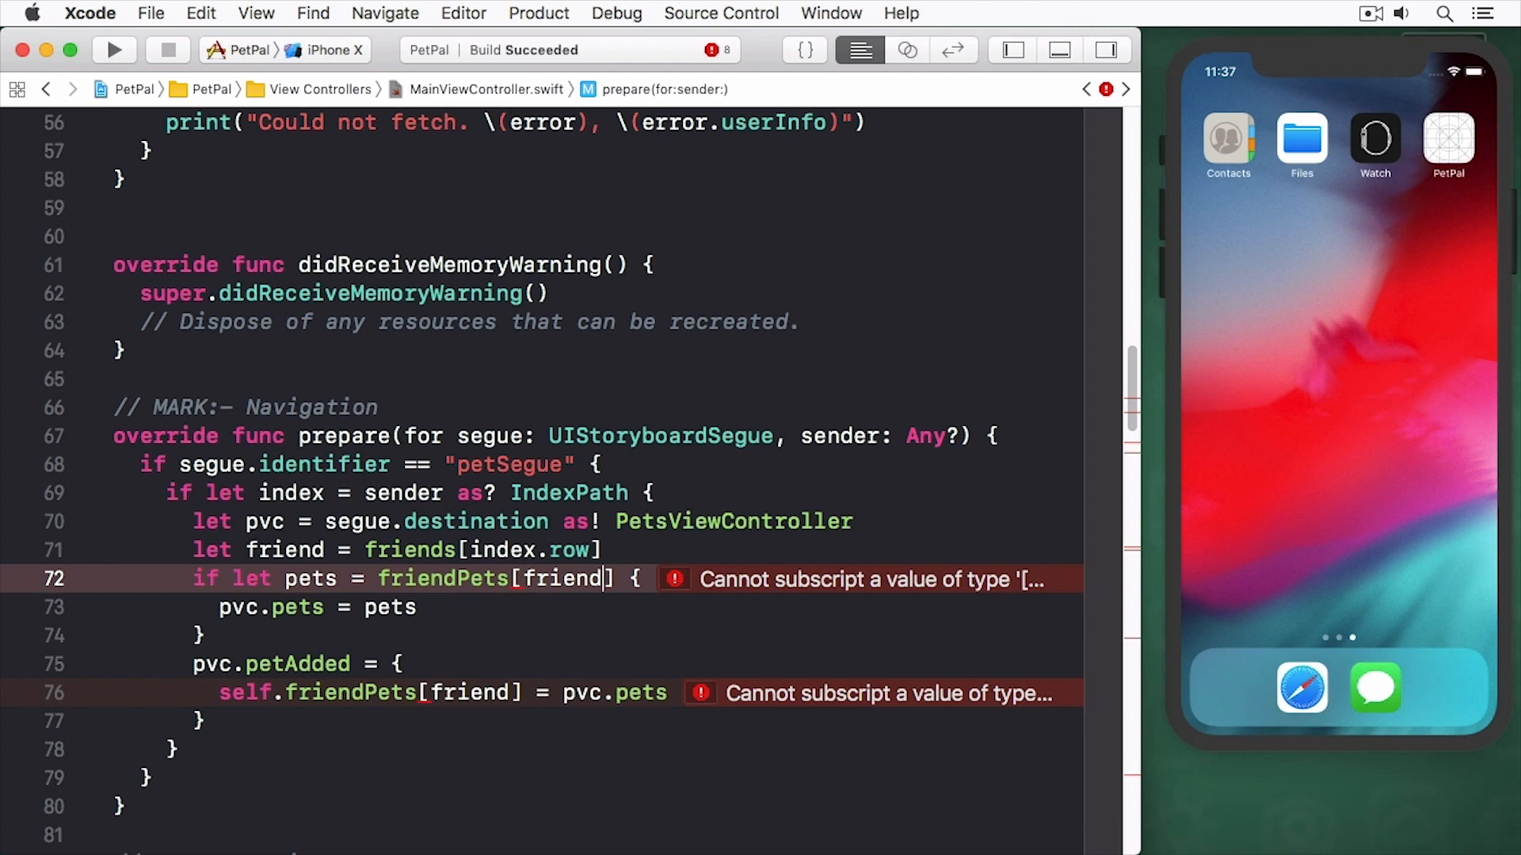
text(.name!)
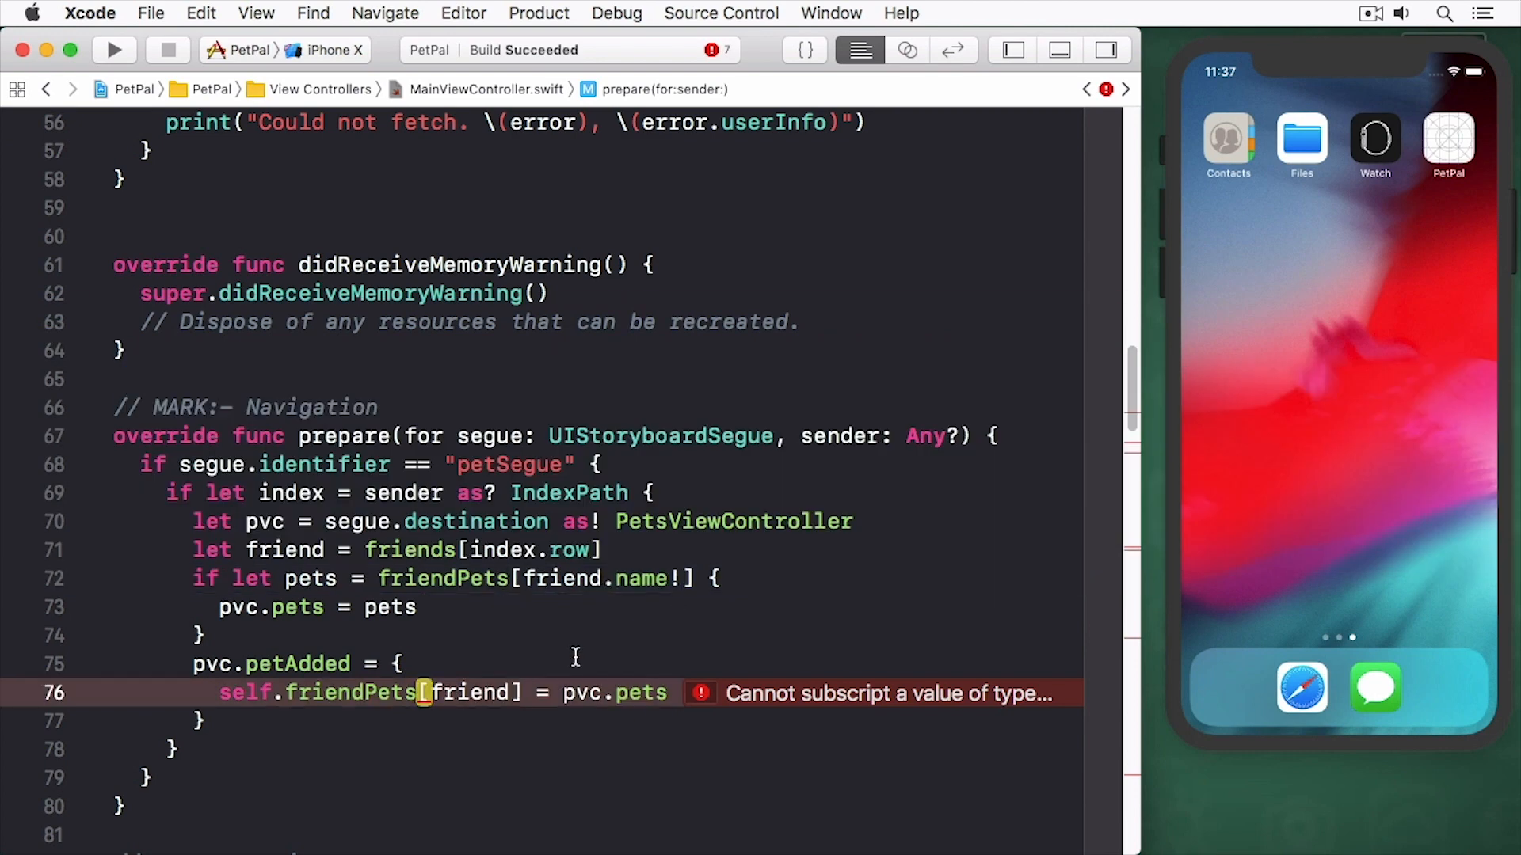
text(.name!)
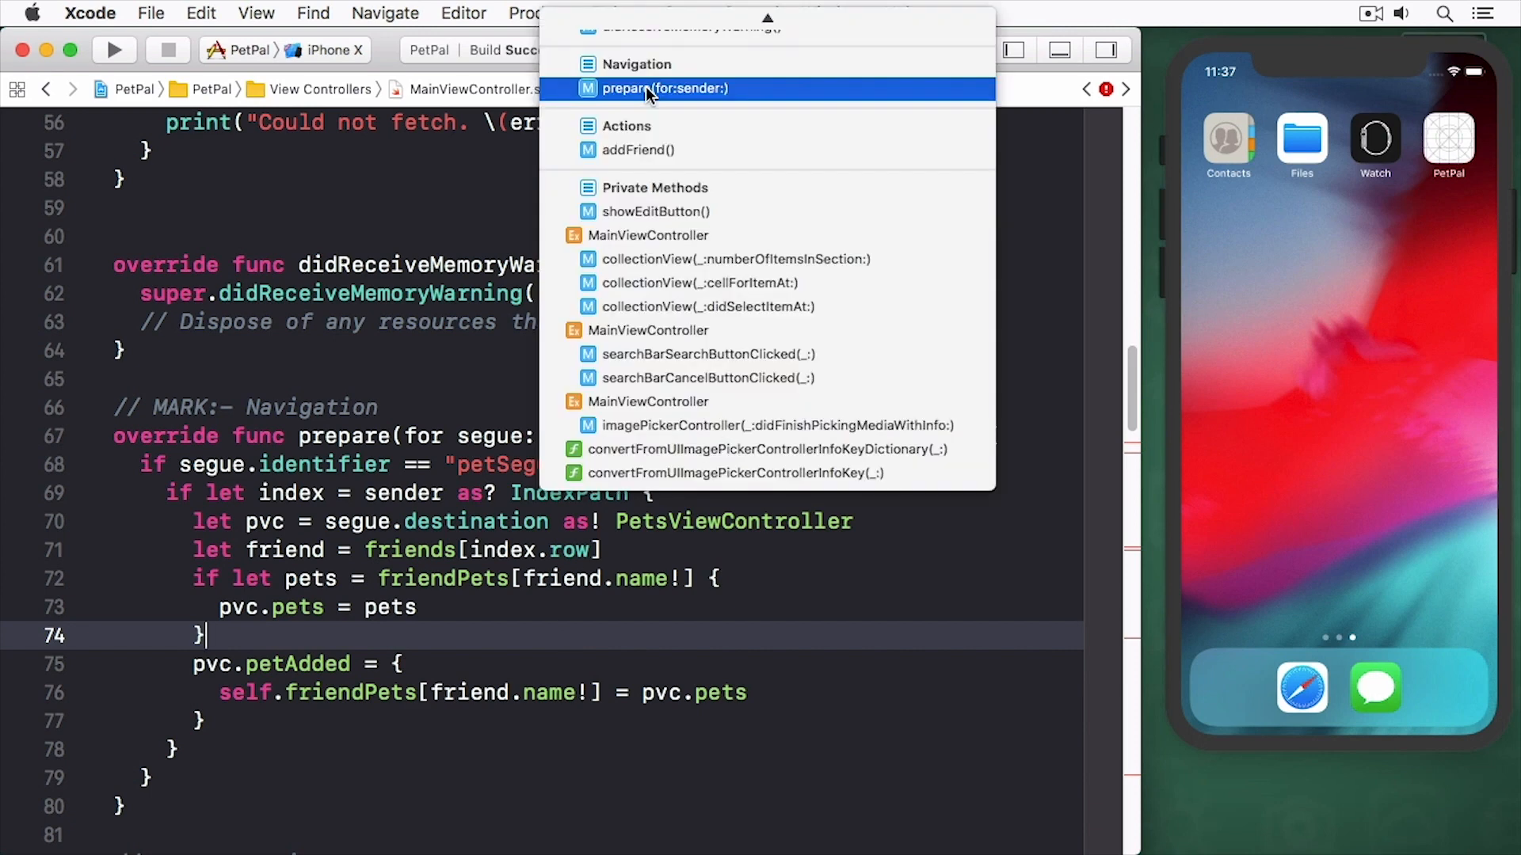
click(636, 150)
text(let friend = )
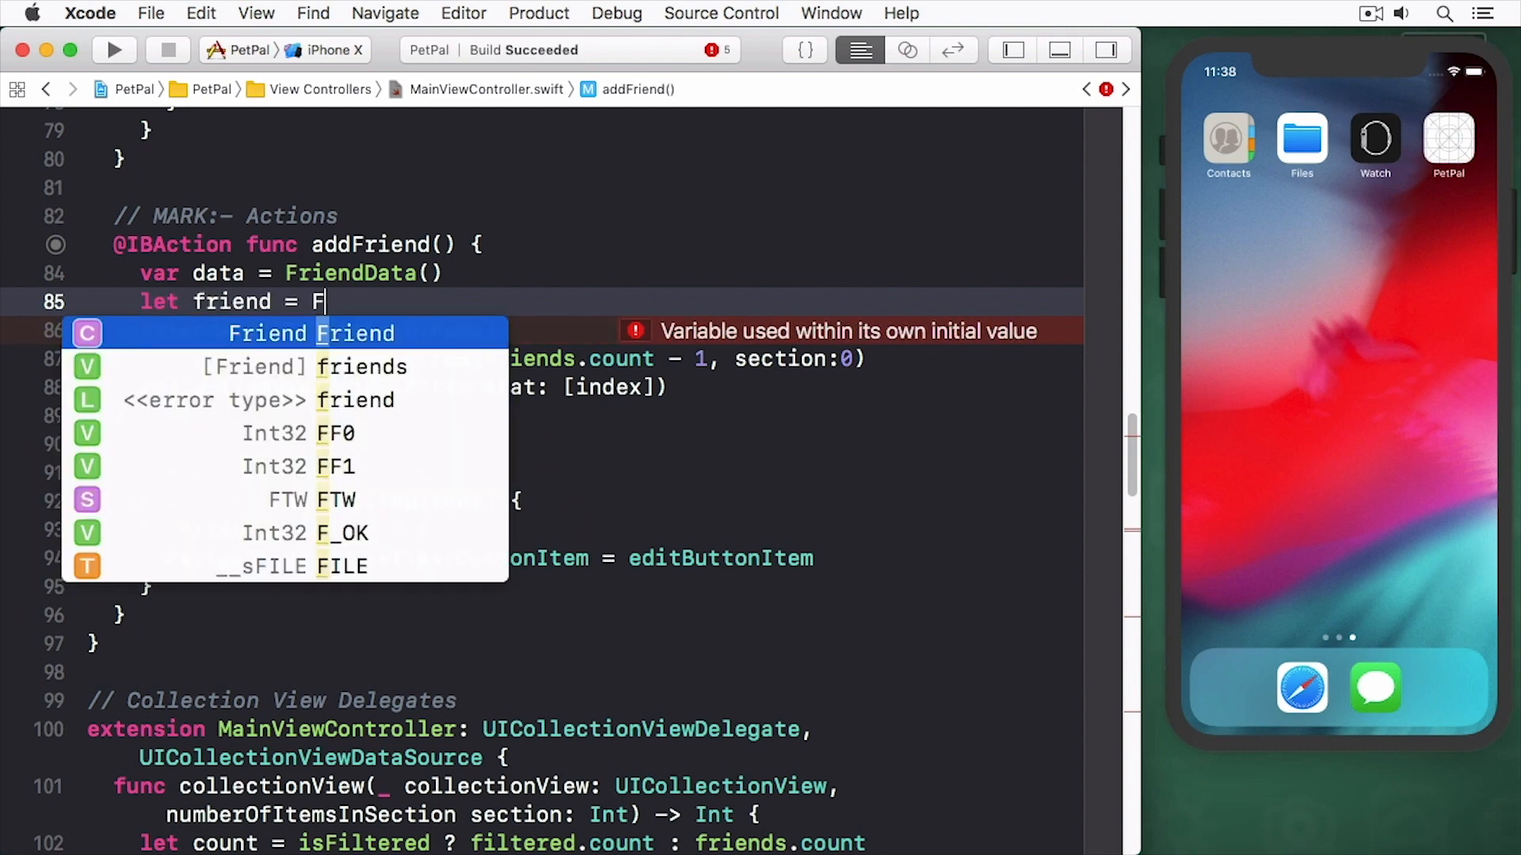
- Insert a Friend into context, set its name to data.name, and append the friend
text(Friend(entit)
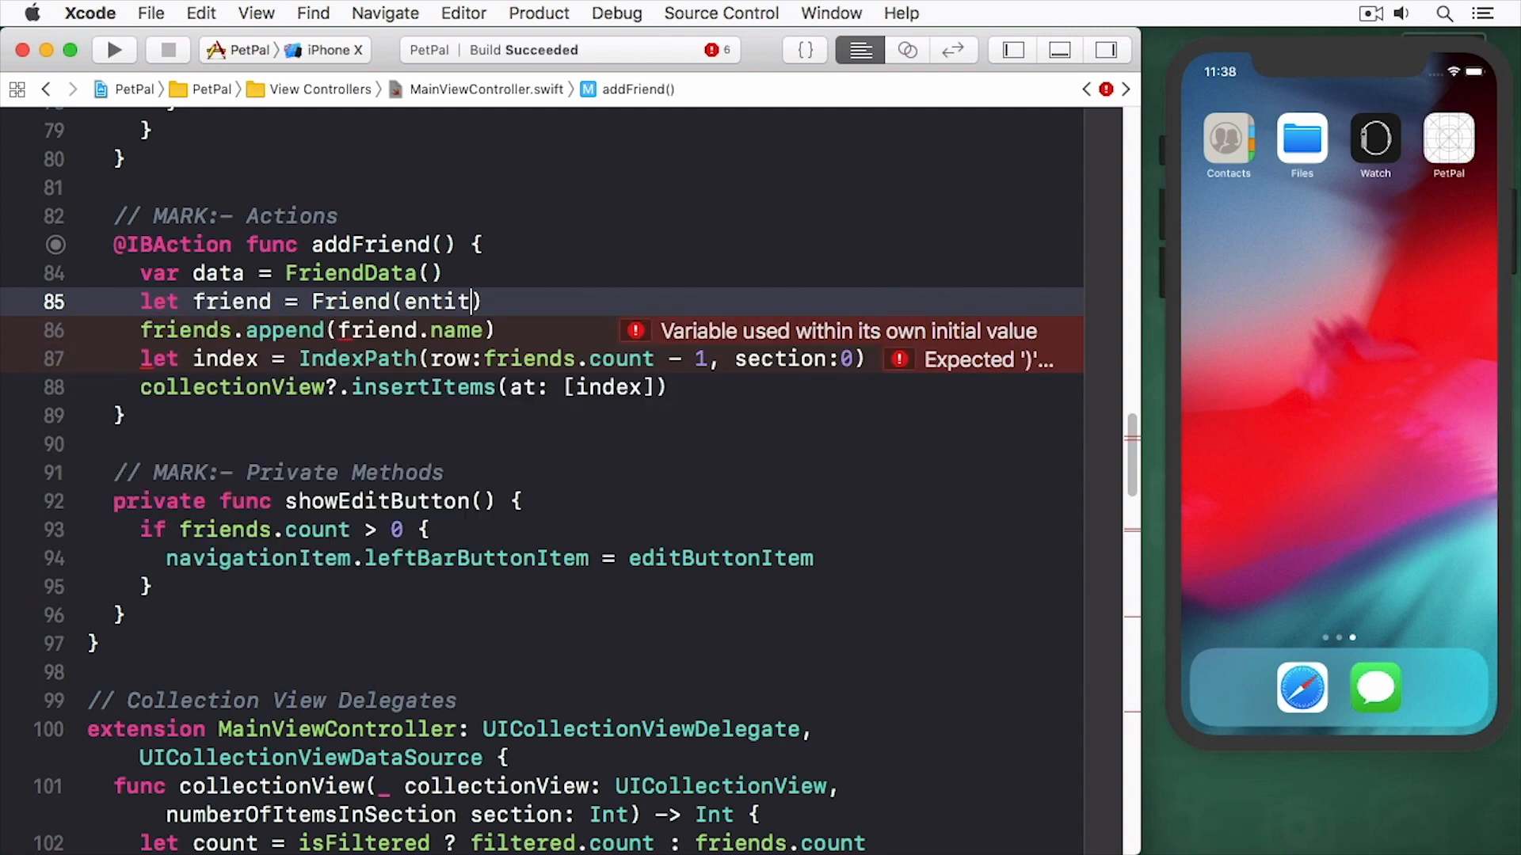
text(y: Friend.entity(),)
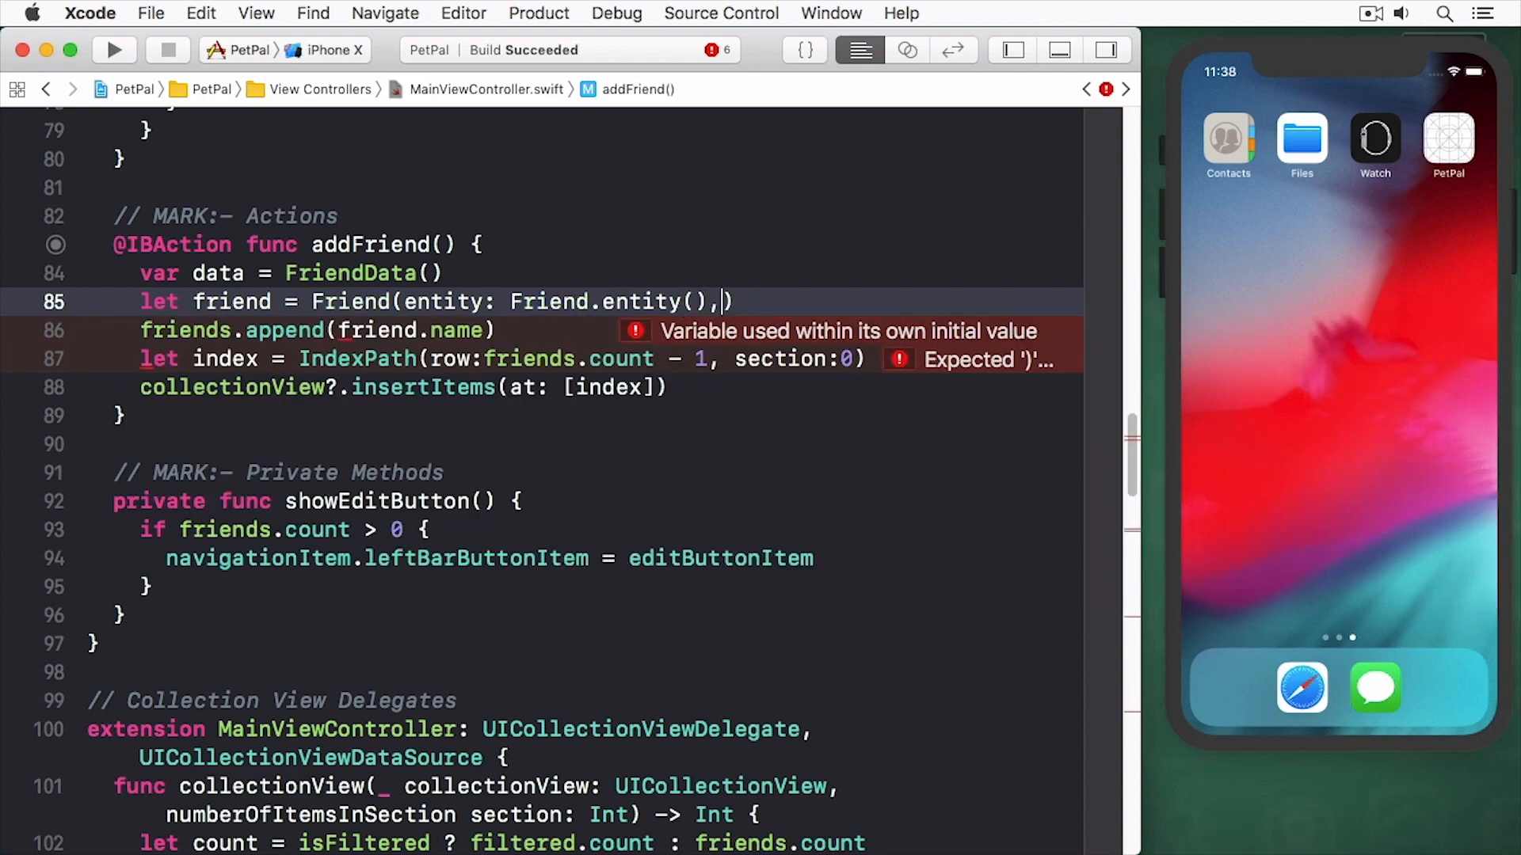
text(insertInto:)
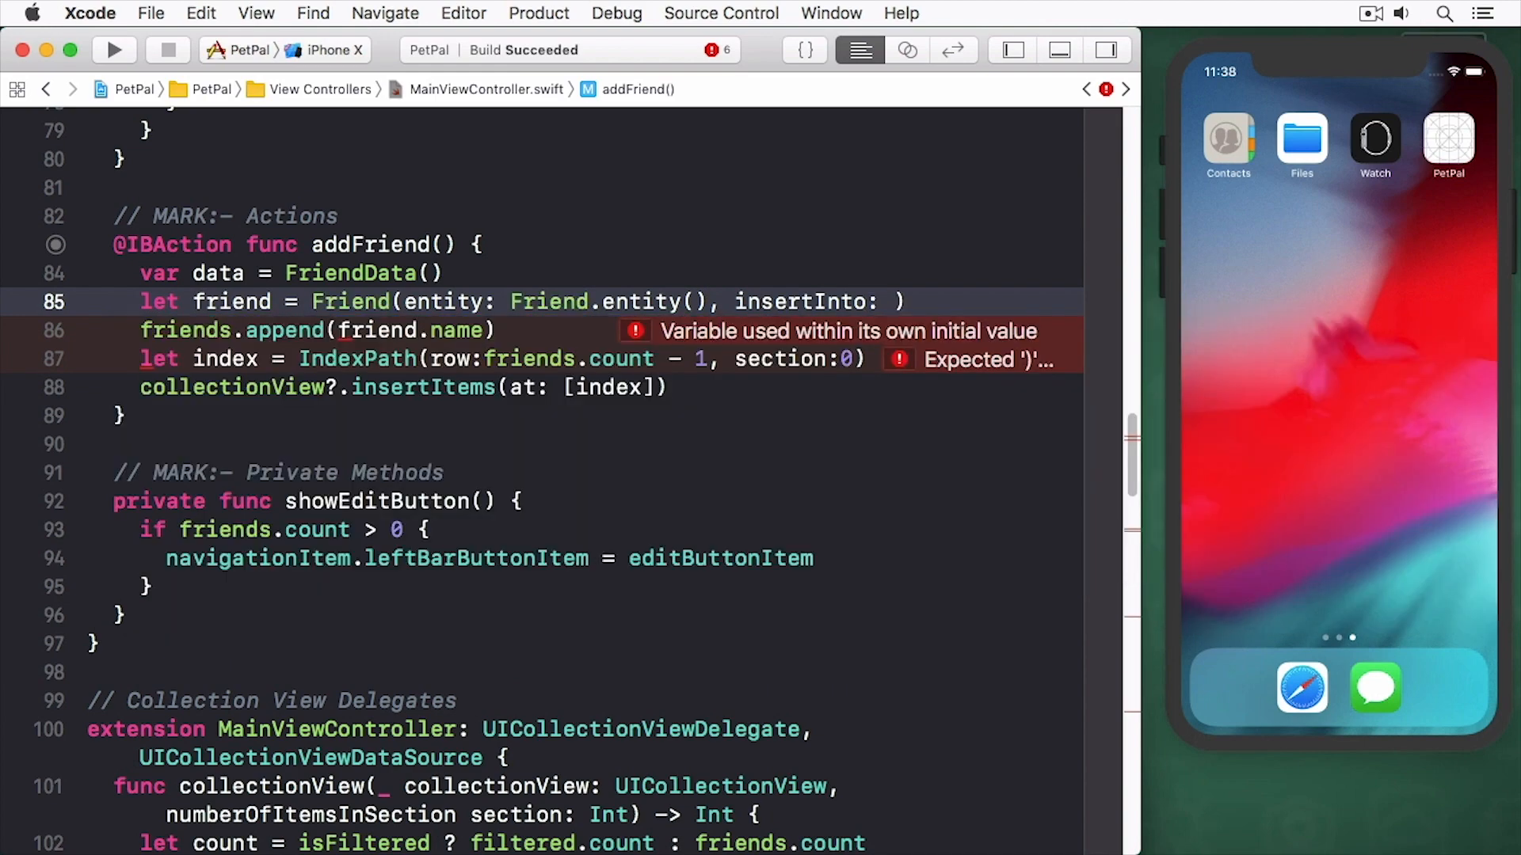
text(context)
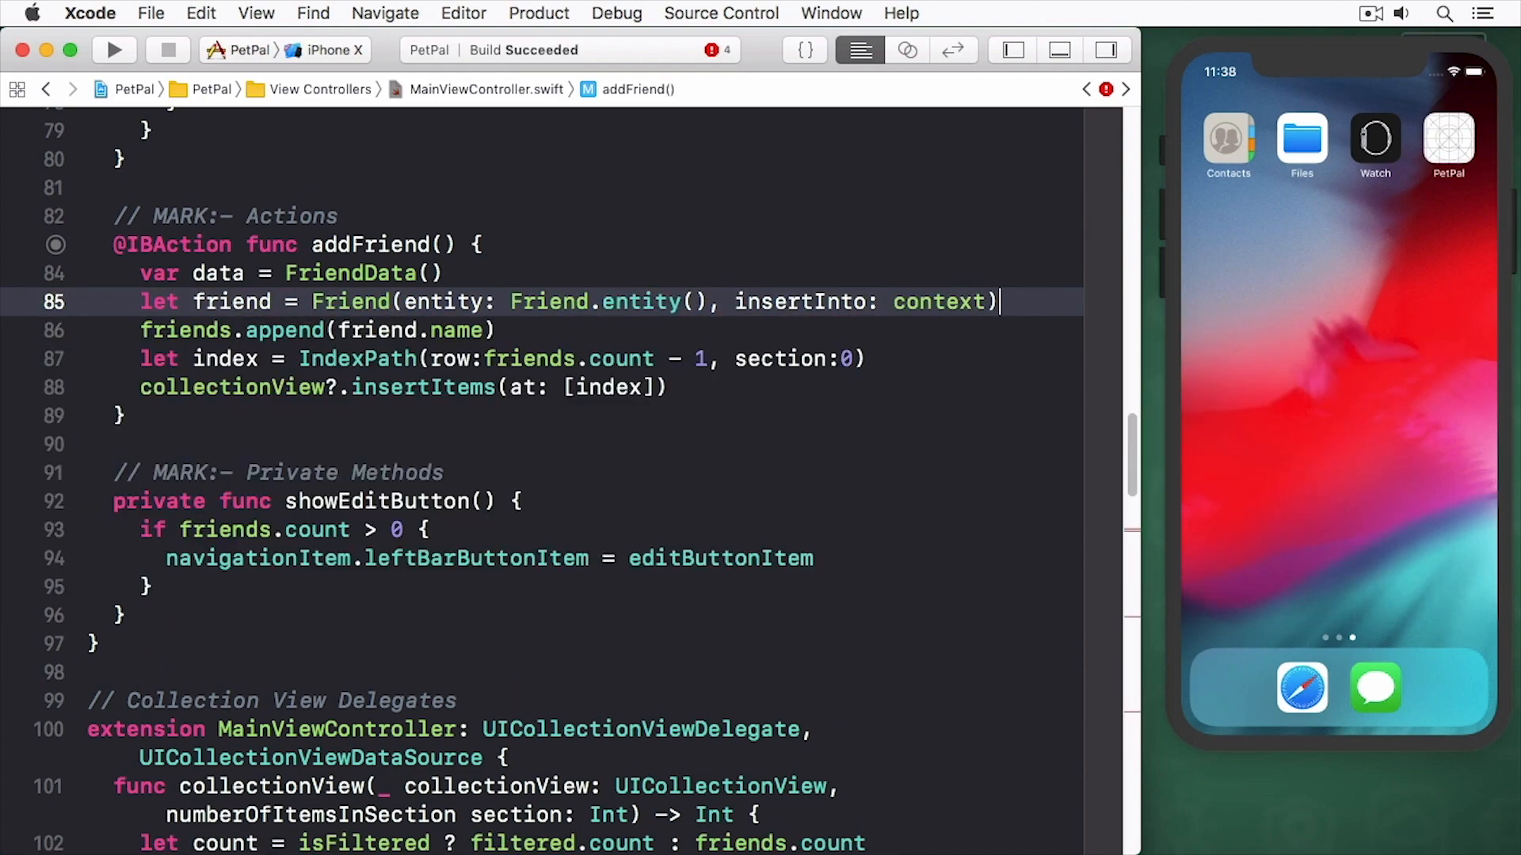
text(frient)
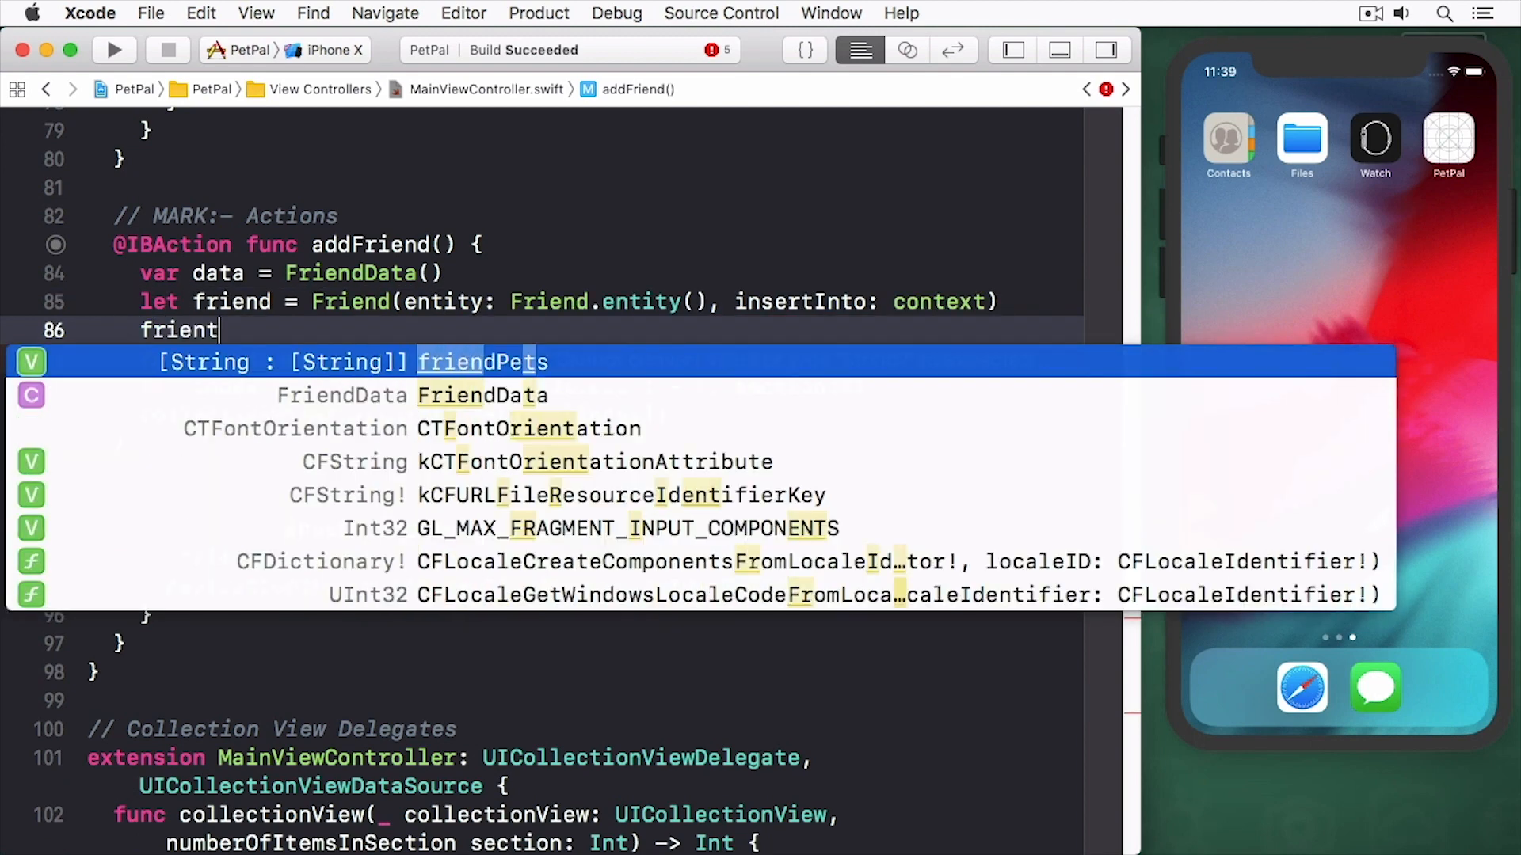
text(.name =)
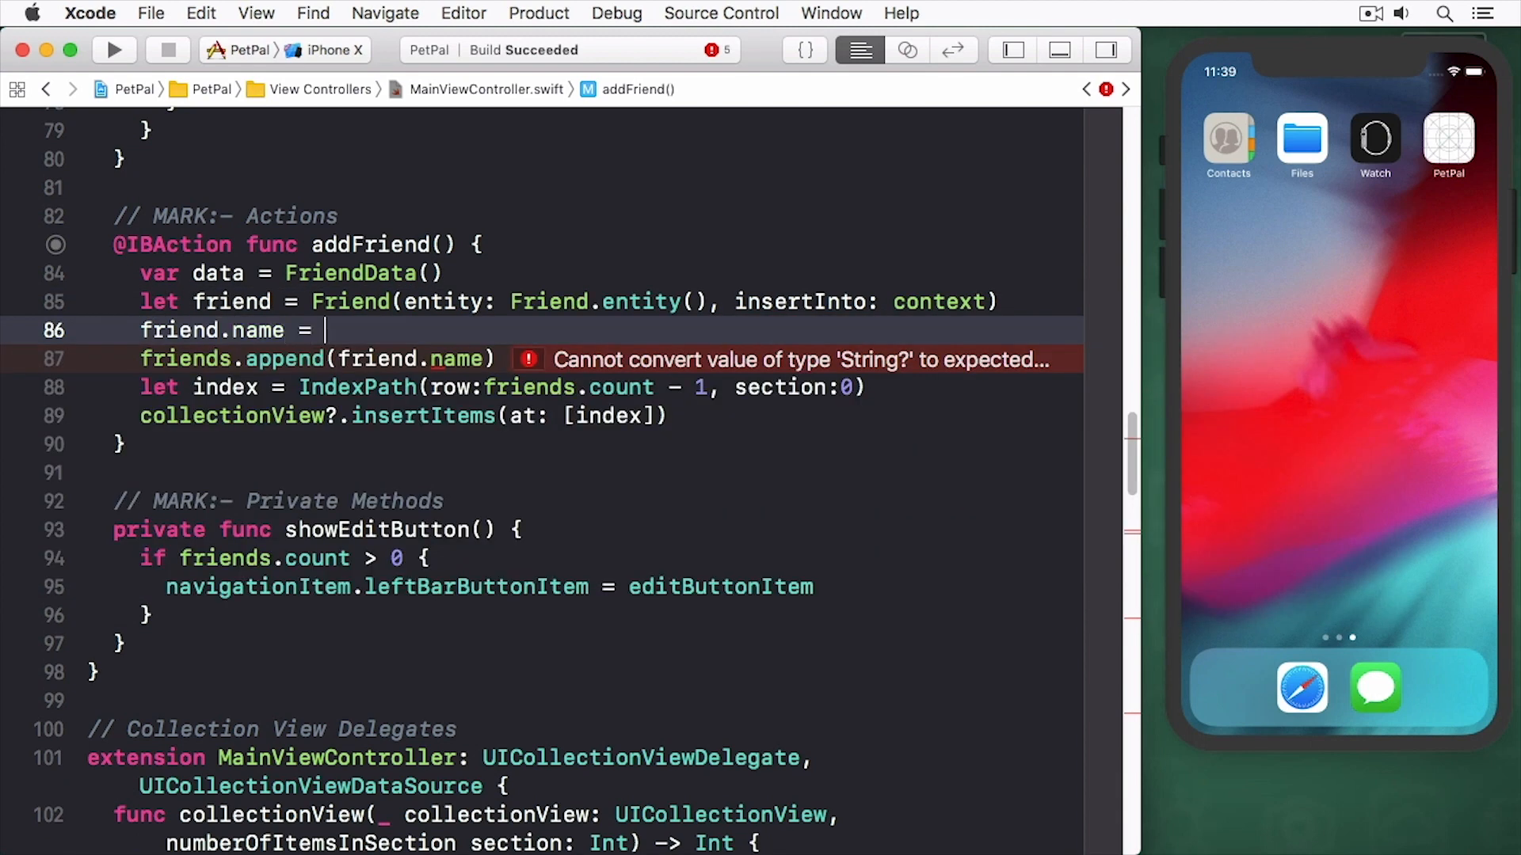
text(data.name)
text(appDelegate.saveContext())
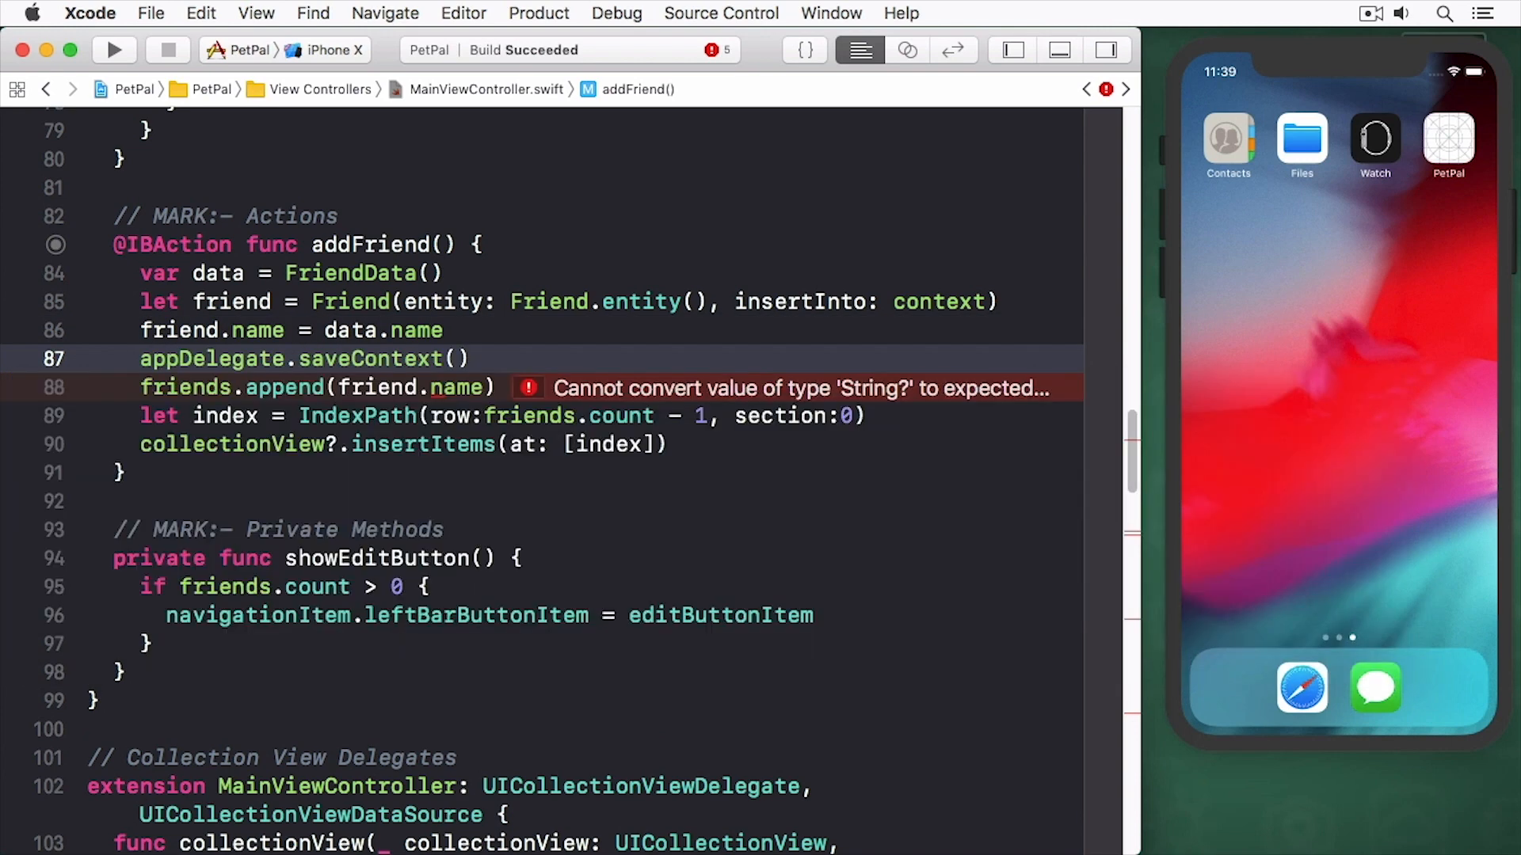
key(Backspace)
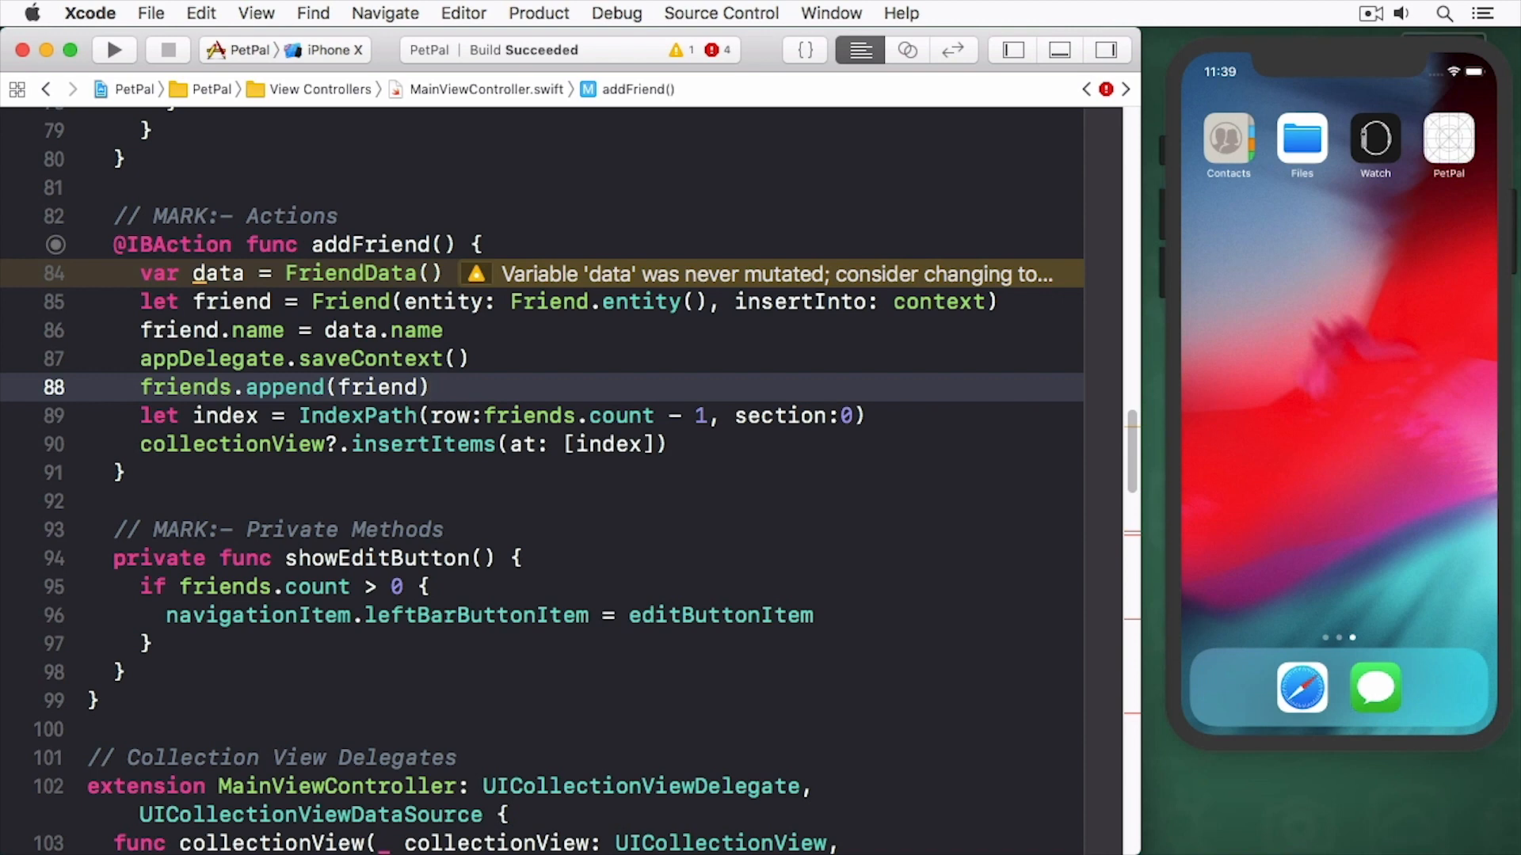
text(l;e)
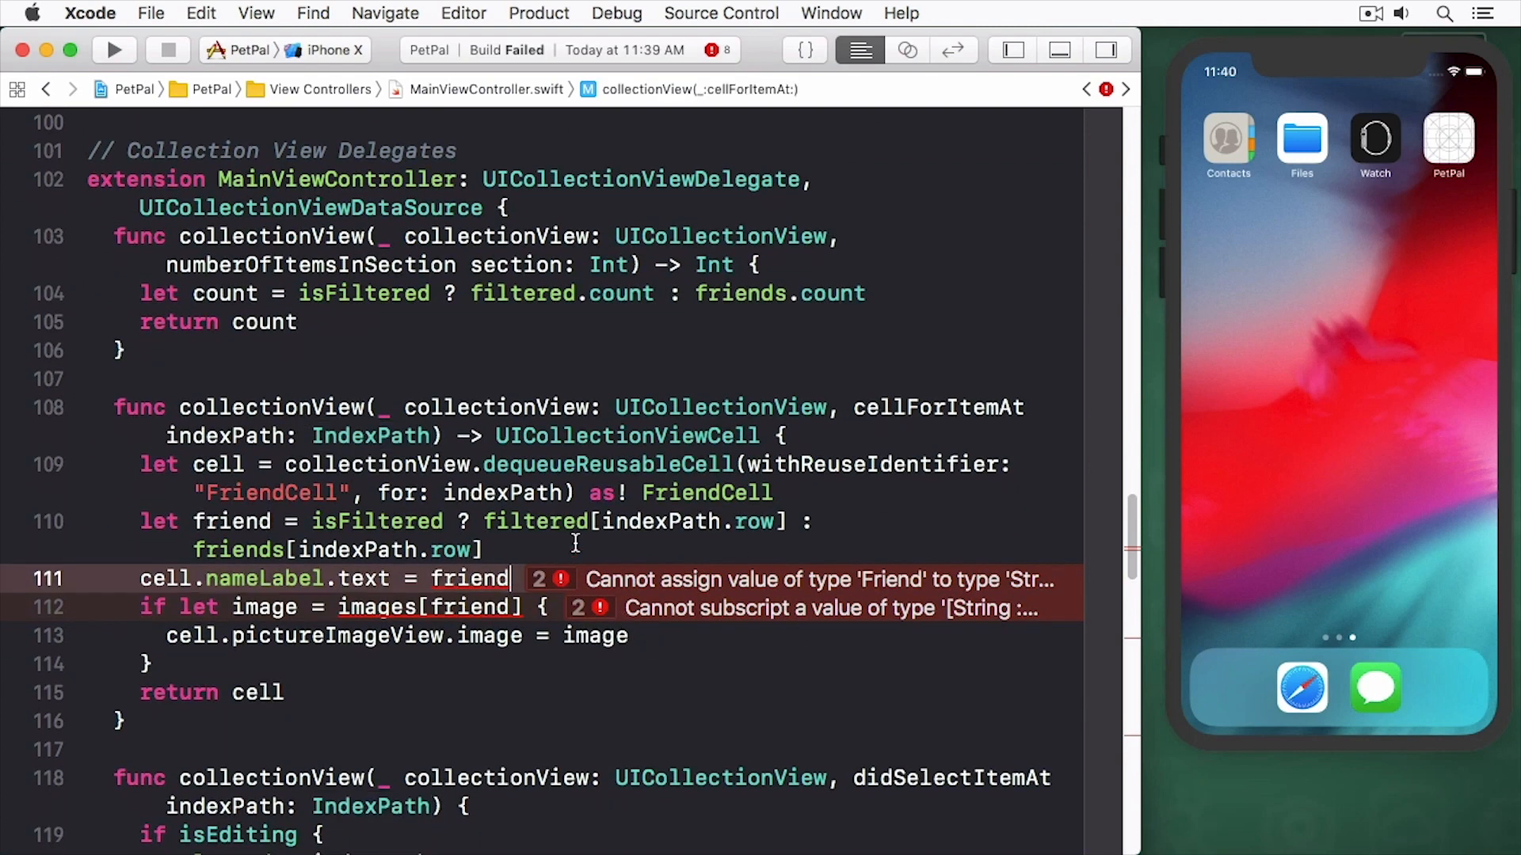
- Use friend.name! in cellForItemAt, the search filter and the picked-image key on line 159
text(.name!)
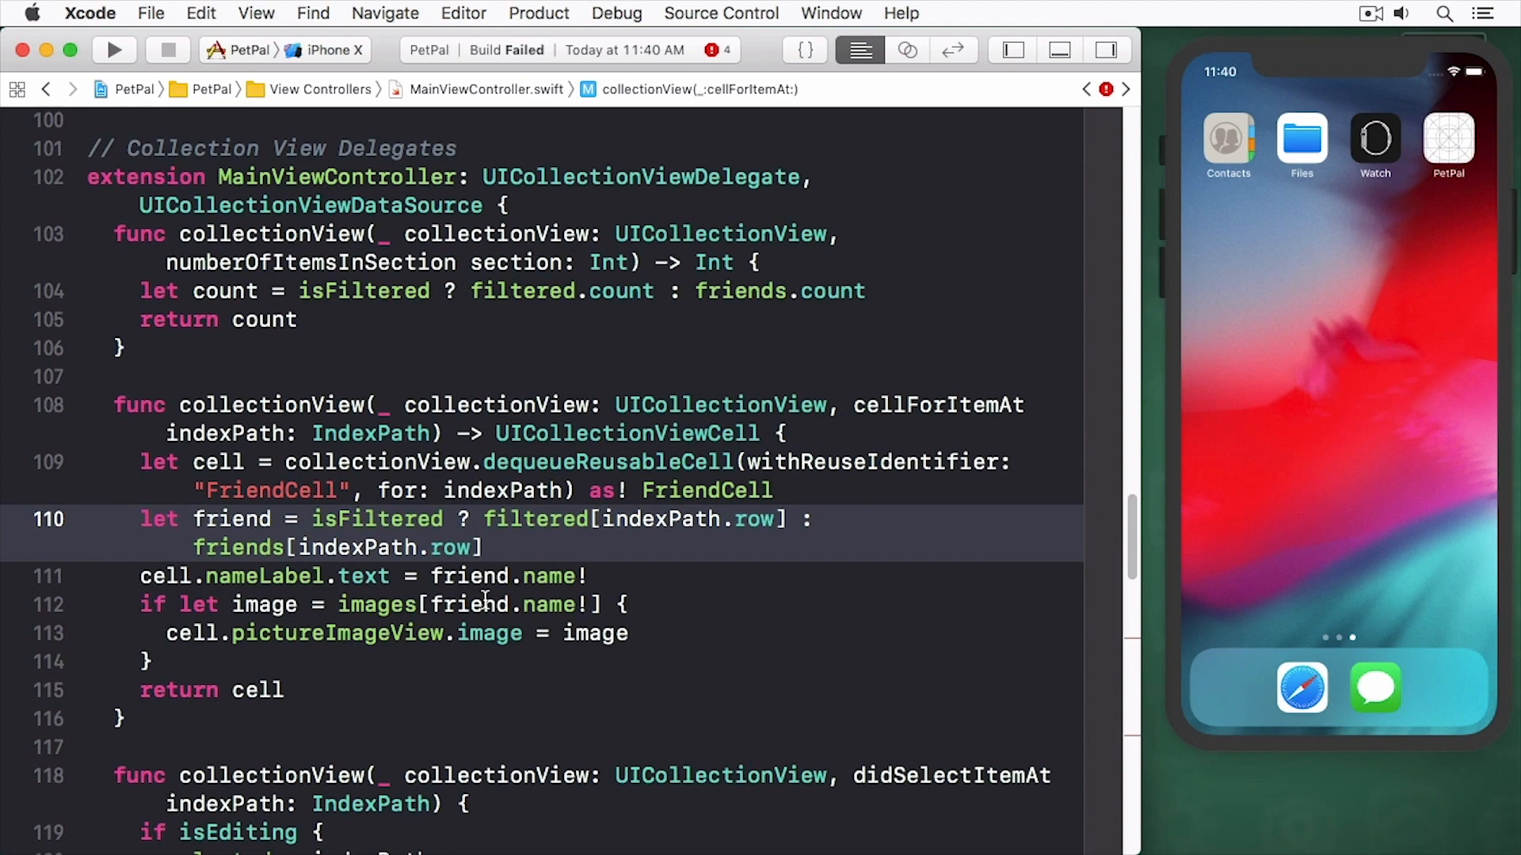
scroll(down, 3)
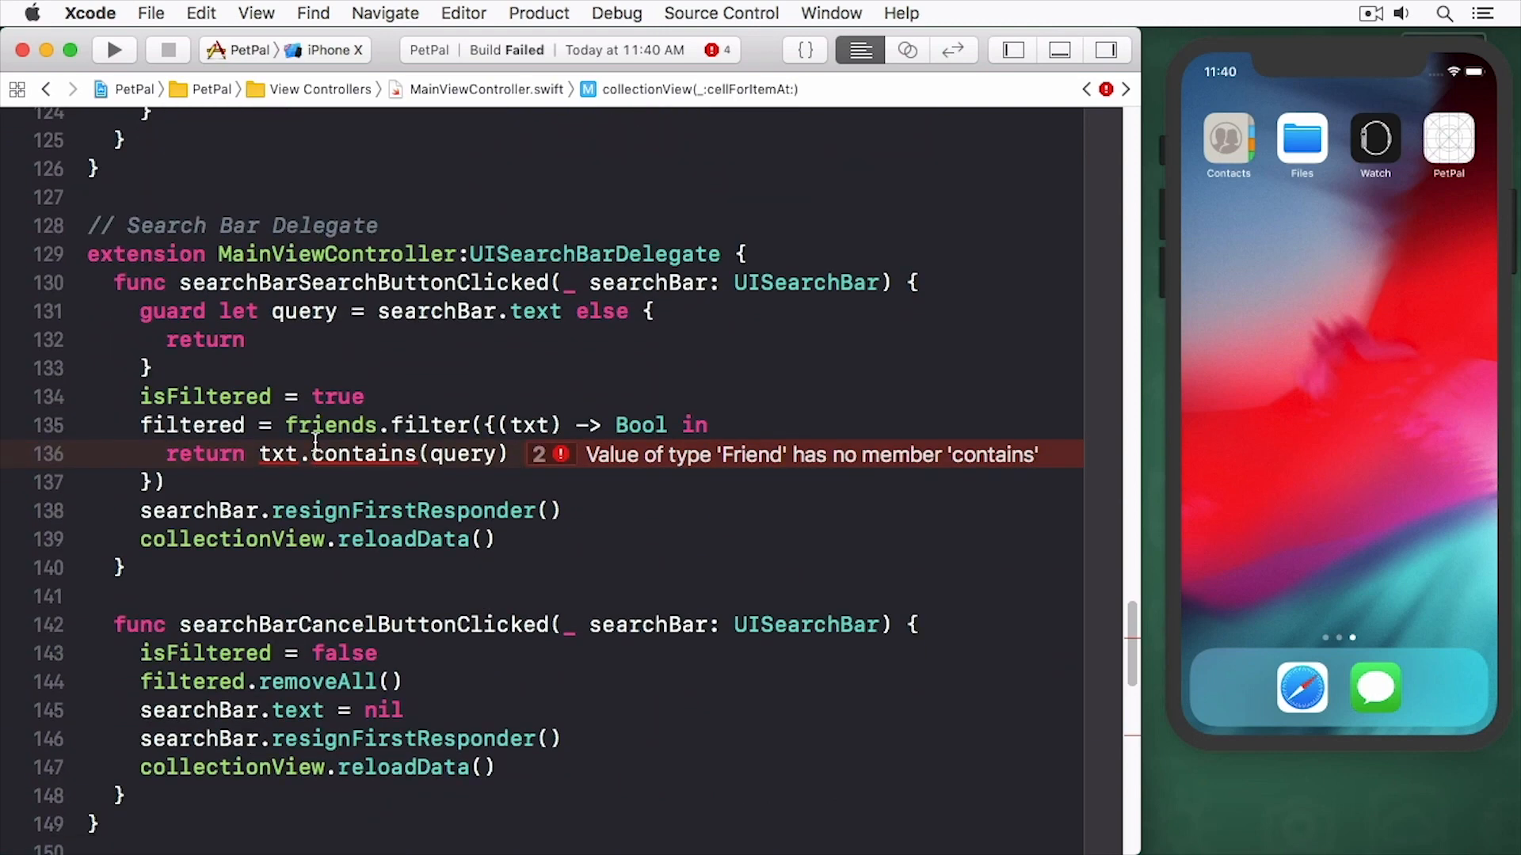
text(fr)
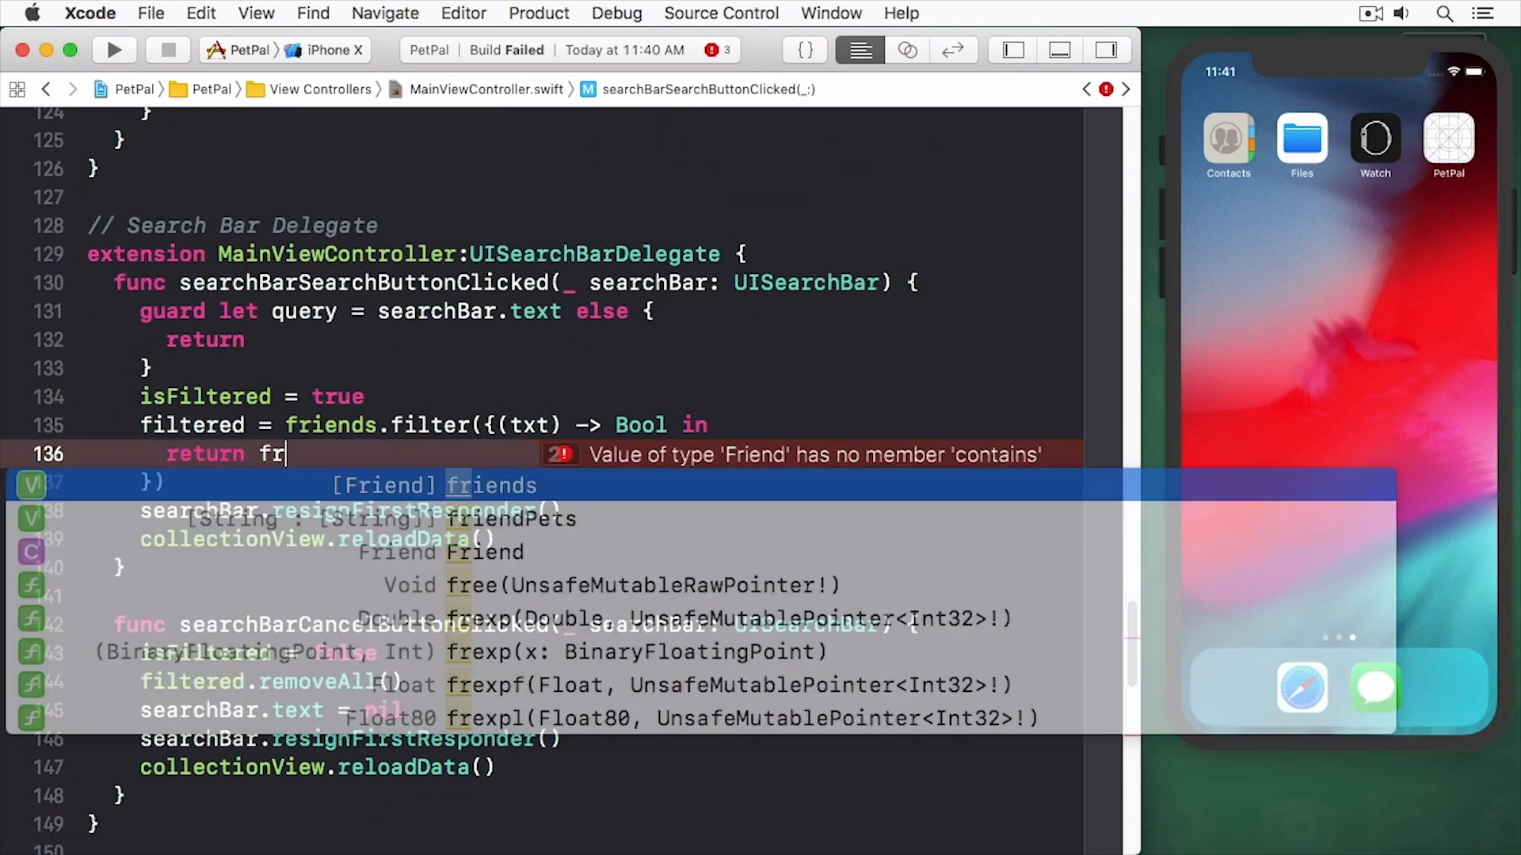
text(iend.name!.contains(query)
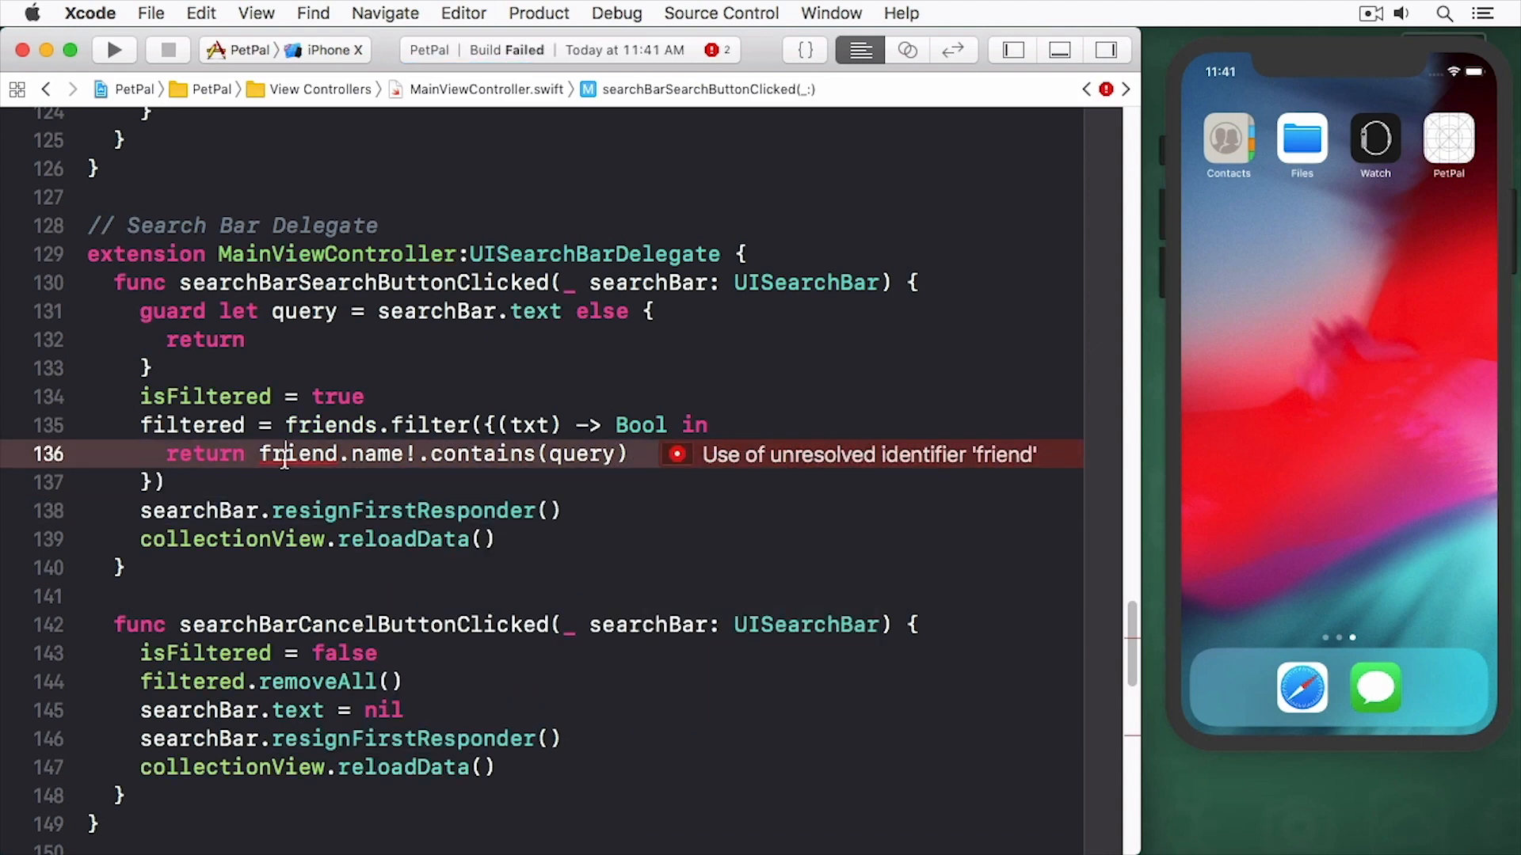
text(friend] = image)
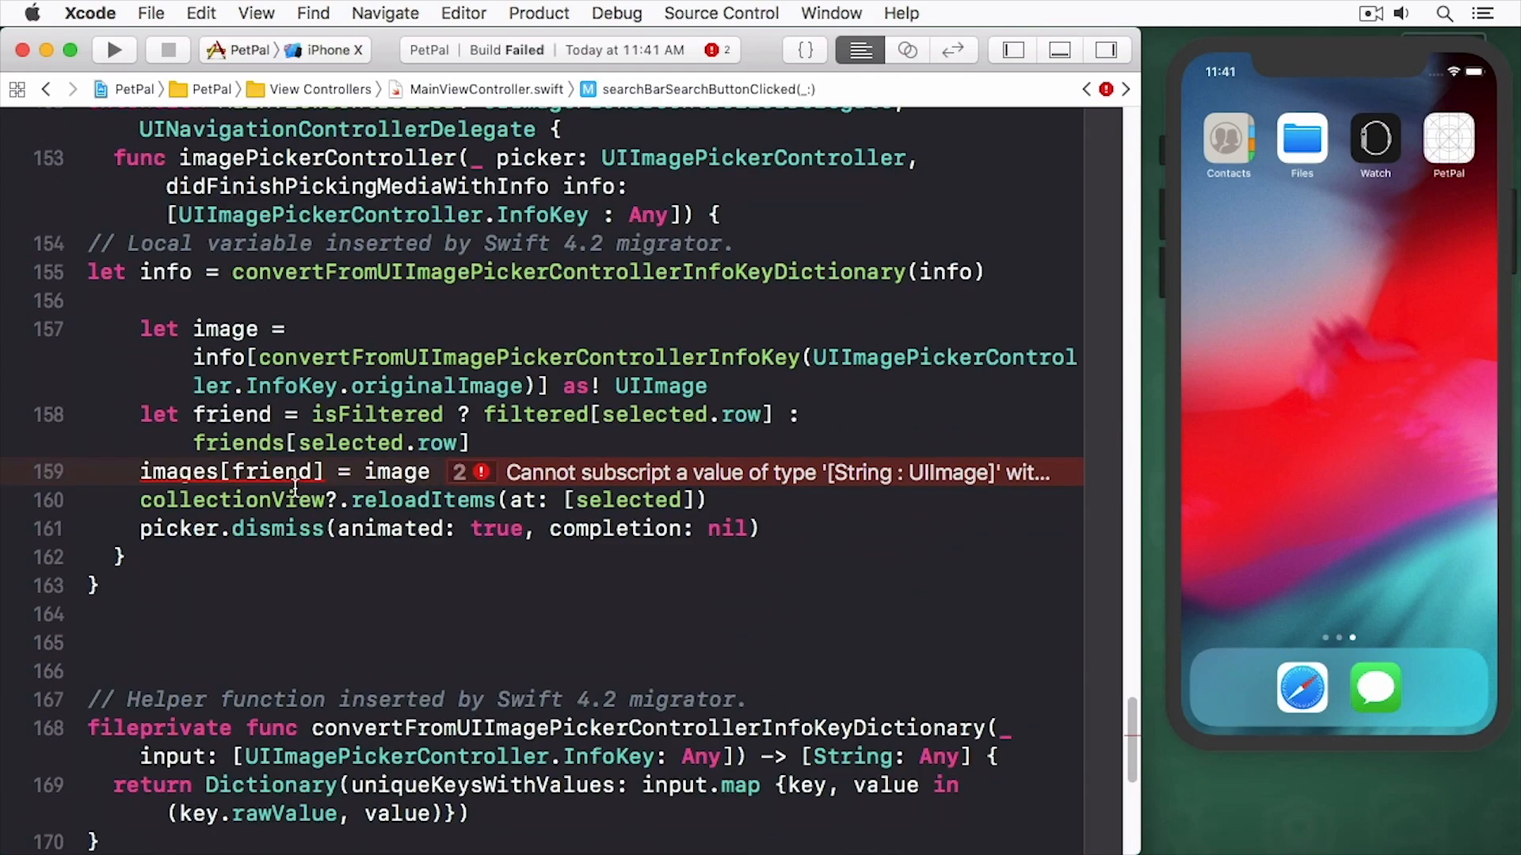
click(328, 472)
text(.name!)
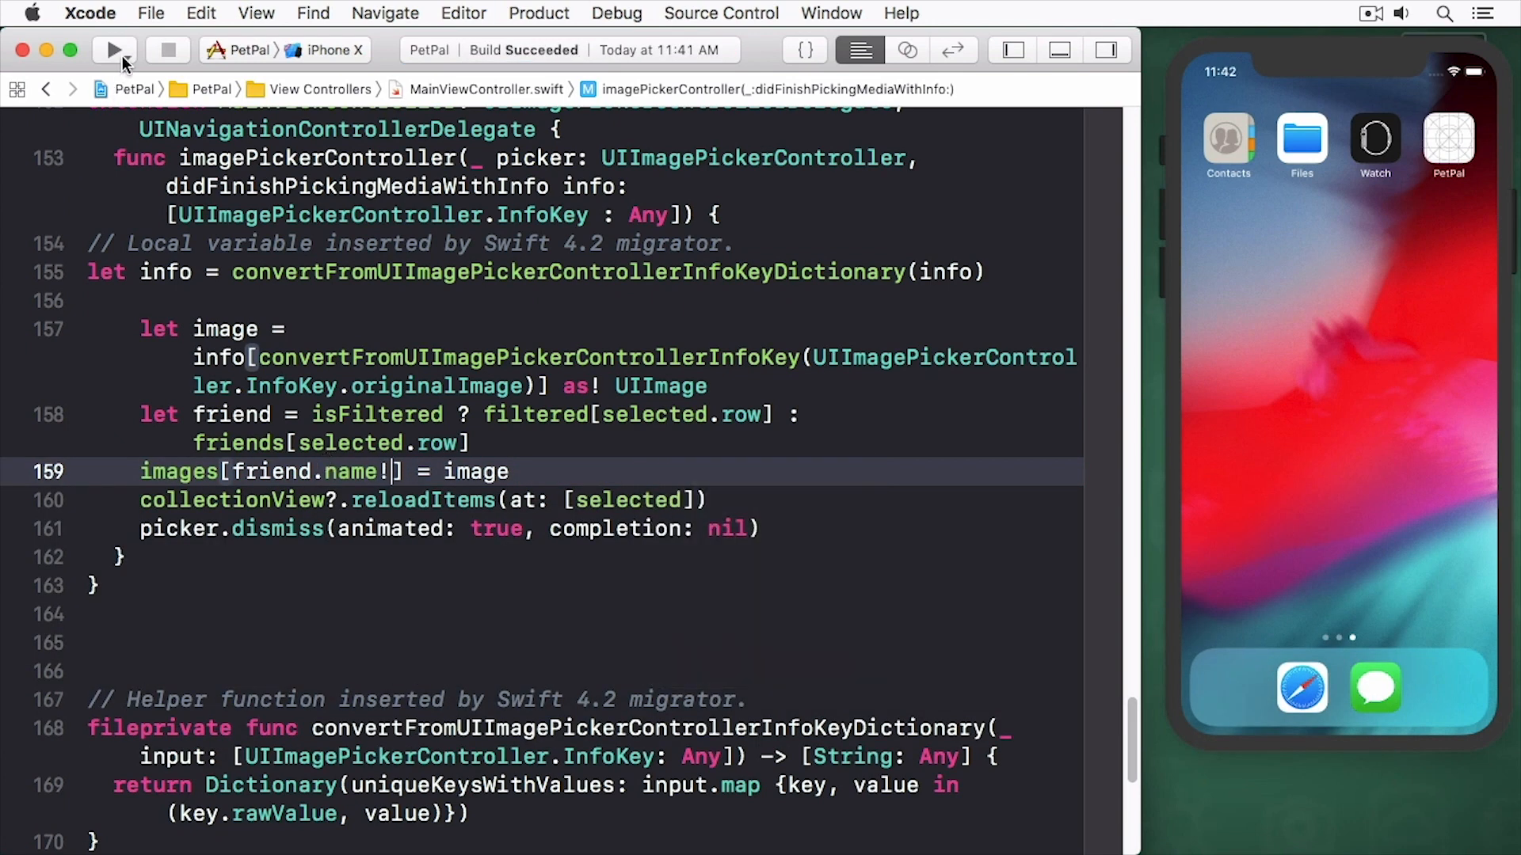
- Build and run PetPal in the Simulator, stopping and relaunching it once
click(113, 50)
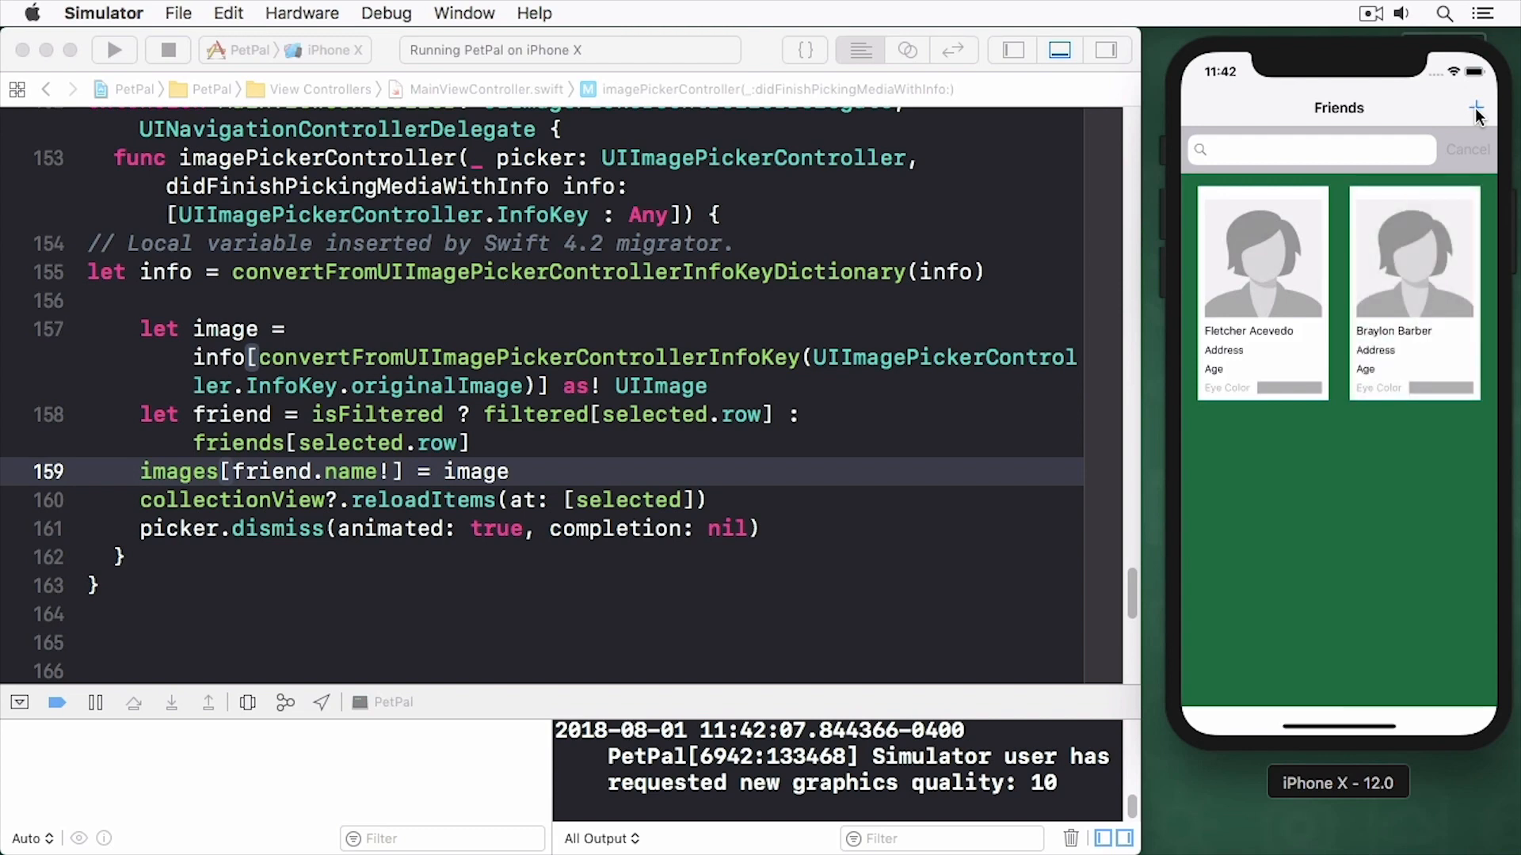
click(167, 49)
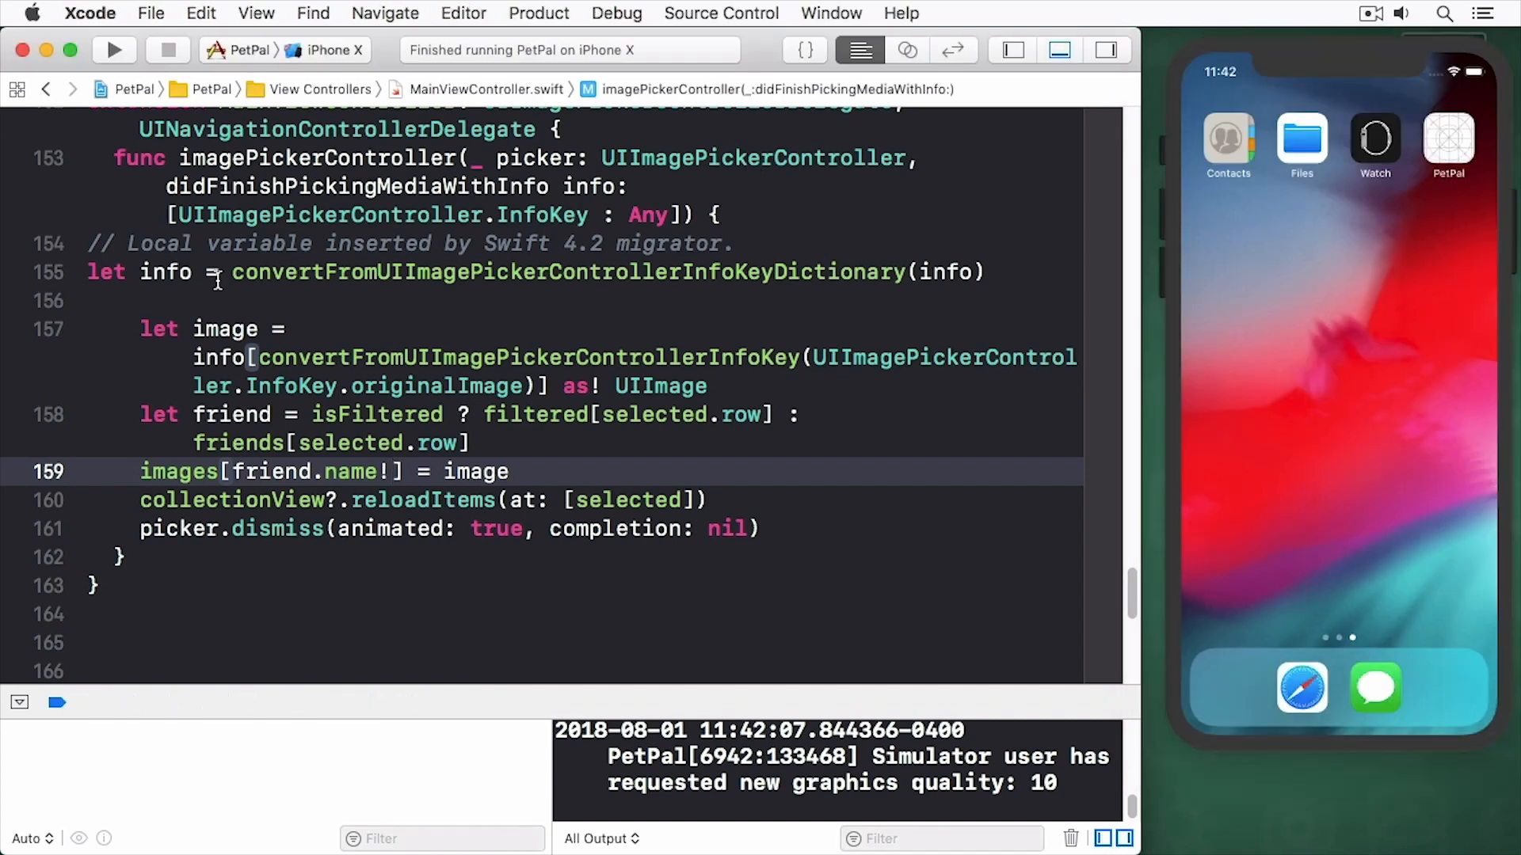
click(113, 49)
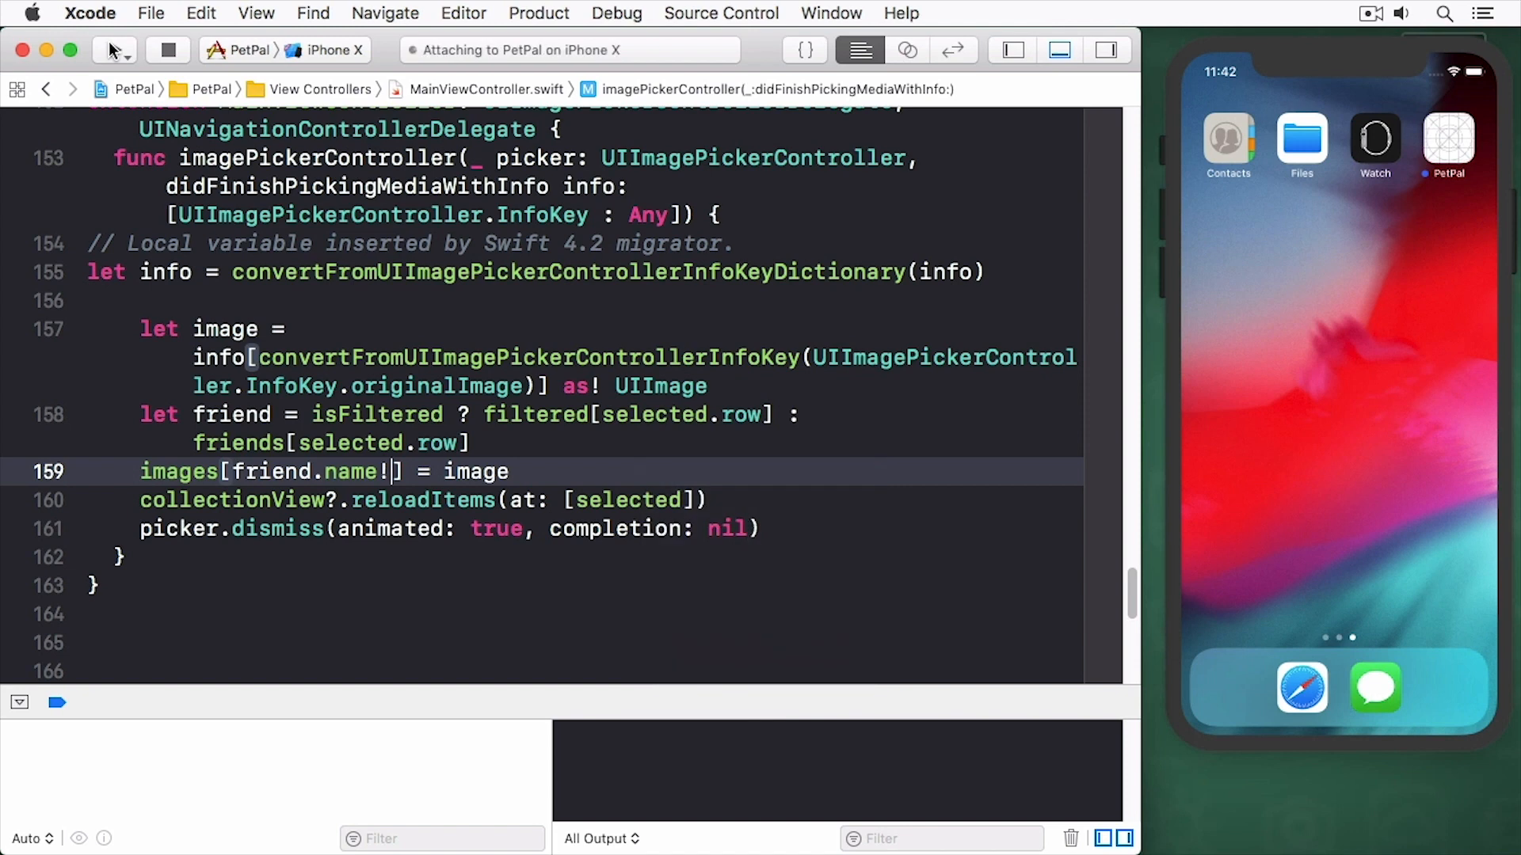
- Search the friends list for 'Fletcher'
click(113, 49)
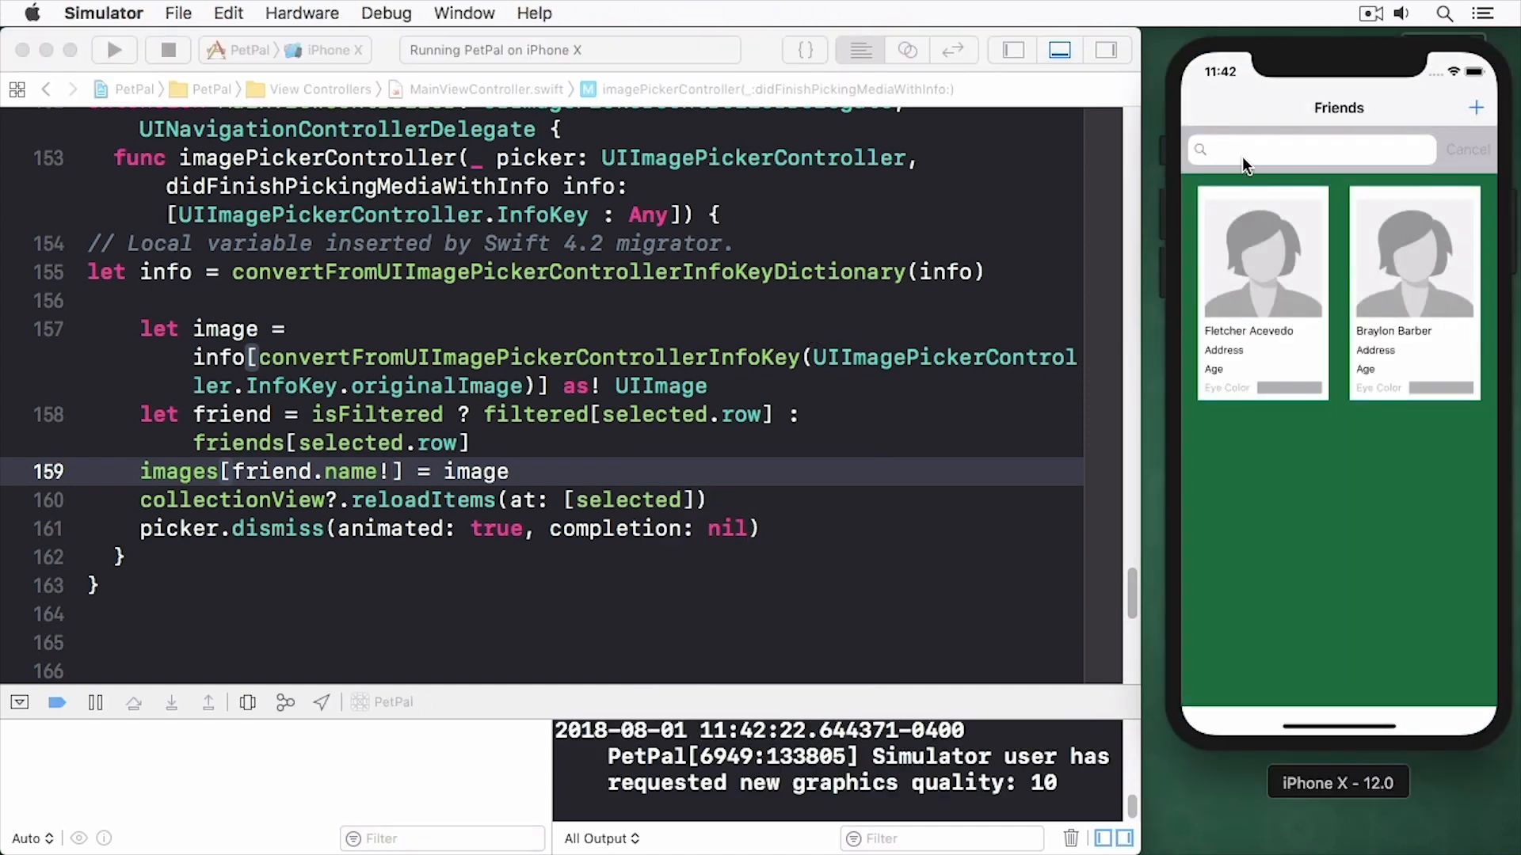
text(F)
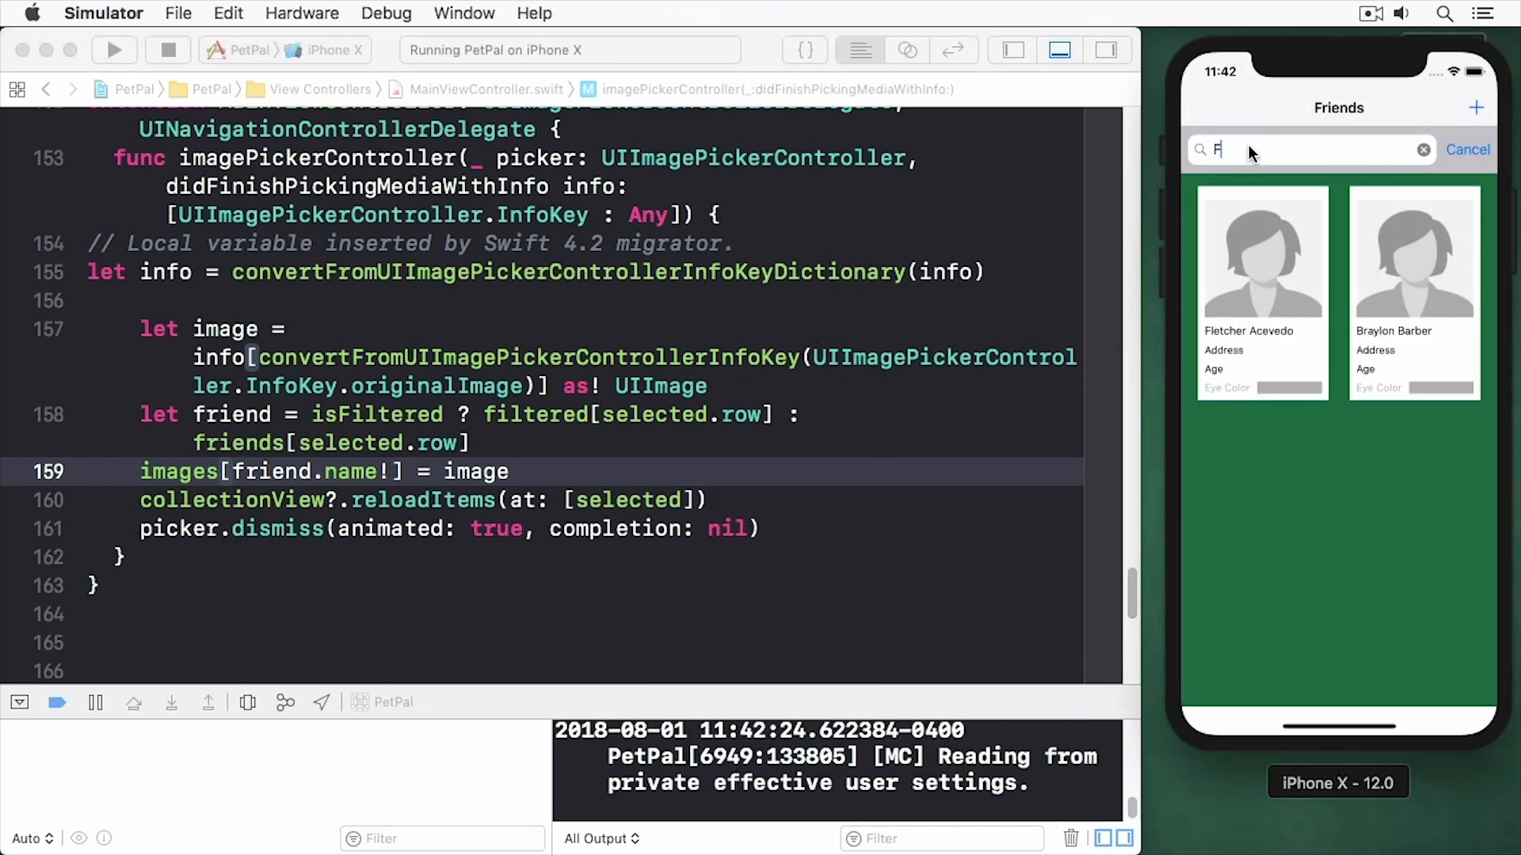
text(letcher)
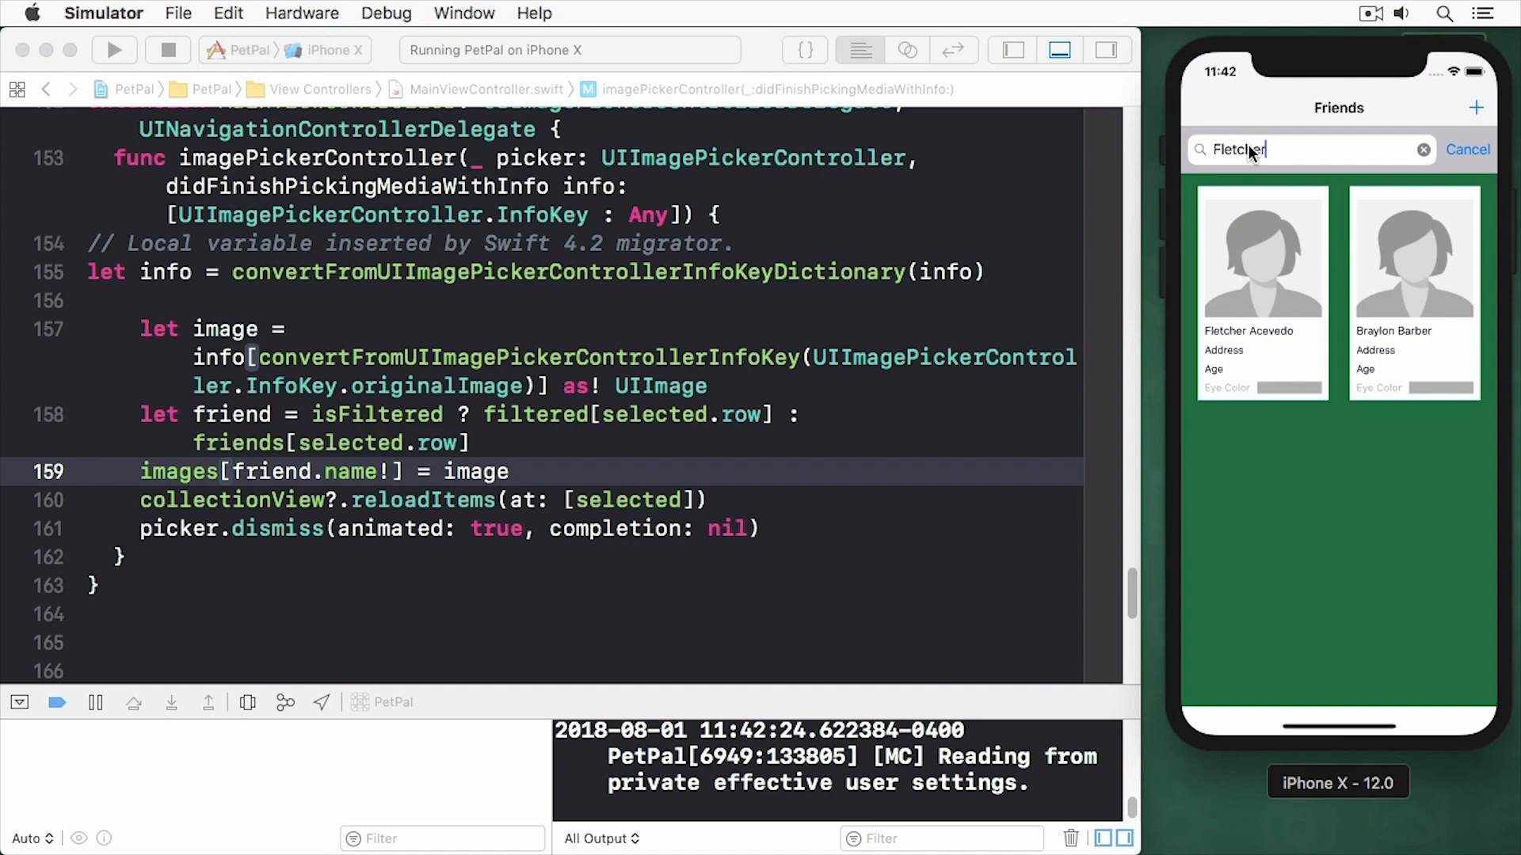